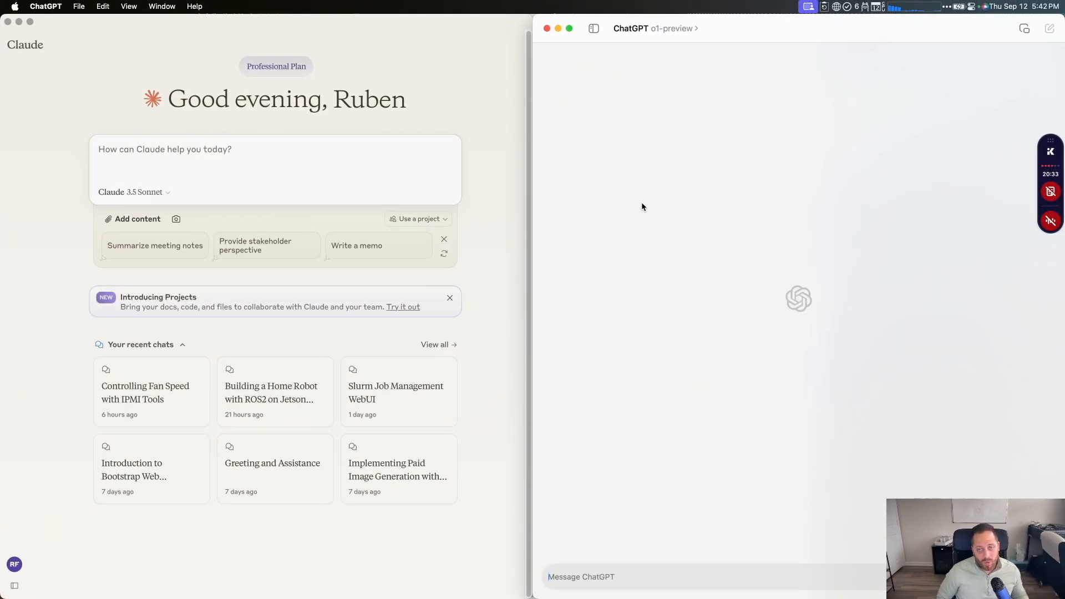
mouse_move(646, 203)
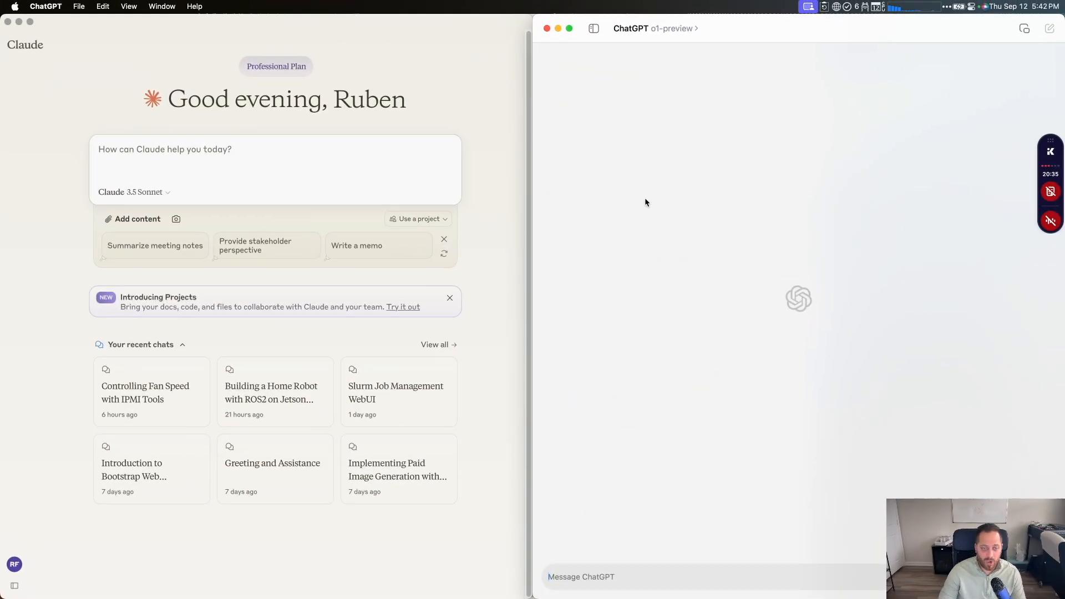
mouse_move(245, 153)
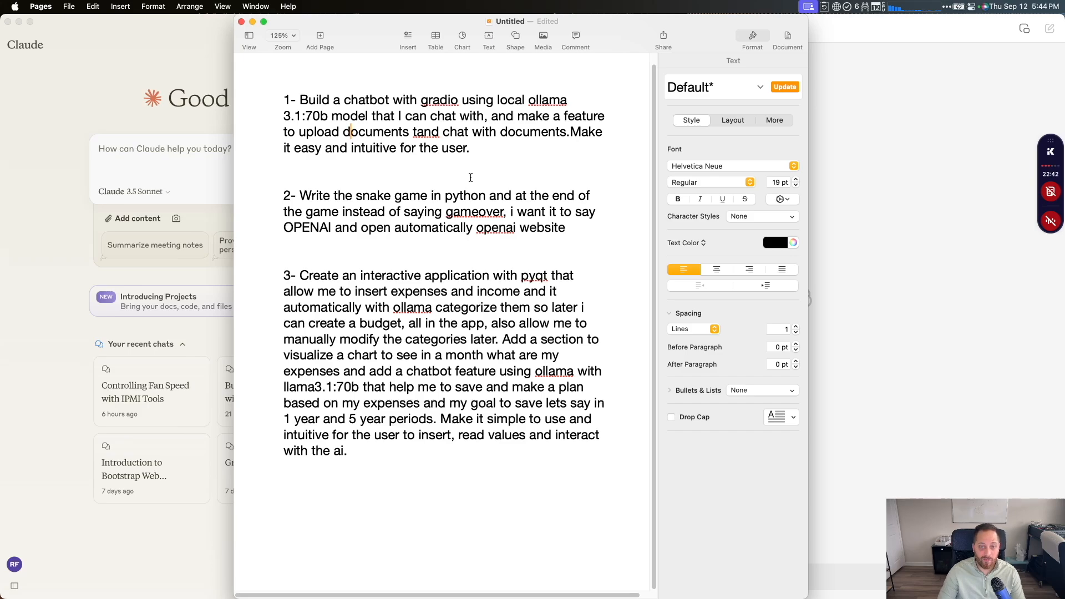
Step: Select and copy the Gradio-Ollama chatbot prompt from Pages into Claude's message box
left_click_drag(299, 100, 469, 148)
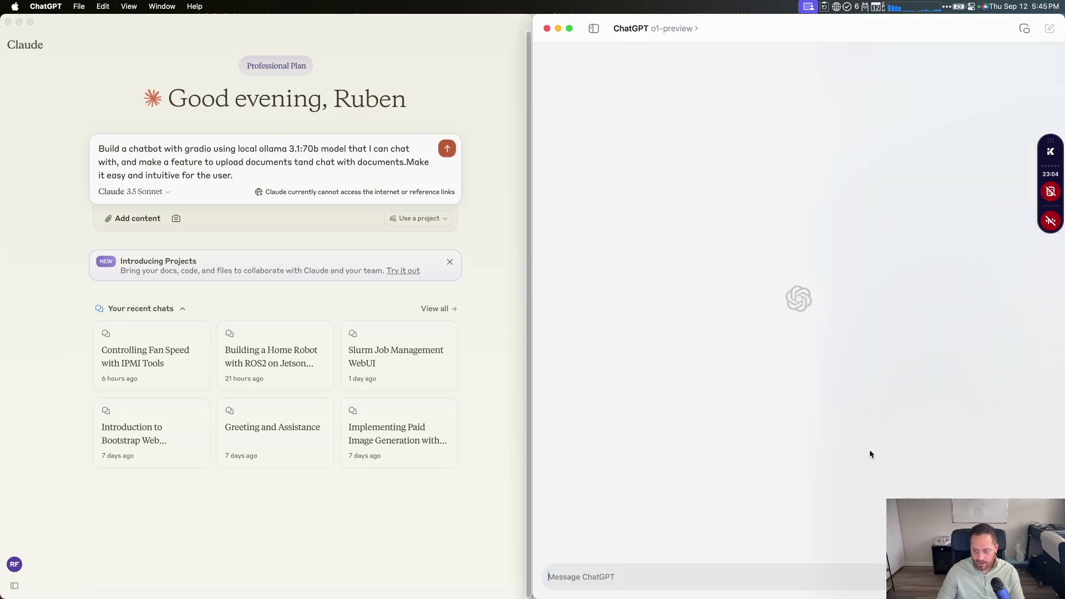
Step: Send the Gradio chatbot prompt for the local 3.1:70b model, then copy ChatGPT's chatbot.py code
type("Build a chatbot with gradio using local ollama 3.1:70b model that I can chat with, and make a feature to upload documents tand chat with documents.Make it easy and intuitive for the user.")
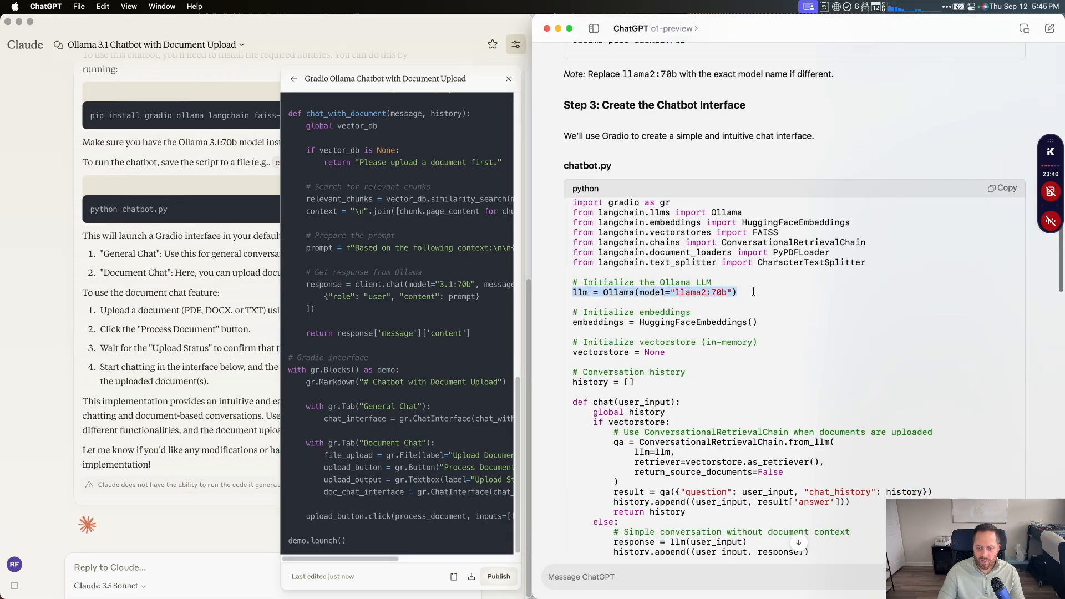
left_click(1001, 188)
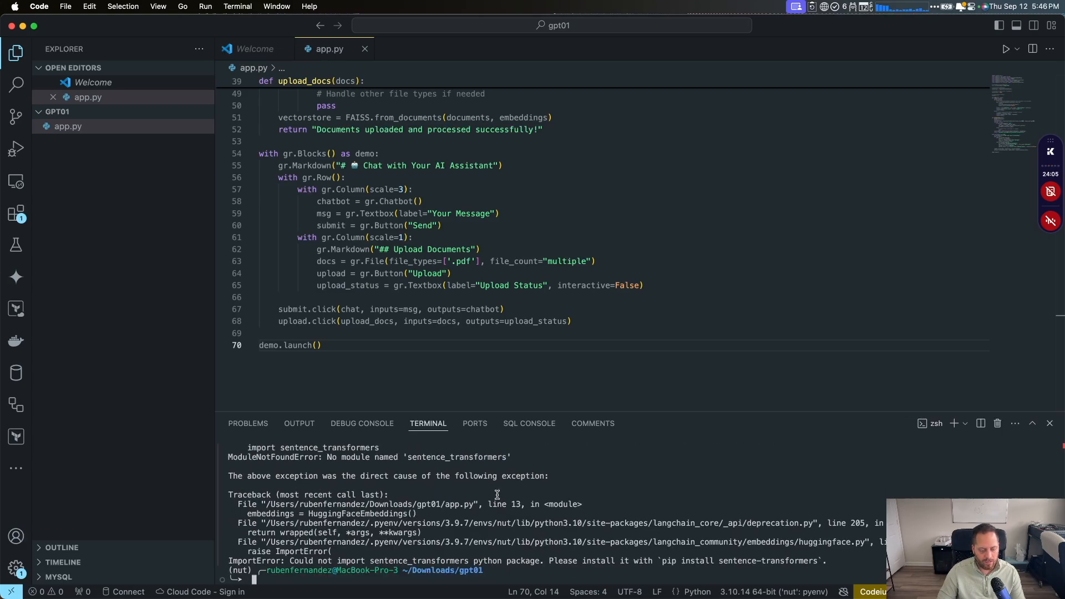
Step: Put ChatGPT's fixed-import script into app.py and relaunch it with python3 app.py
type("python3 app.py")
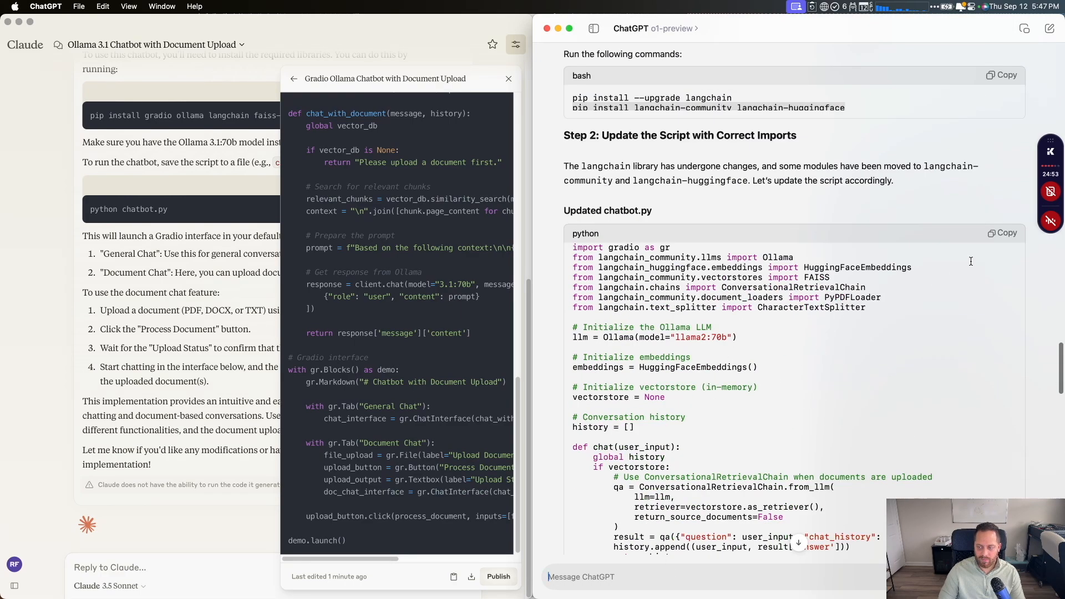
left_click(1002, 233)
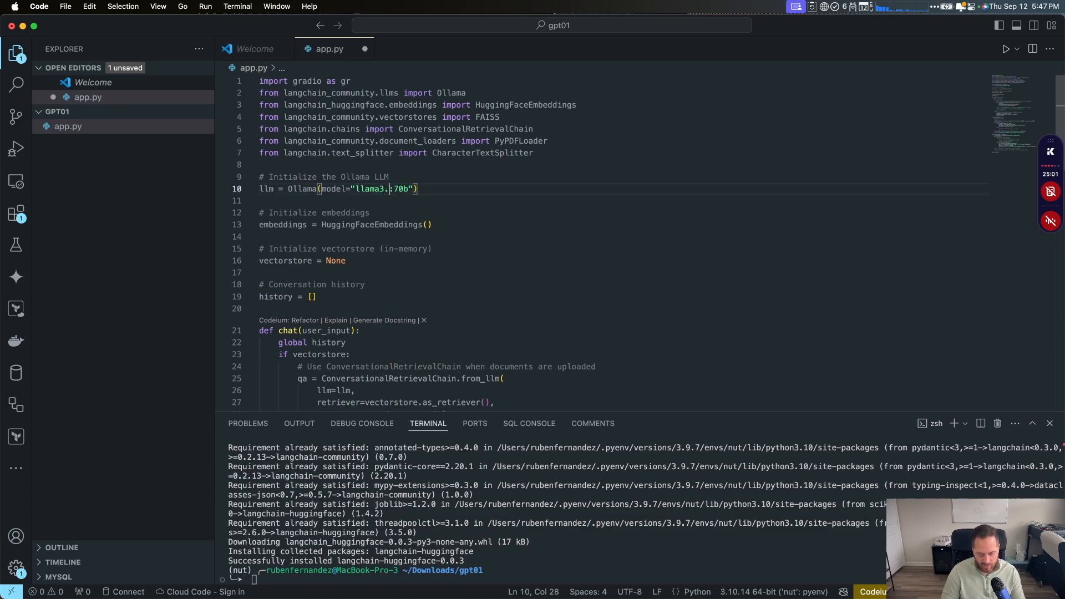
scroll("down", 3)
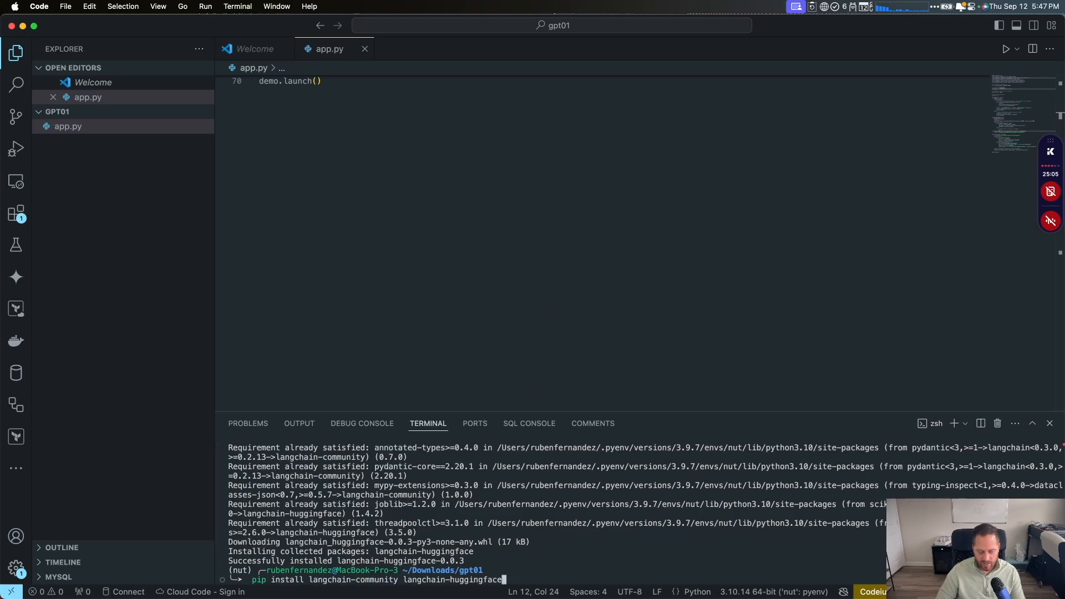
type("python3 app.py")
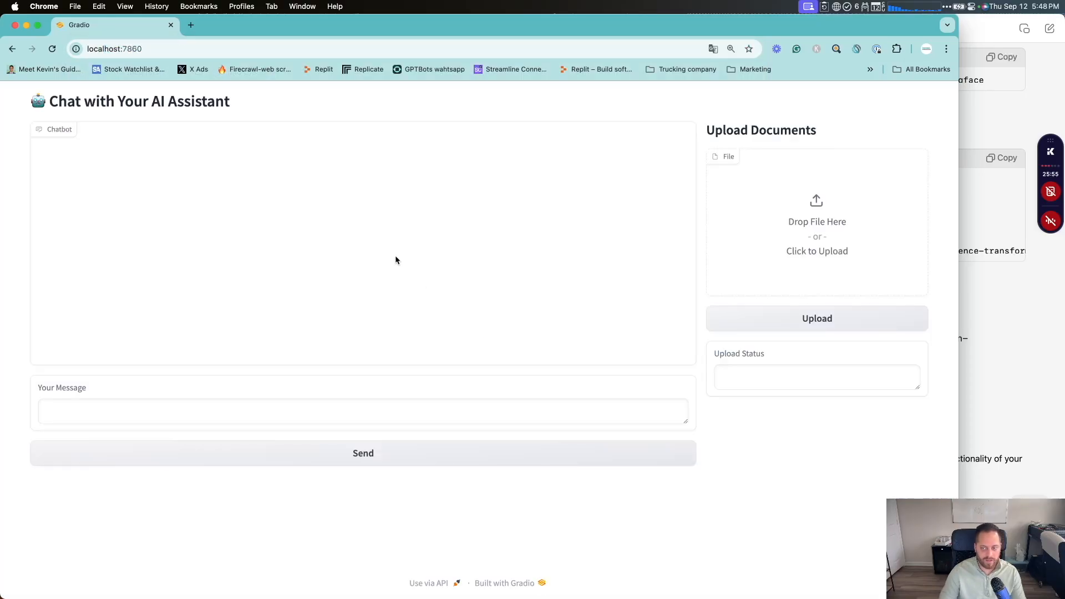
Step: Send 'Hello' to the localhost Gradio chatbot and close the Free Memory popup
type("H")
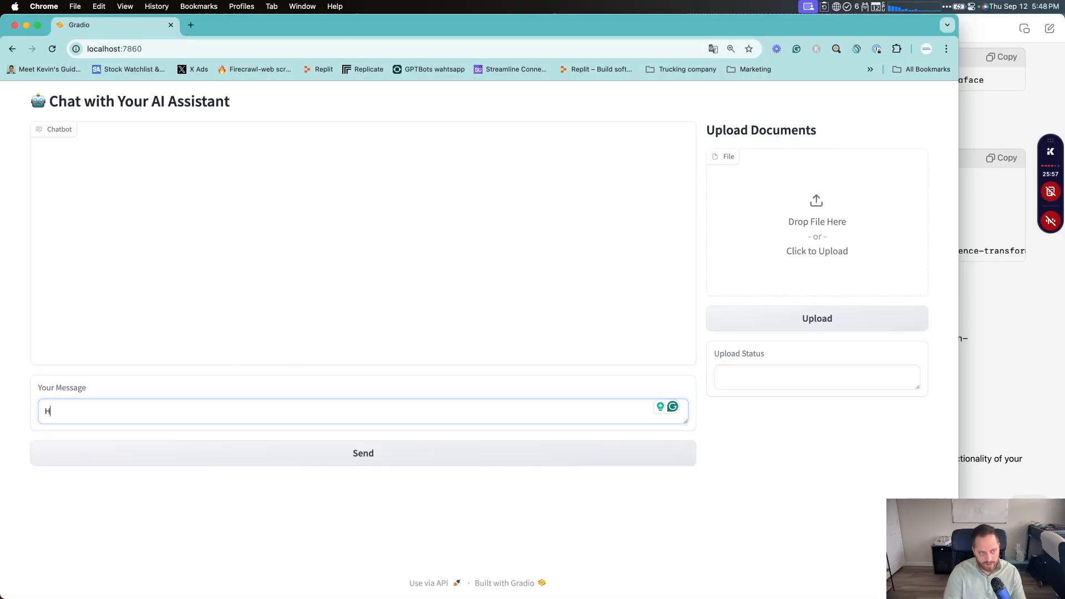
type("ello")
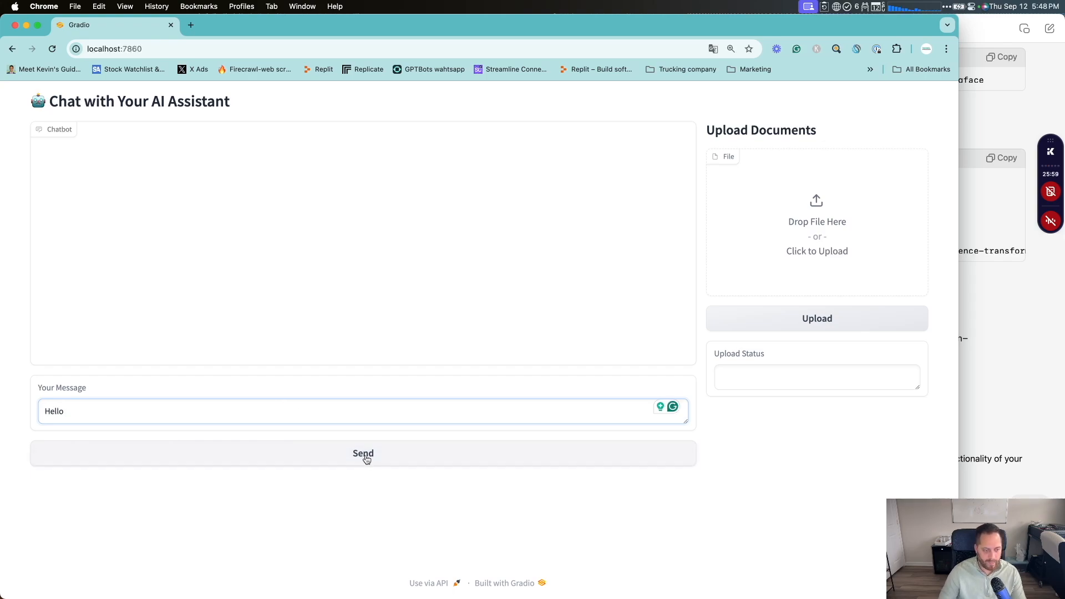
left_click(364, 454)
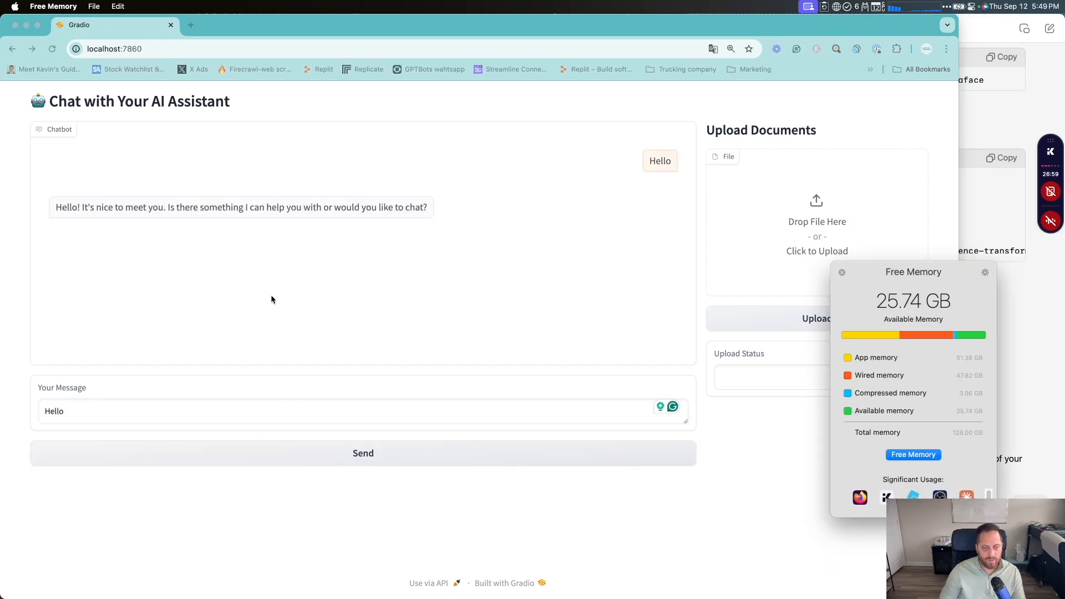
left_click(143, 413)
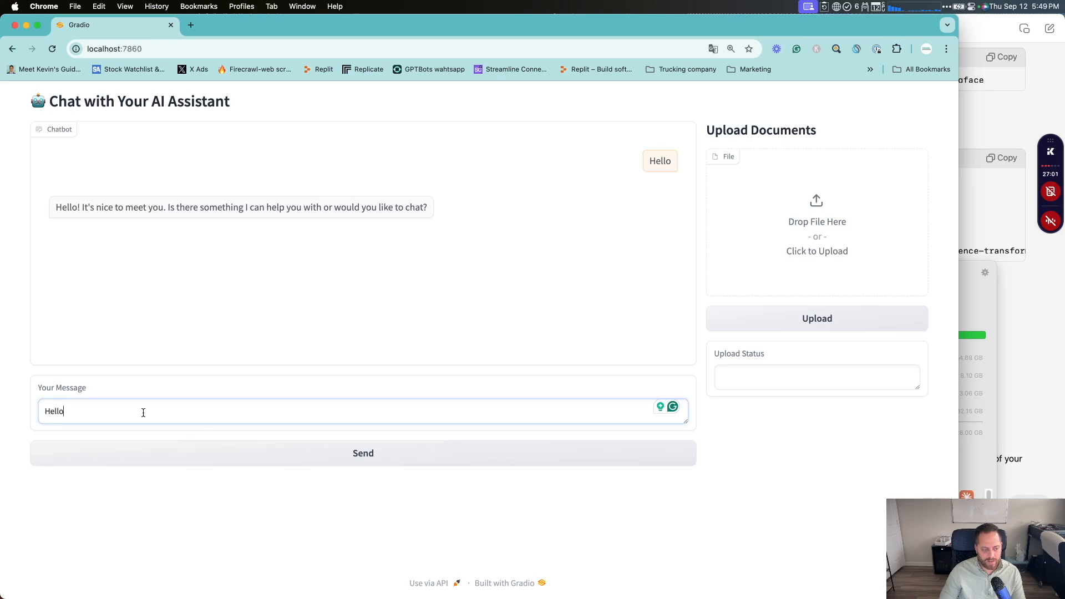
left_click(817, 318)
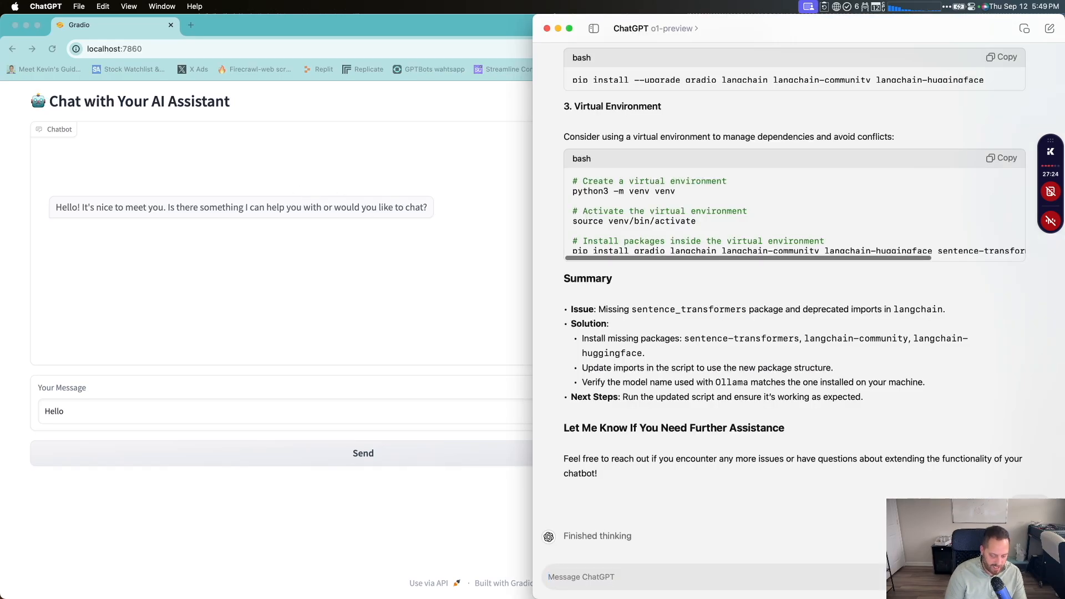
Step: Send ChatGPT a follow-up message about the chat behaviour
type("the chat")
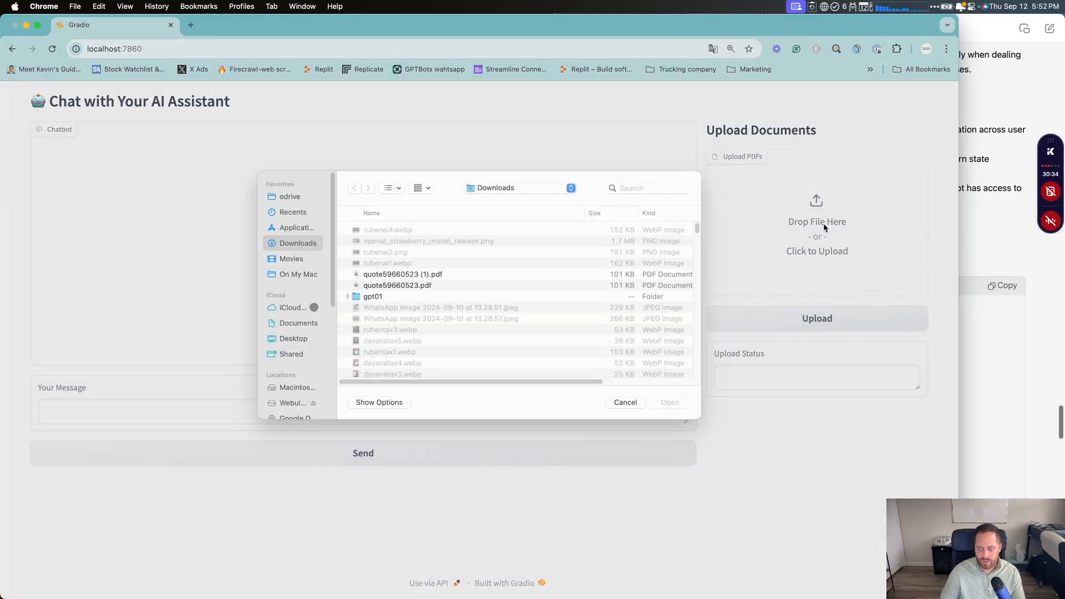
Step: Upload the 24.1 MB server manual PDF to the Gradio chatbot, which shows Error
scroll("down", 3)
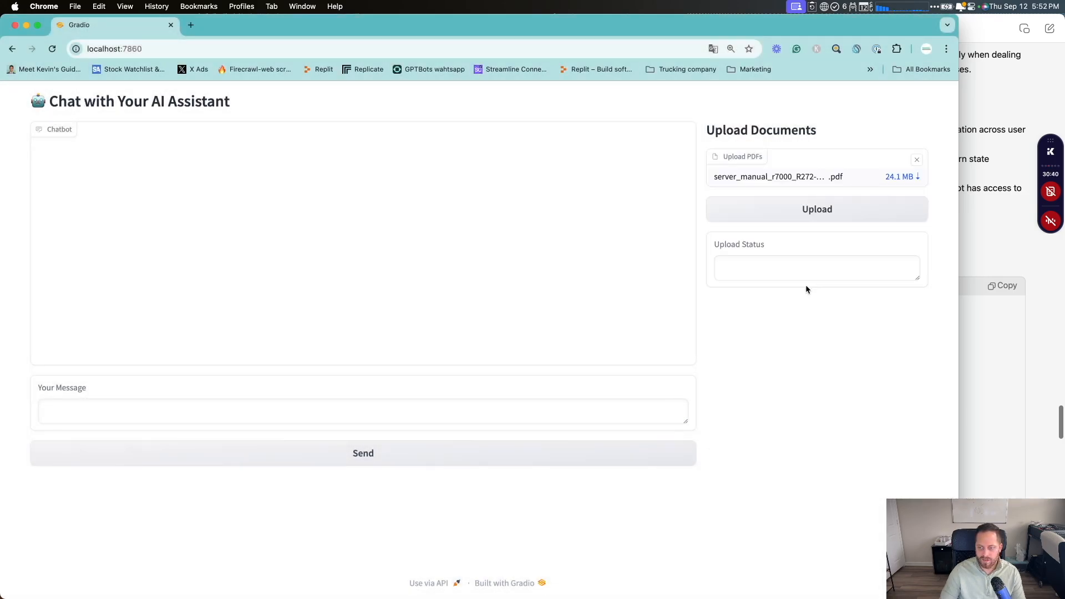
left_click(817, 209)
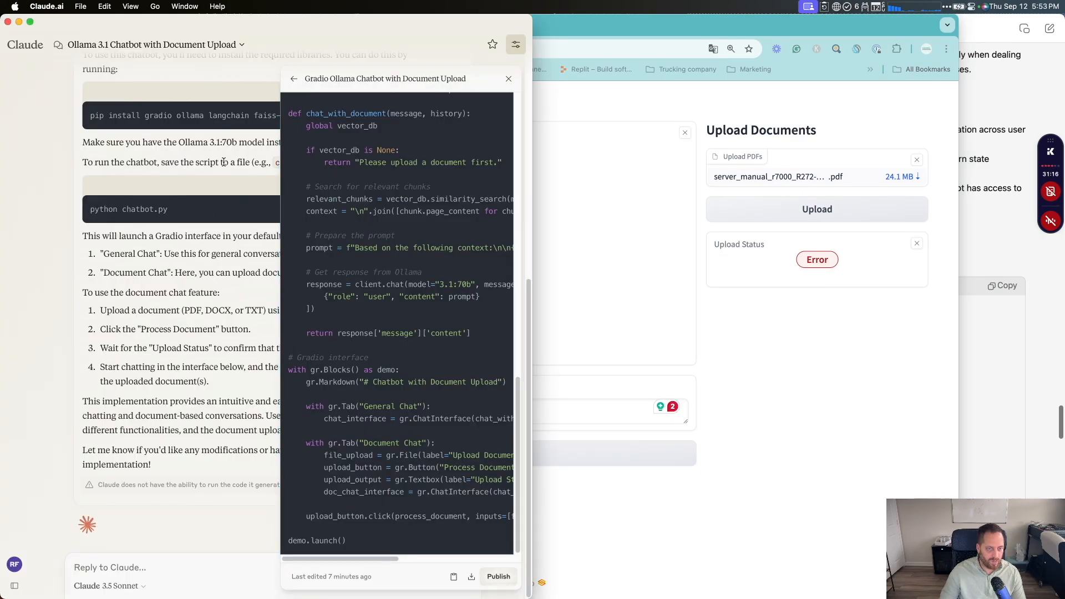
mouse_move(263, 225)
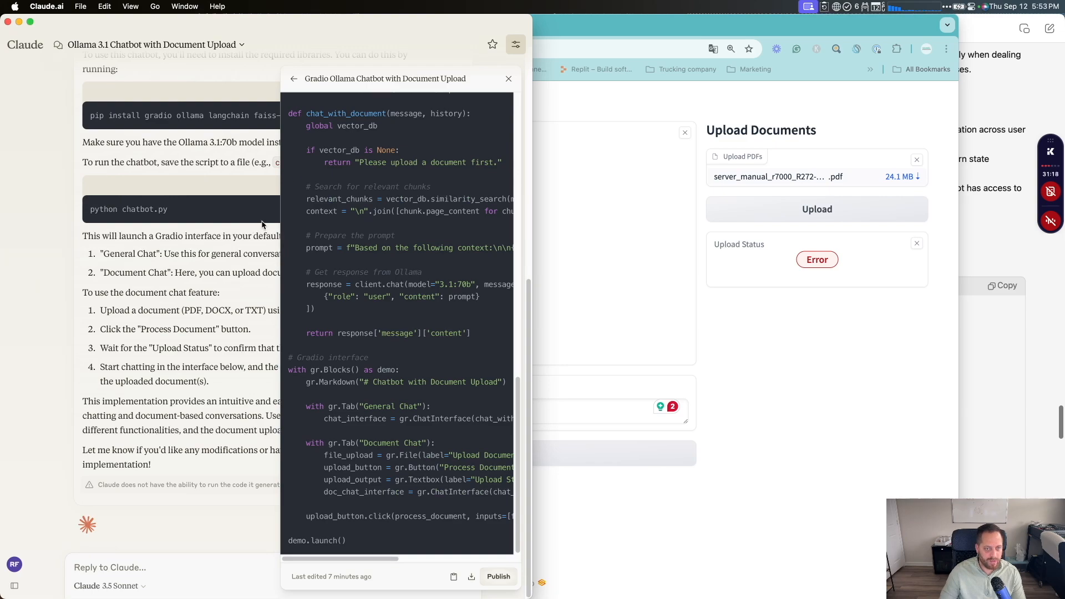
mouse_move(402, 322)
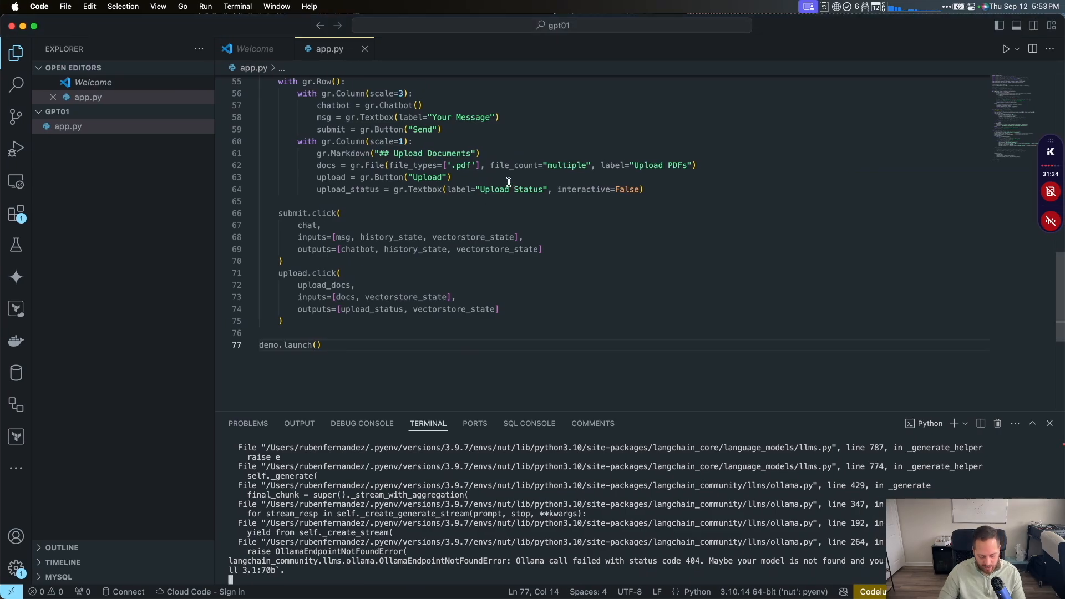
Step: Stop the running server and replace app.py's contents with Claude's tabbed document-chat code
key("Cmd+a")
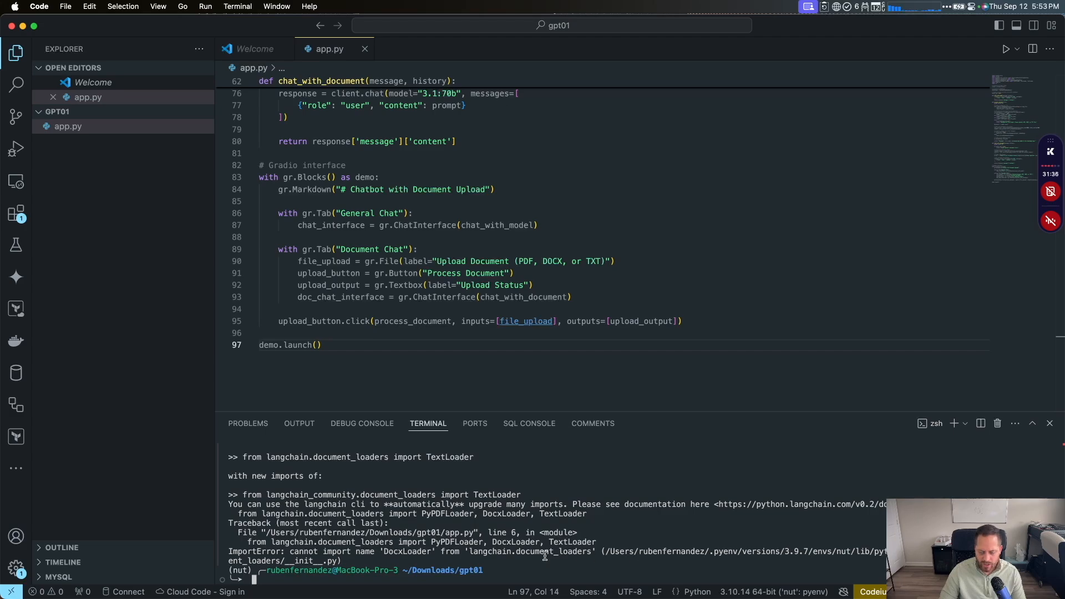
mouse_move(363, 561)
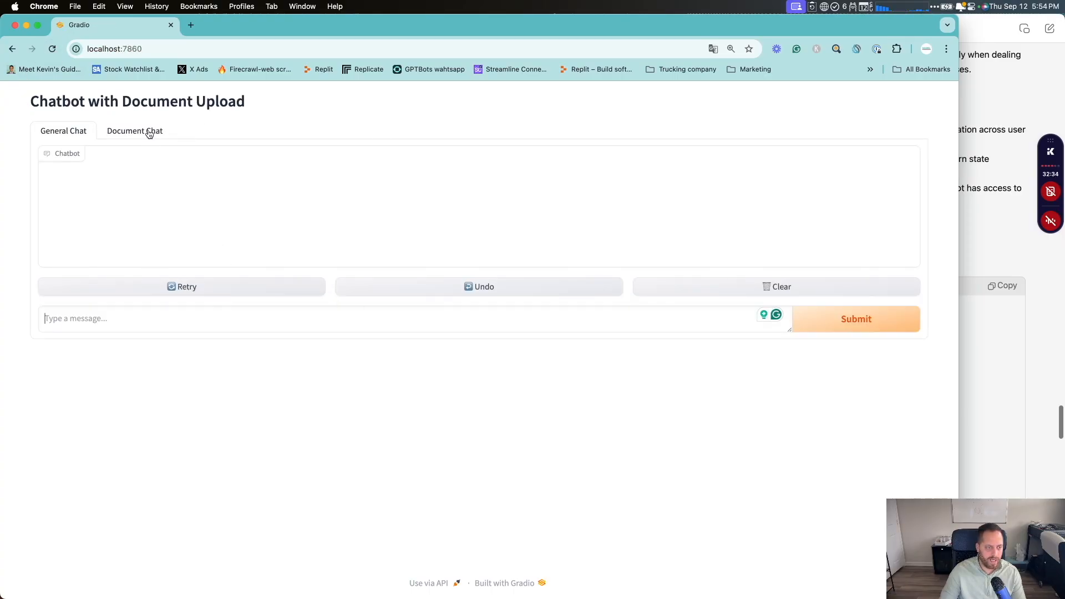
Step: Send 'Hello' in the General Chat tab of Claude's Gradio app
left_click(135, 131)
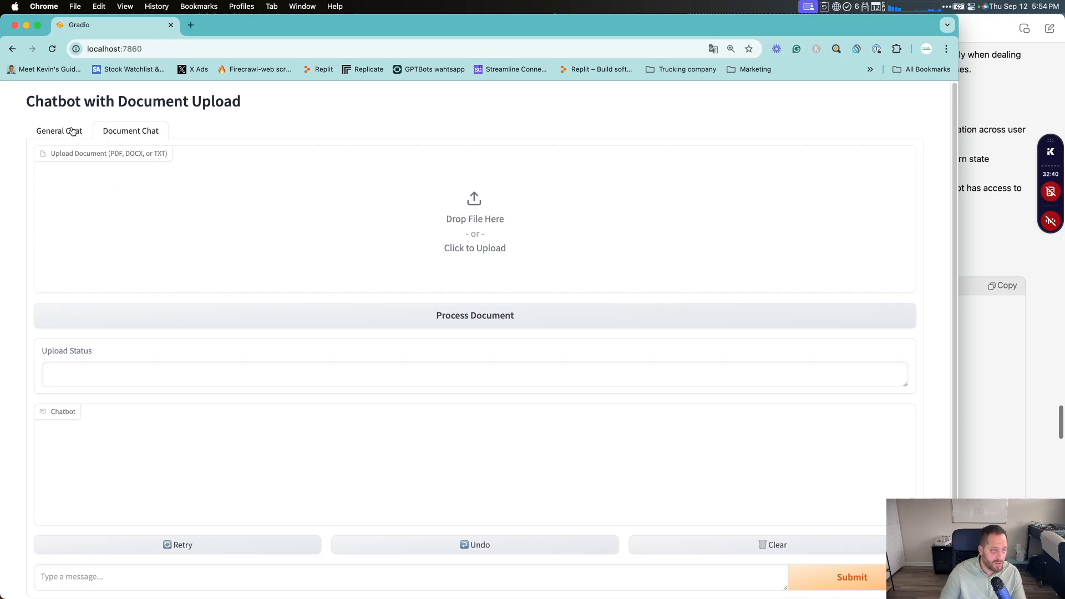
left_click(59, 130)
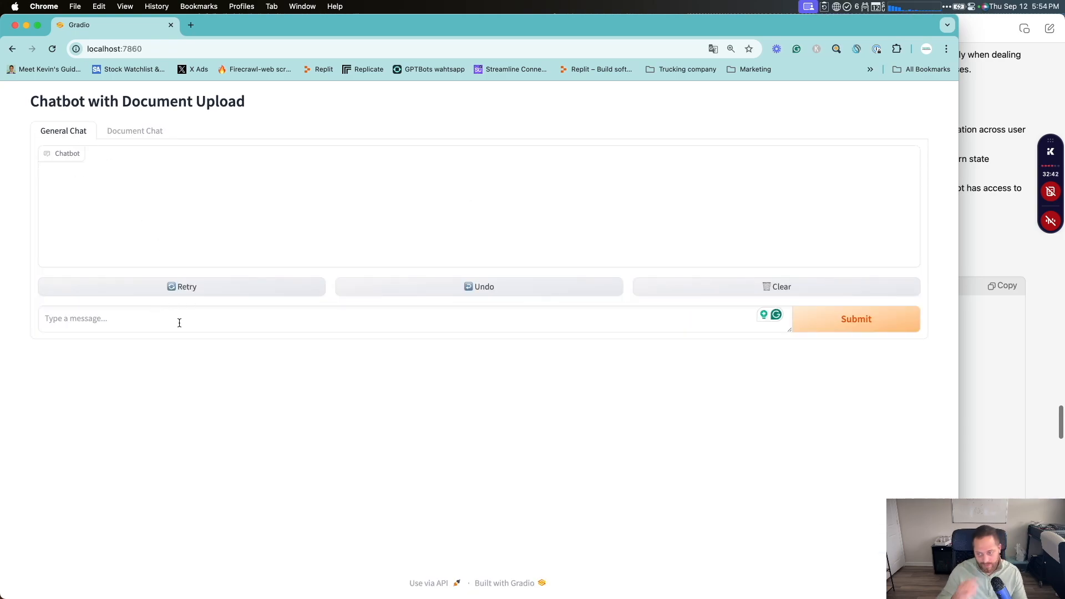
type("Hello")
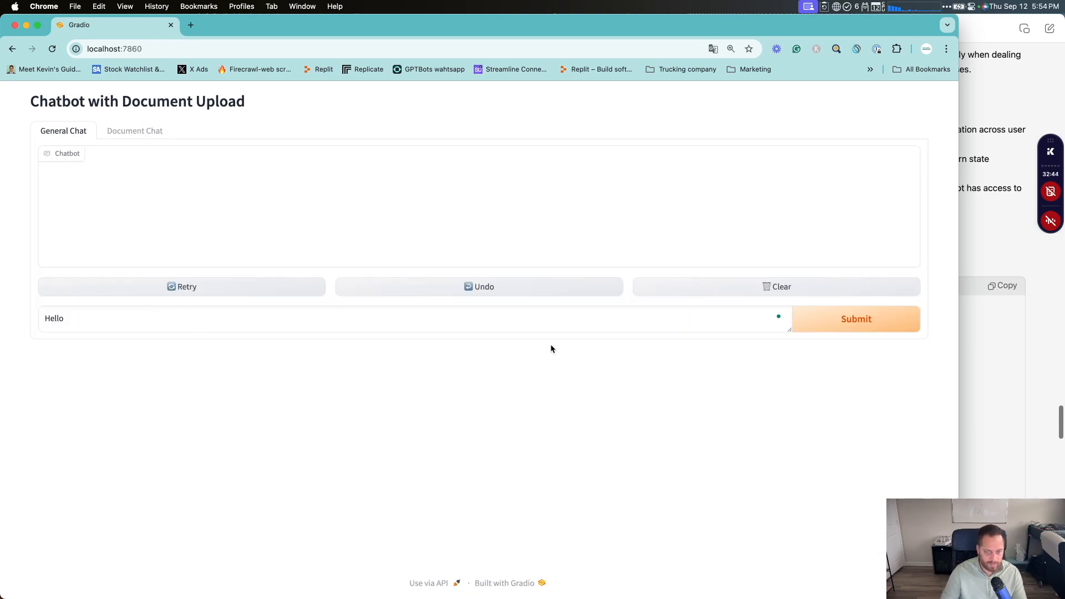
left_click(856, 319)
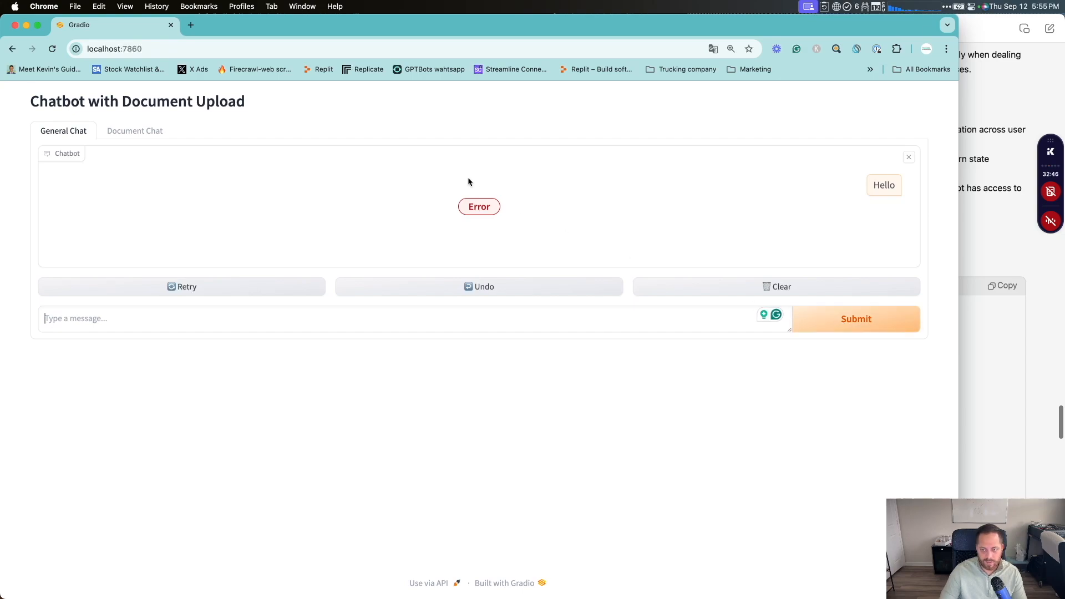
mouse_move(401, 293)
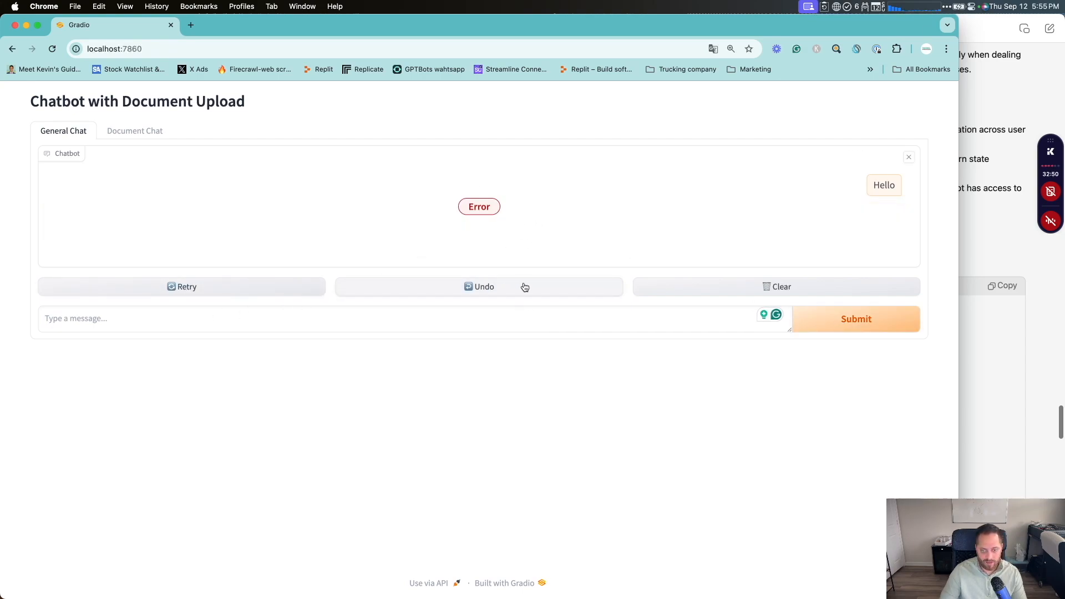
Step: In Document Chat, upload server_manual_r7000_R272-Z34_e_10.pdf and process it, which returns Error
left_click(134, 131)
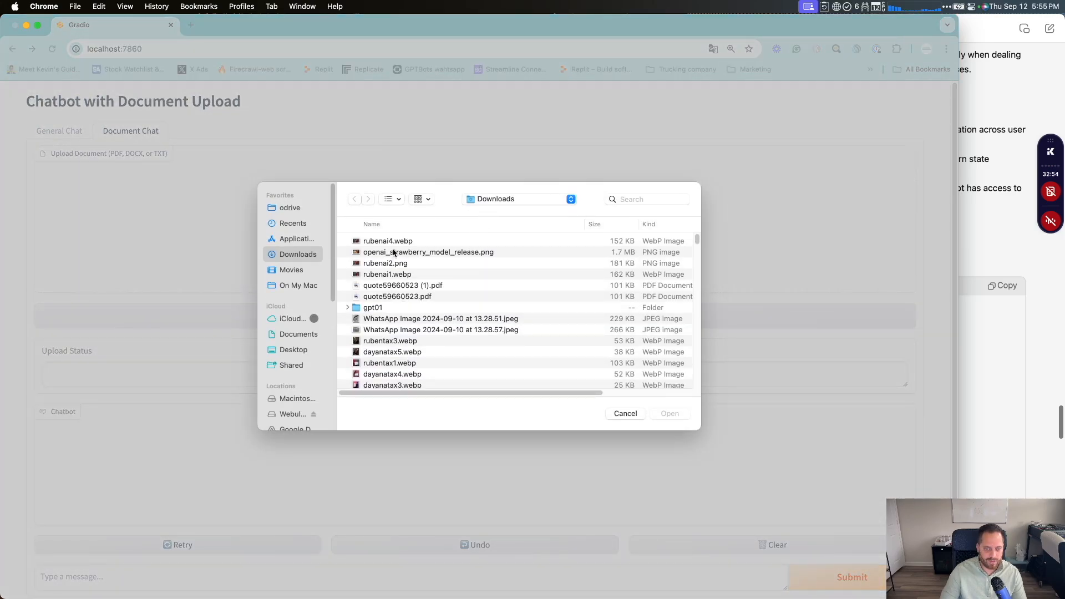
scroll("down", 3)
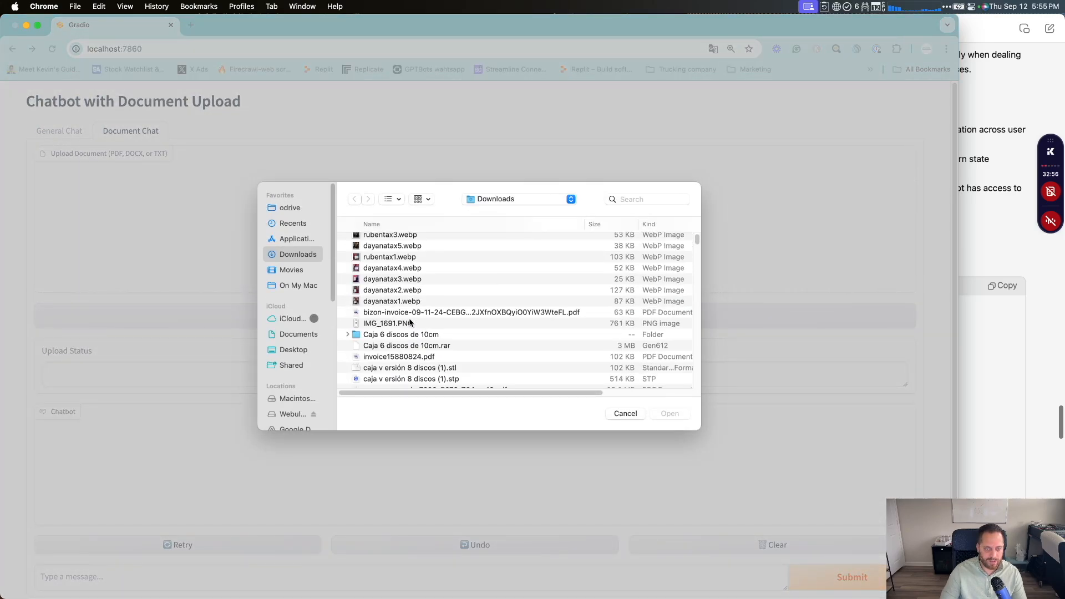
scroll("down", 3)
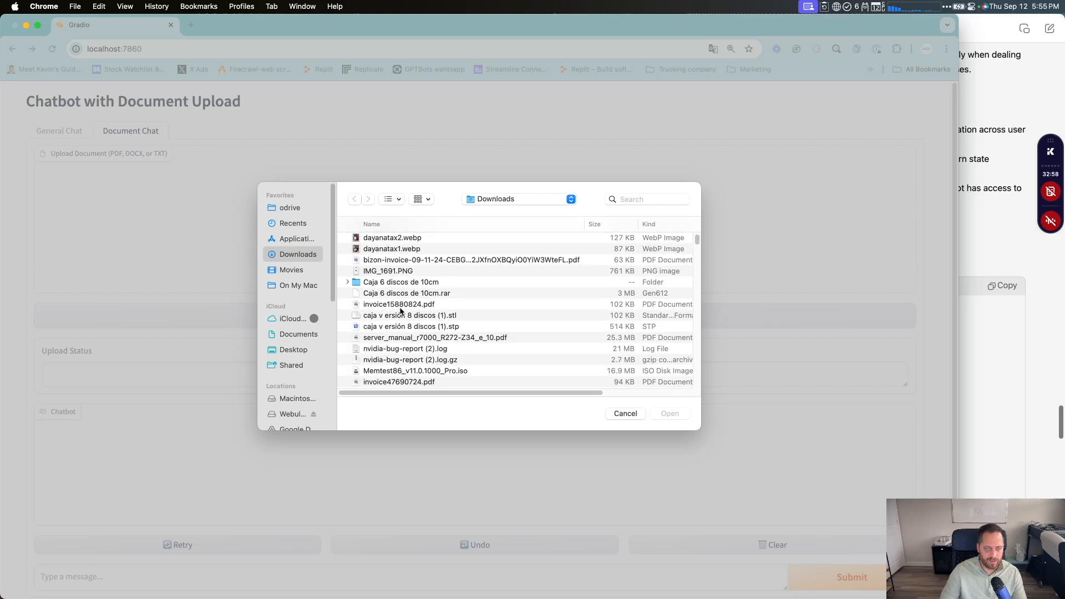
left_click(435, 338)
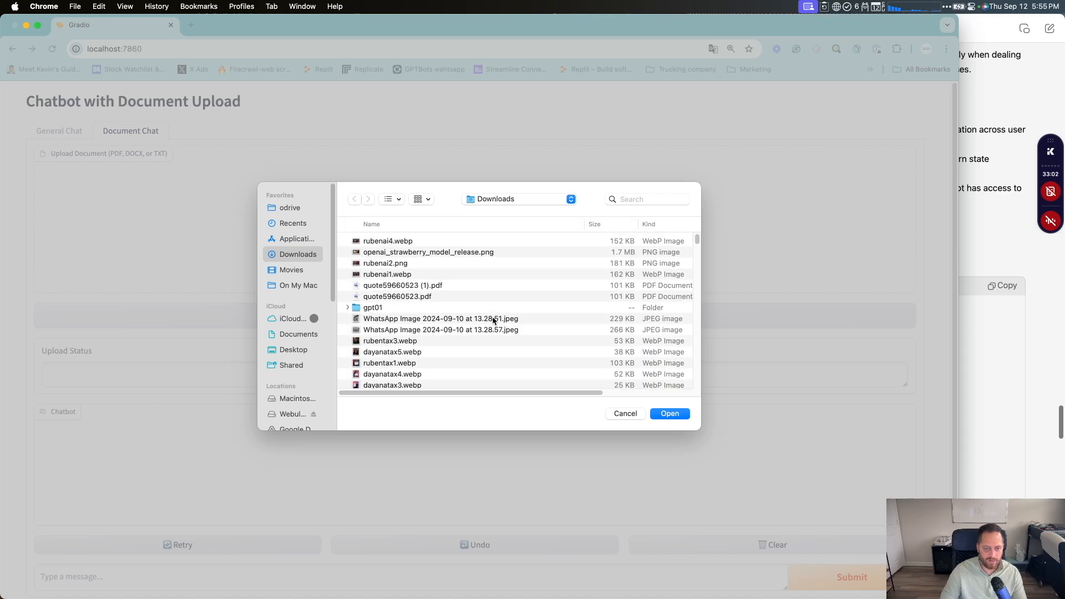
scroll("down", 3)
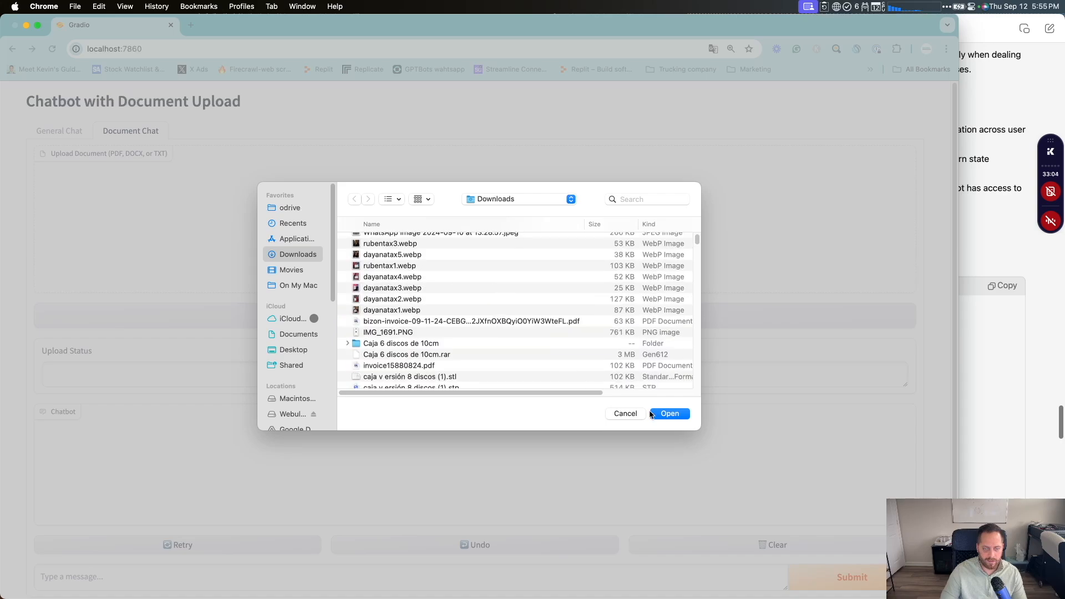
left_click(670, 414)
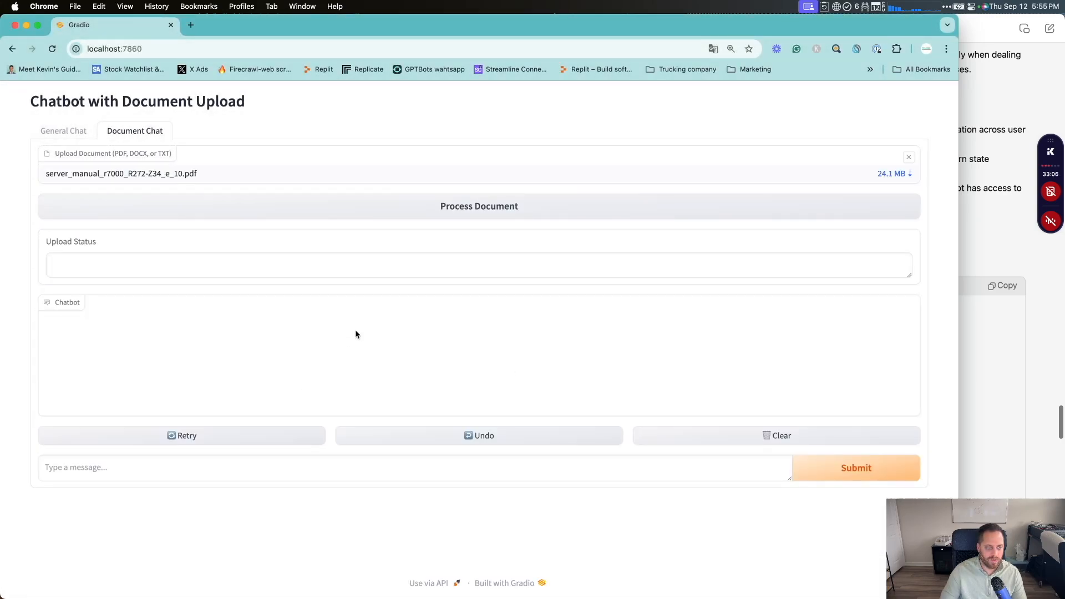
left_click(479, 207)
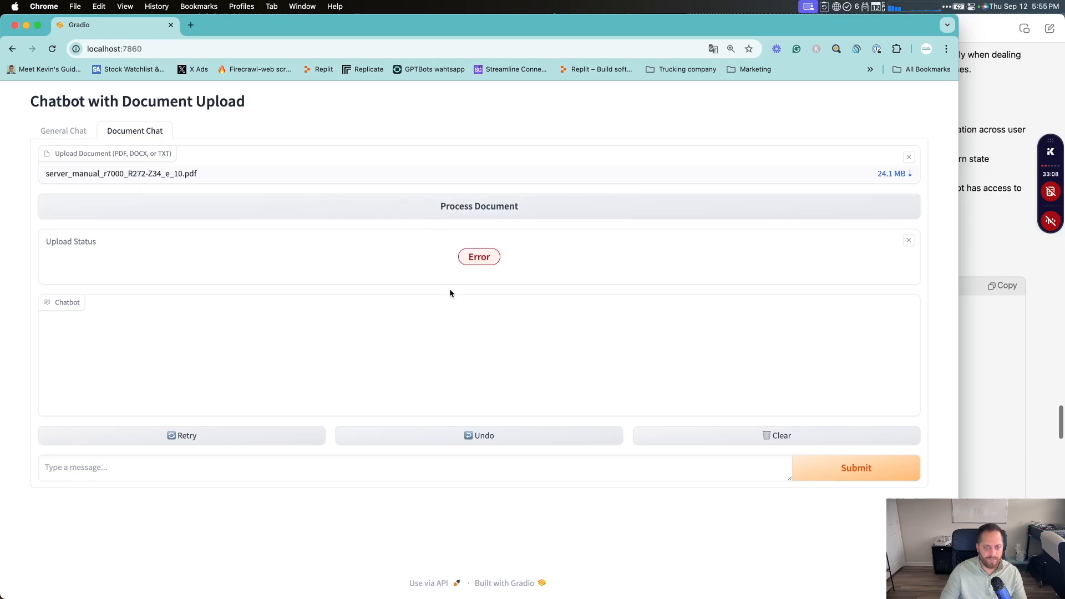
mouse_move(309, 85)
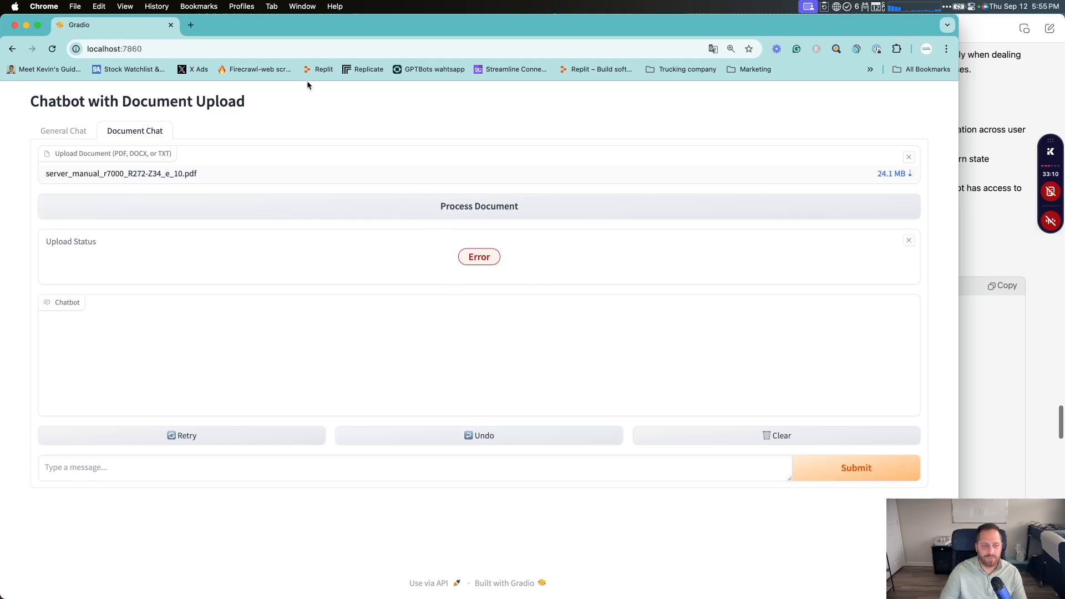
Step: Tell Claude 'i got an error, same with the documents, not upload, please fix'
left_click(63, 130)
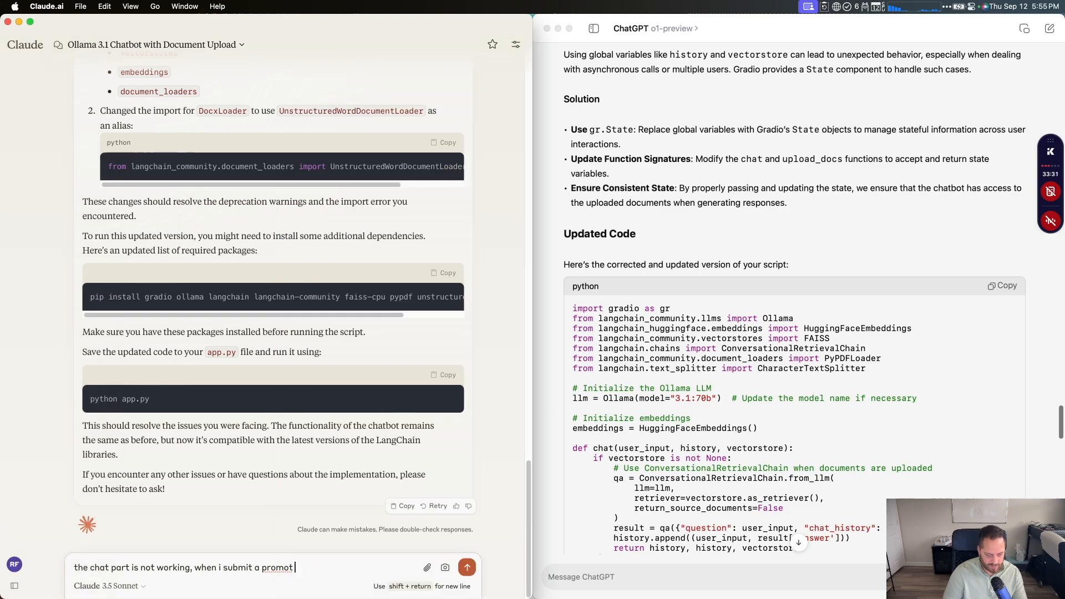
type("i got an error")
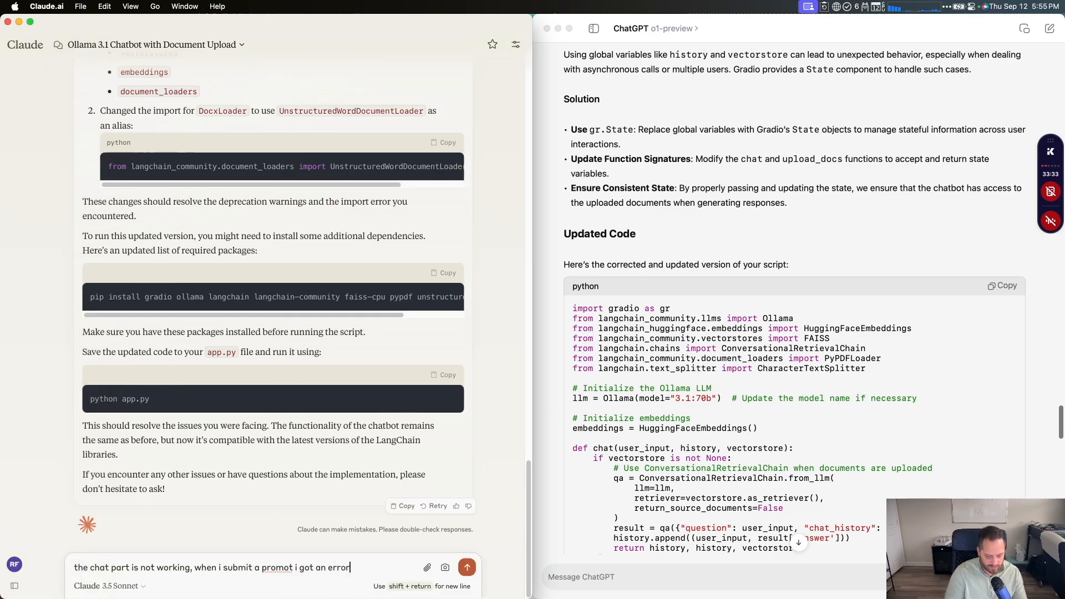
type(", same")
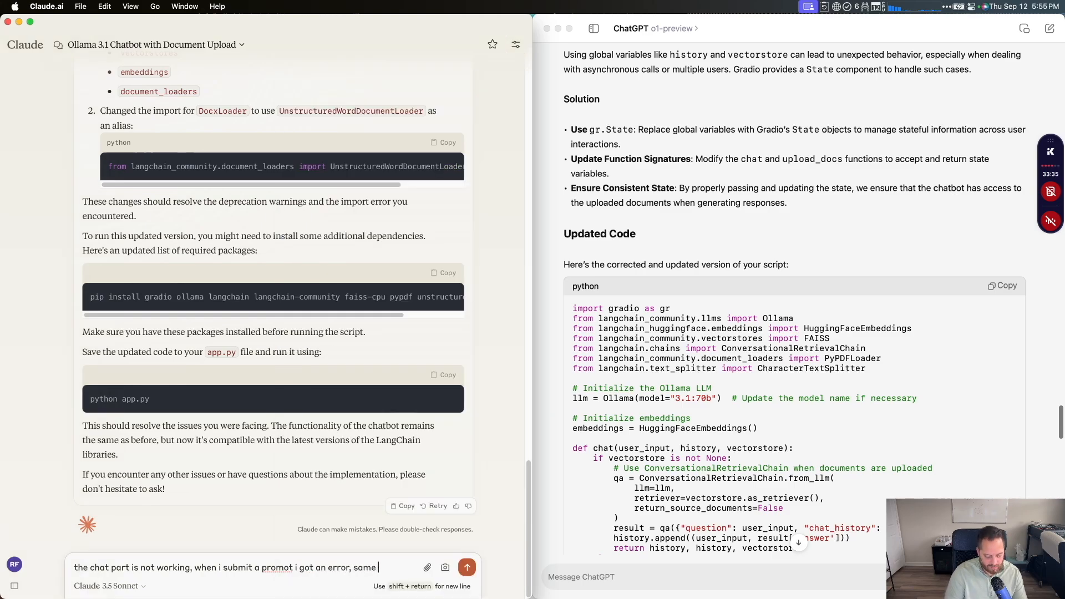
type("with the docuemnt, i can look for the document but it doe")
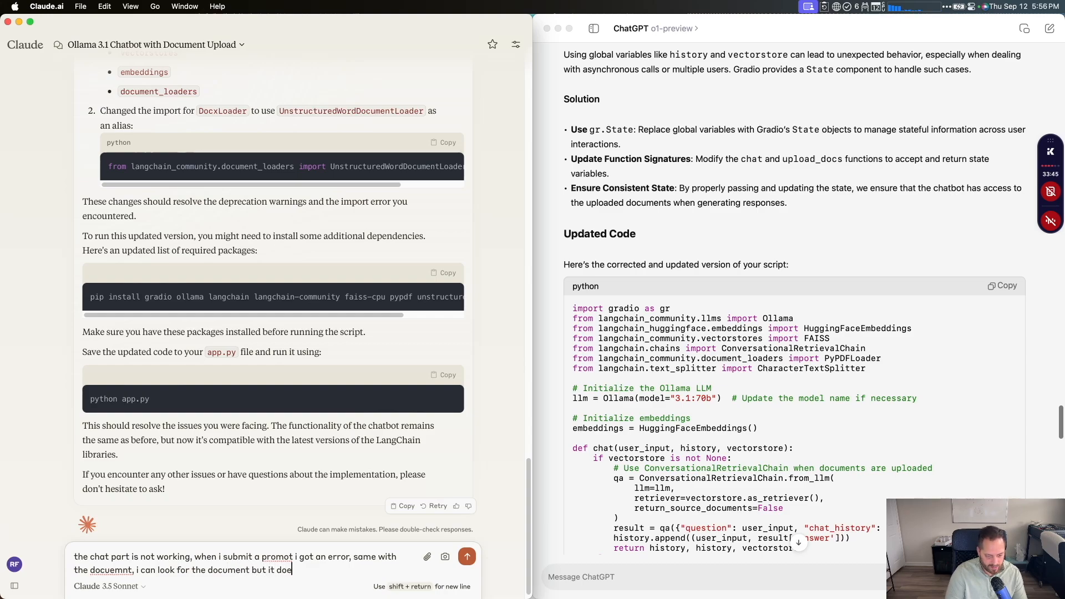
type("s")
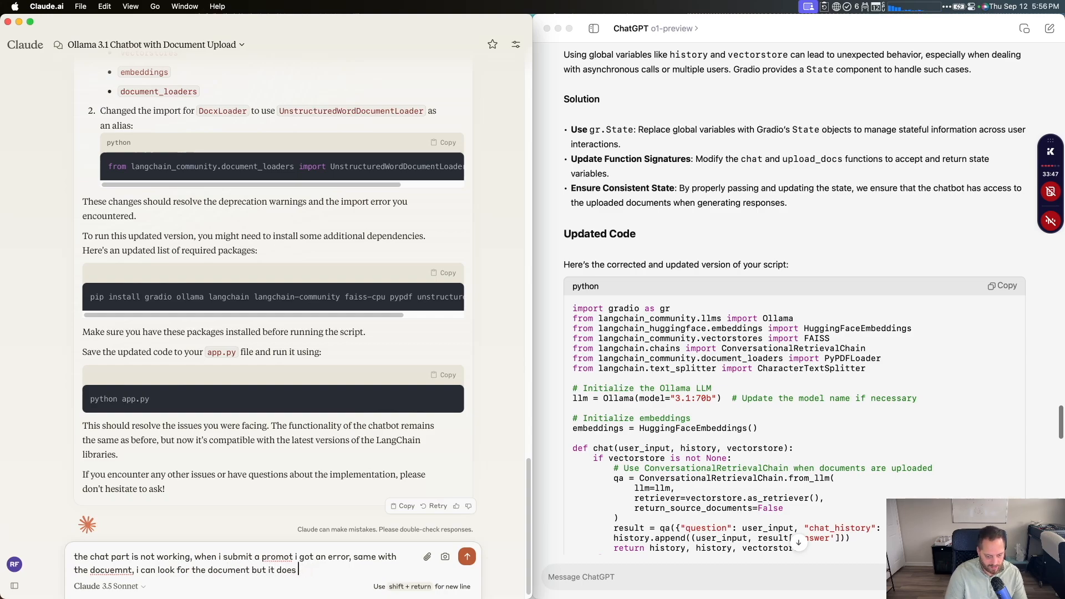
type("not upload")
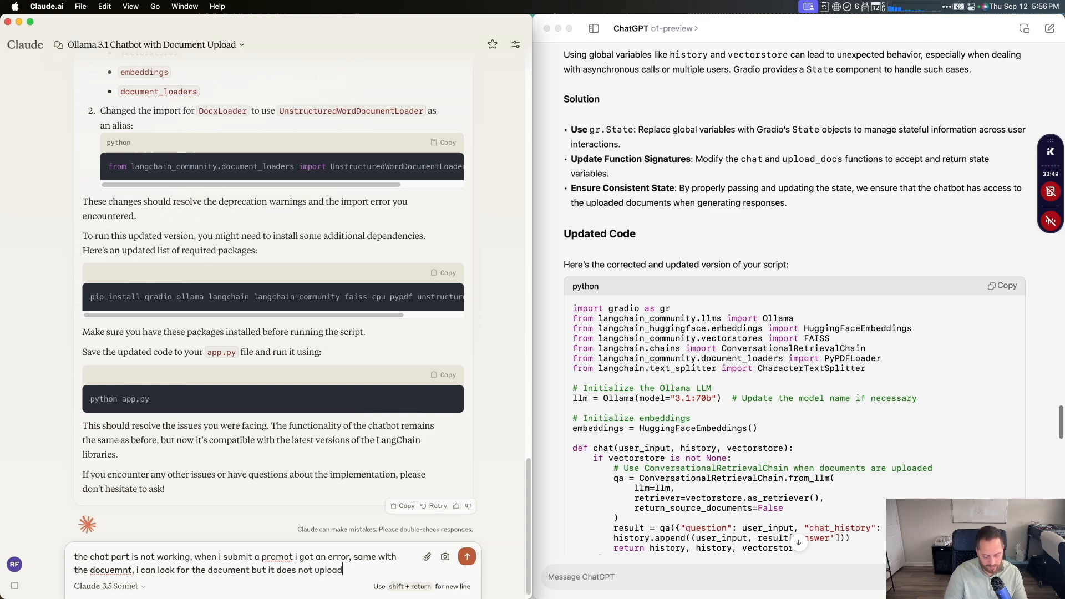
type("please fix")
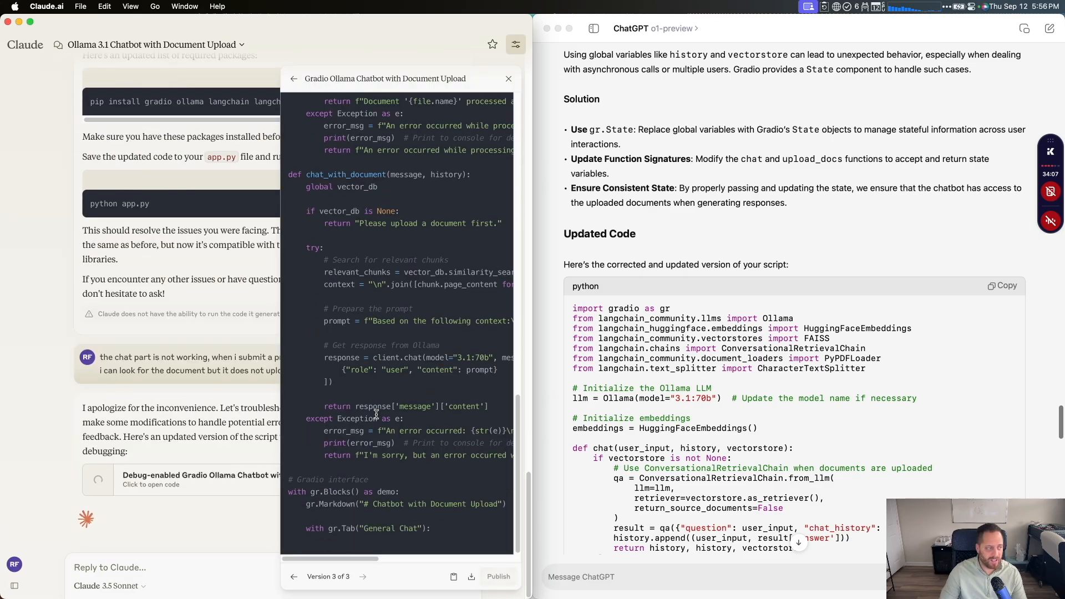
scroll("down", 3)
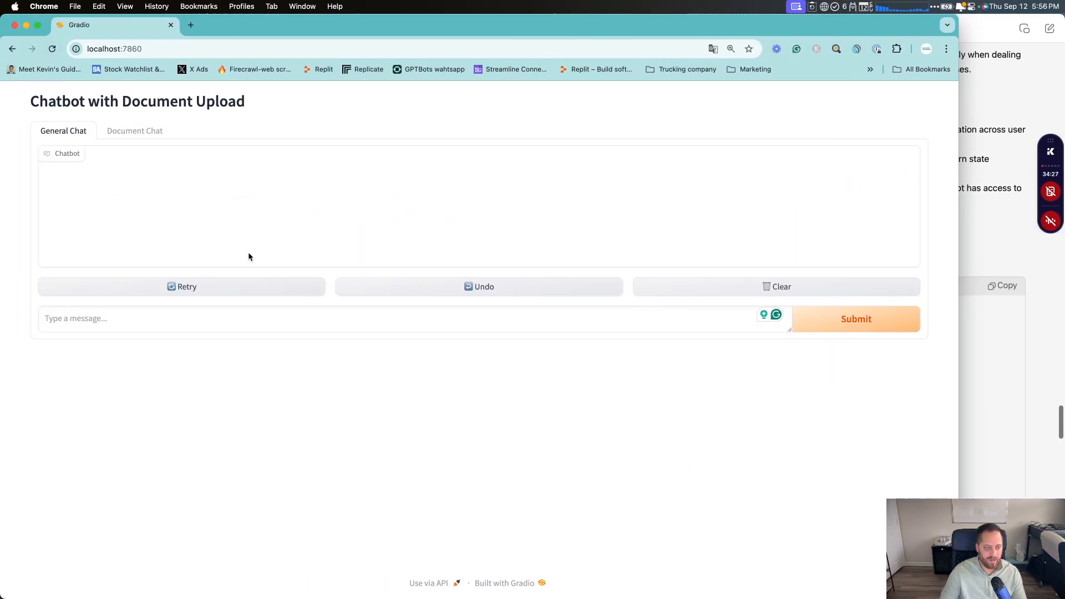
Step: Submit 'hello' in General Chat, revealing the model "3.1:70b" not found error
type("hello")
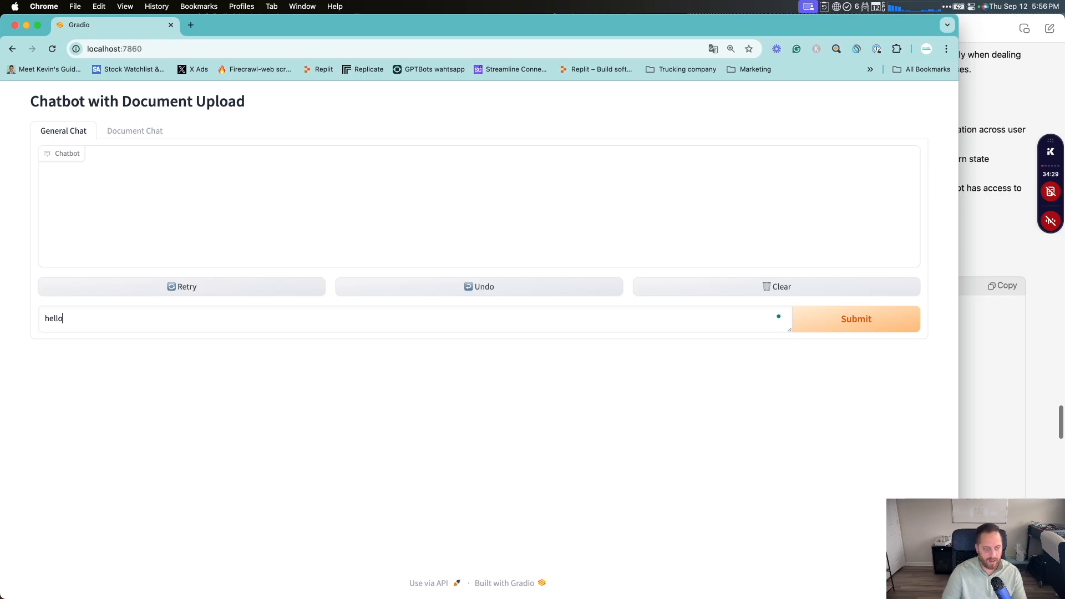
left_click(857, 319)
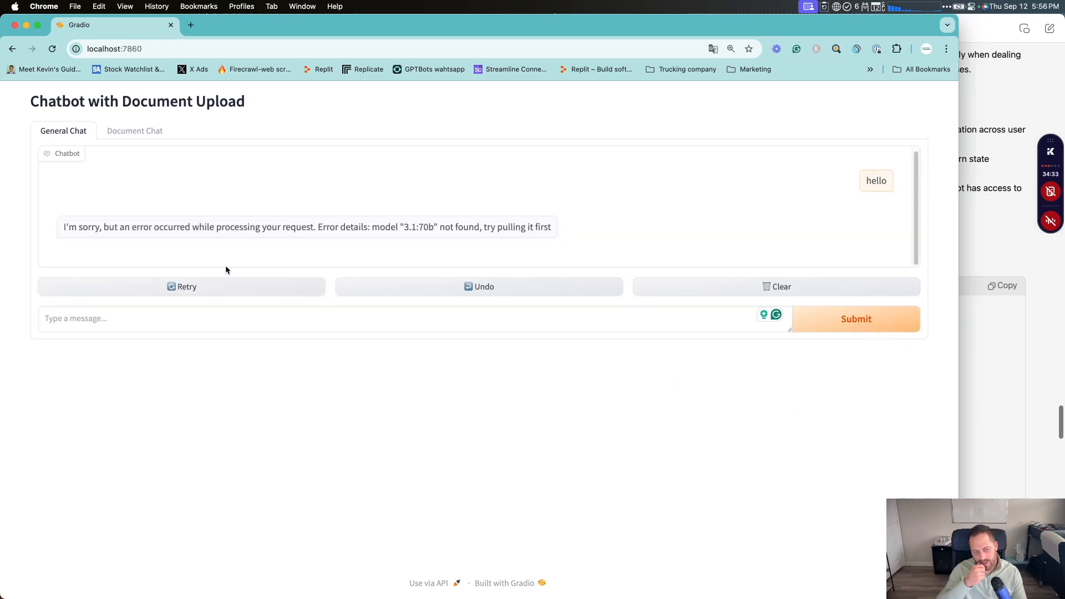
mouse_move(385, 237)
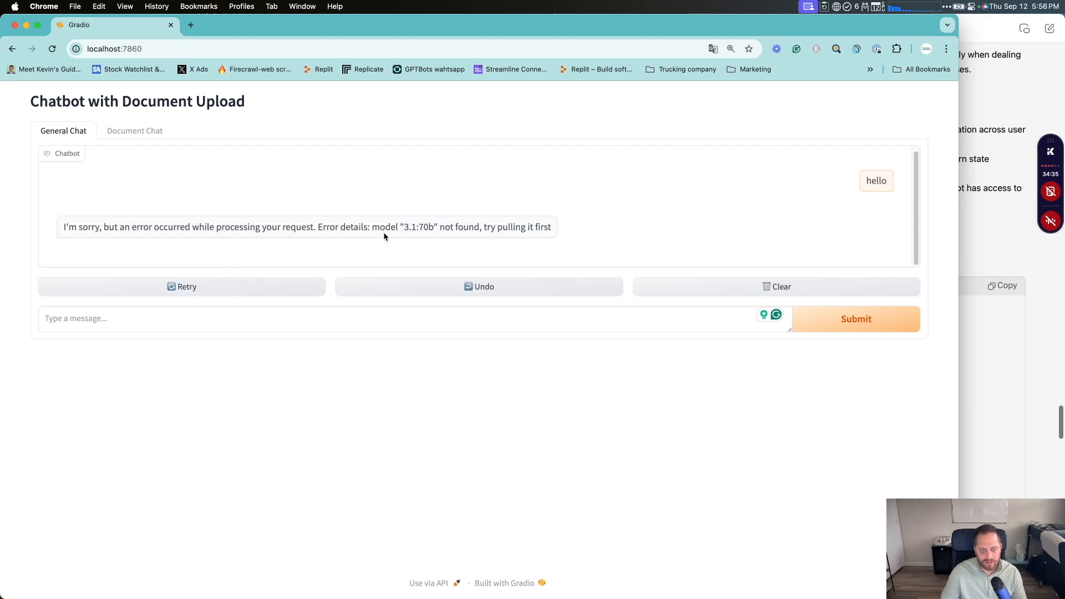
mouse_move(358, 238)
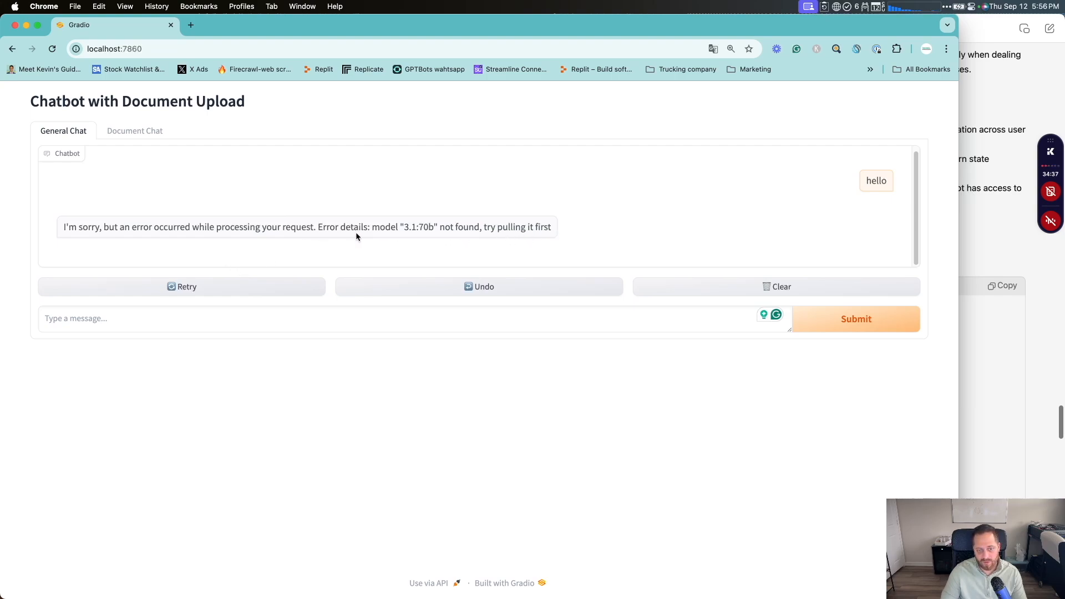
mouse_move(582, 446)
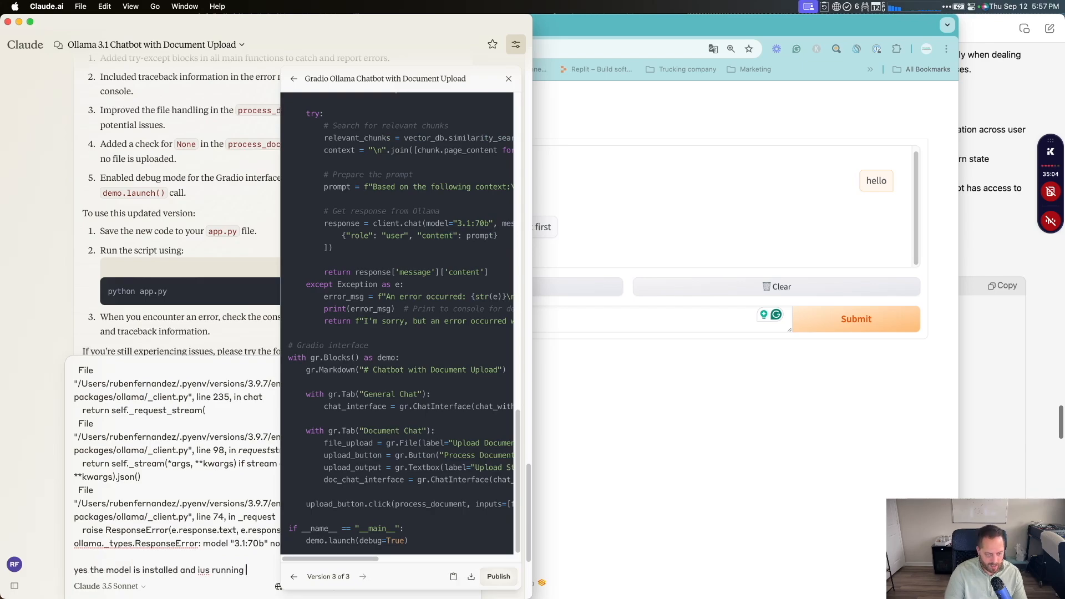
Step: Tell Claude the model is installed on Ollama and ask for the entire updated code
type("on my ol")
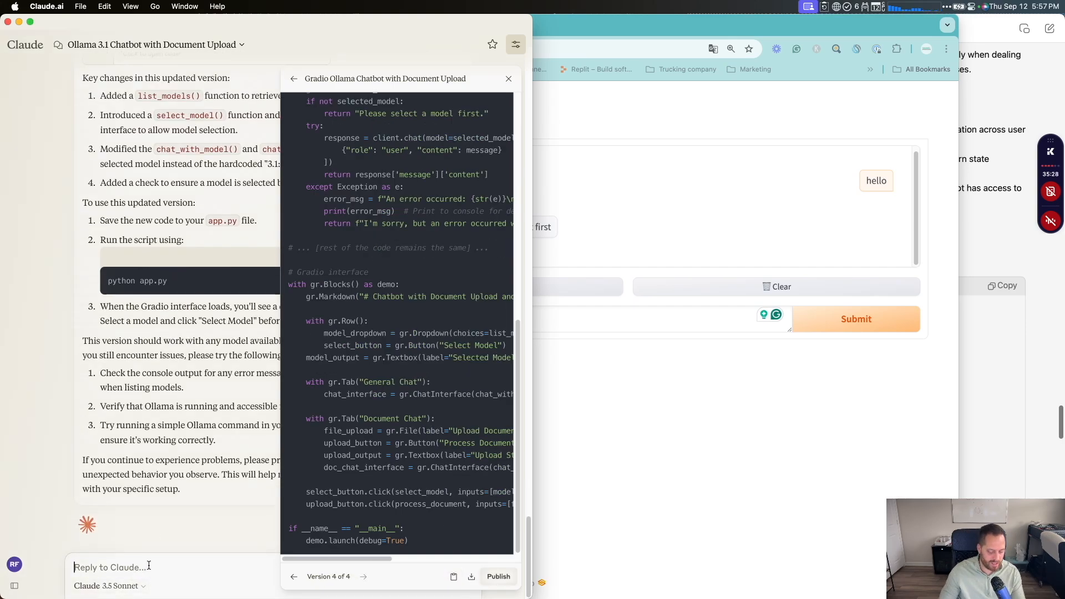
type("giv eme the enti")
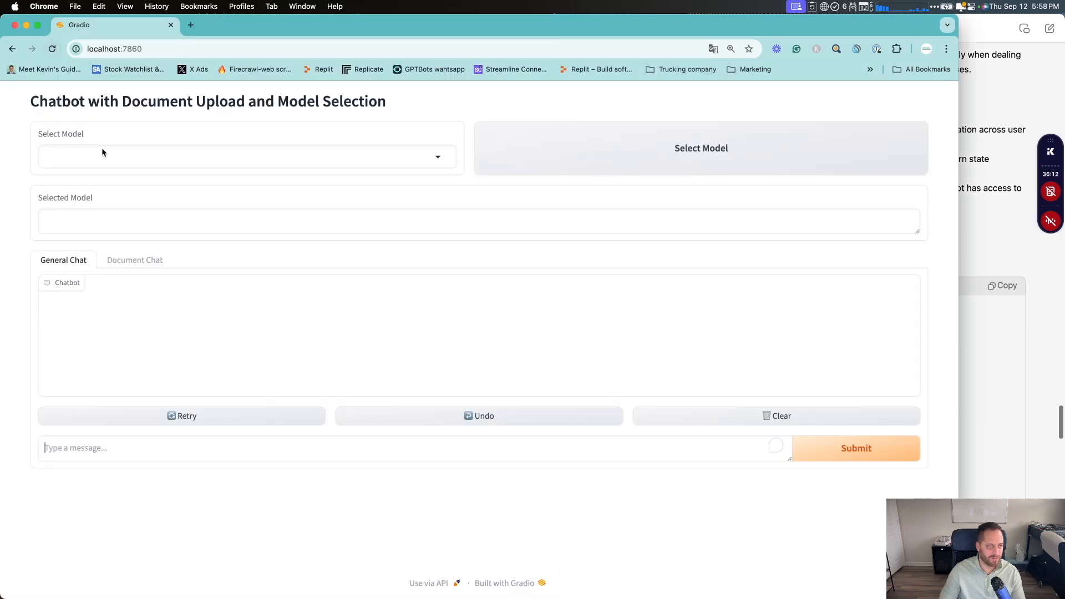
Step: Select llama3.1:70b as the Gradio chatbot's model
left_click(246, 156)
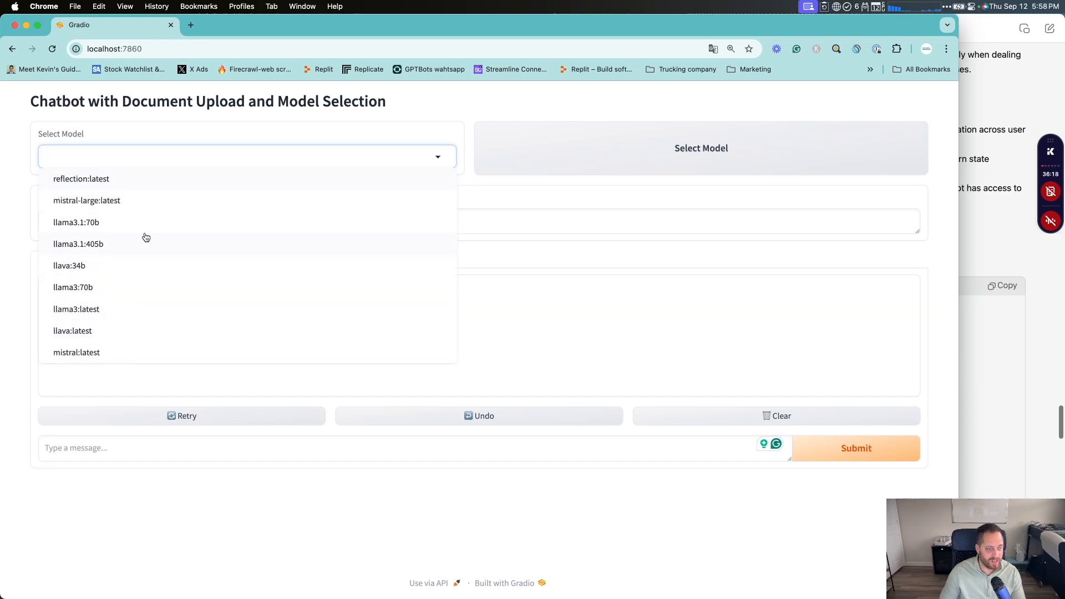
left_click(73, 222)
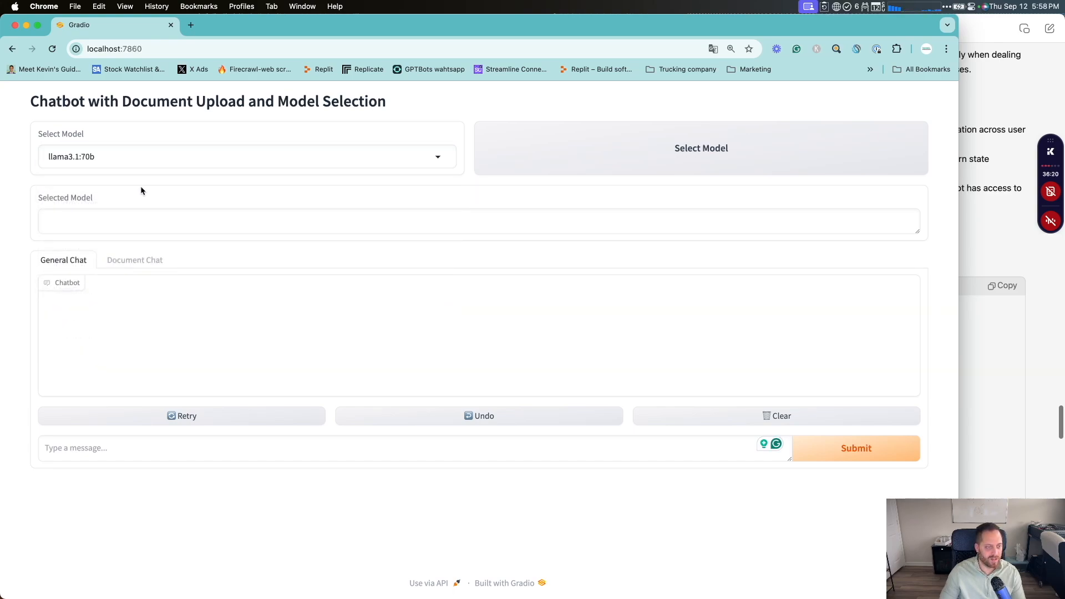
left_click(714, 154)
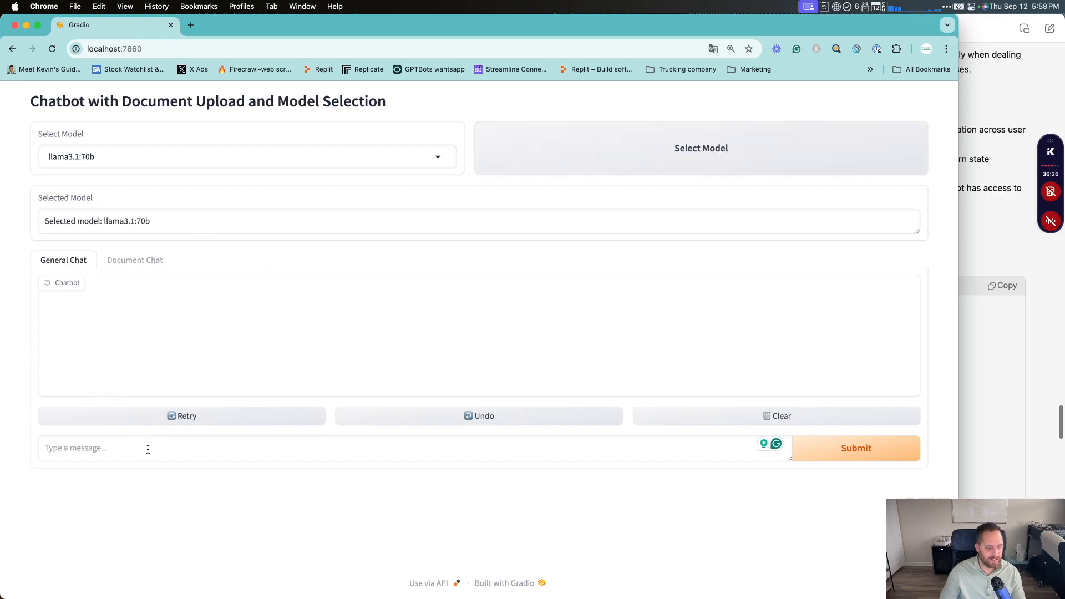
Step: Send hello in General Chat and confirm llama3.1:70b stays selected
type("hello")
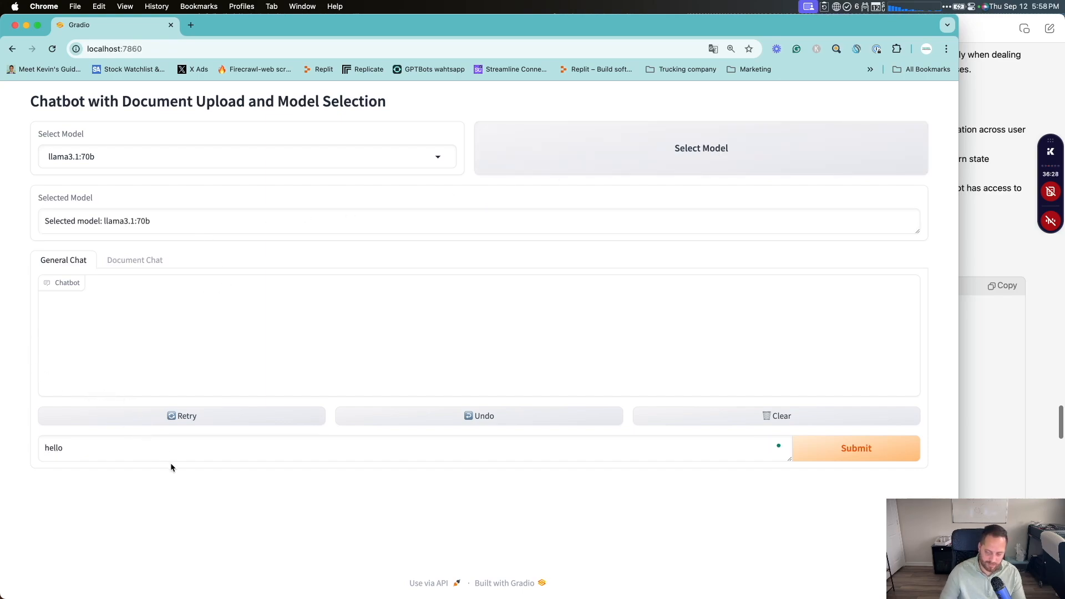
left_click(857, 448)
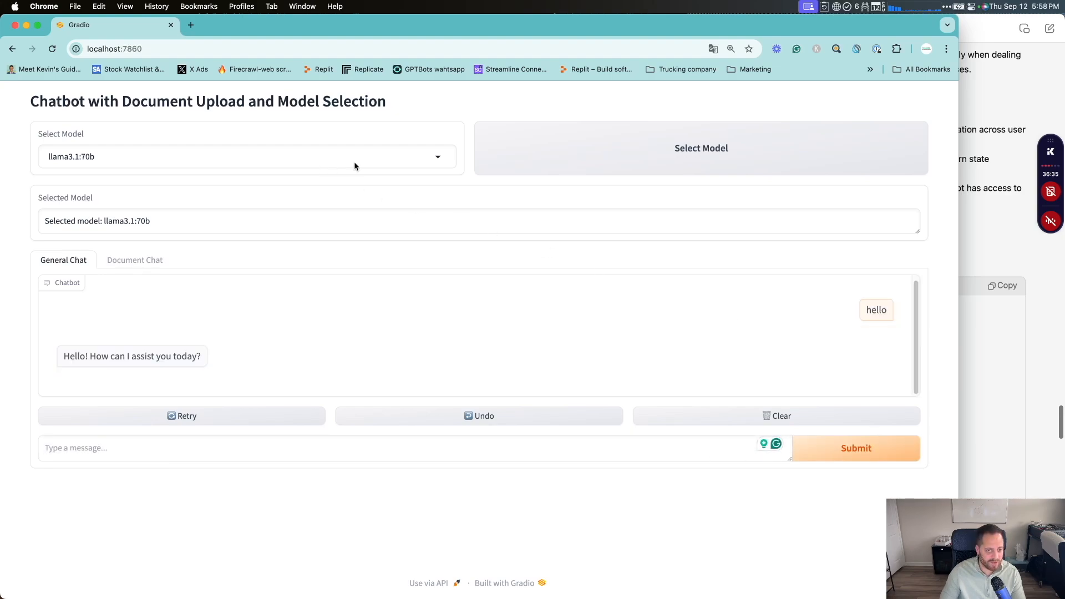
mouse_move(289, 360)
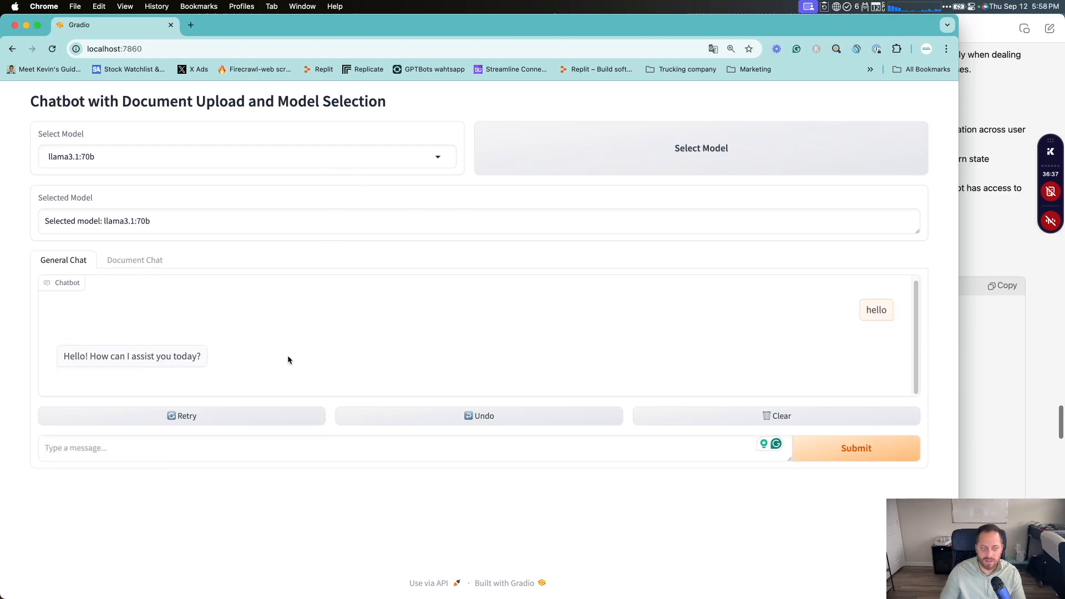
left_click(241, 157)
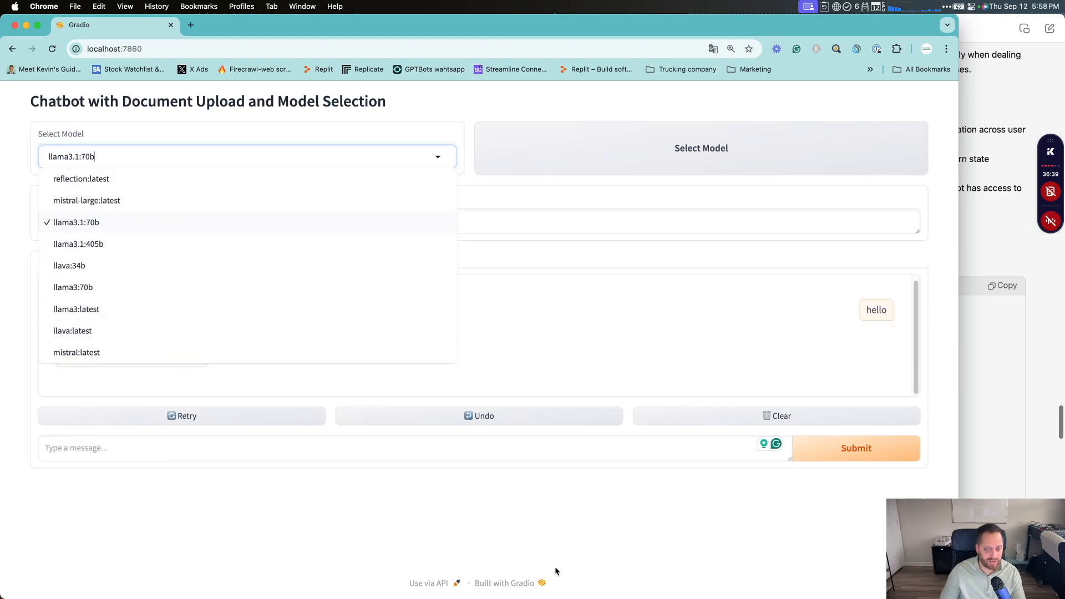
left_click(73, 222)
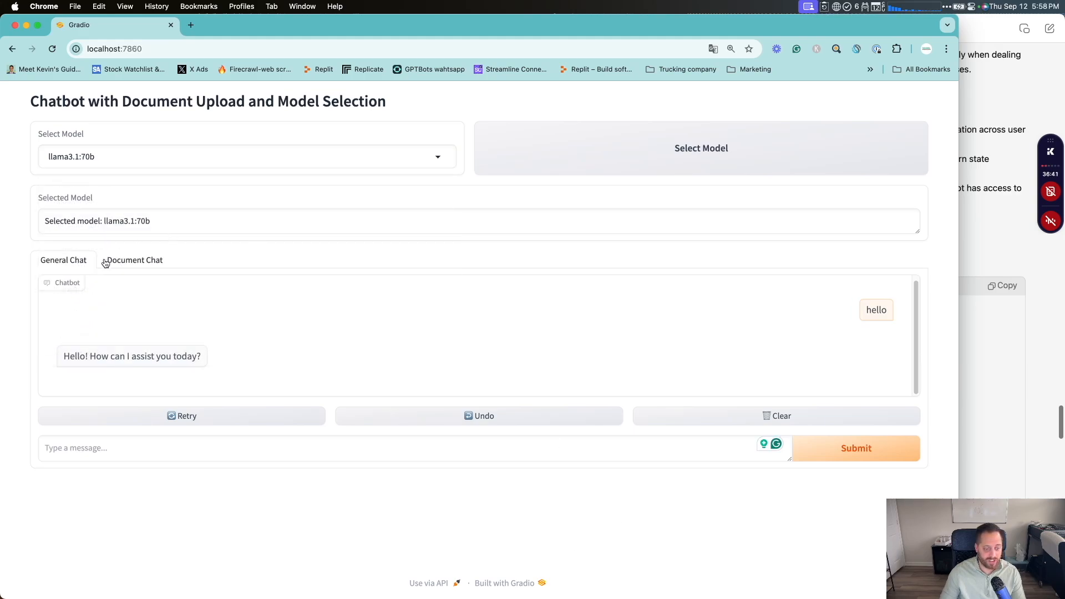
mouse_move(169, 268)
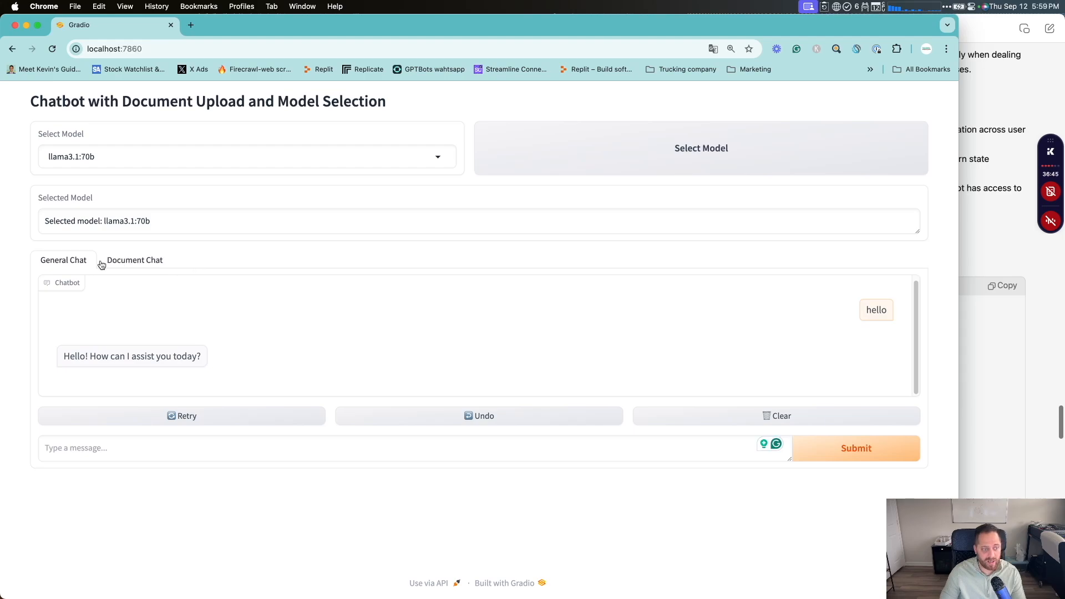
Step: Upload server_manual_r7000_R272-Z34_e_10.pdf in the Document Chat tab
left_click(134, 260)
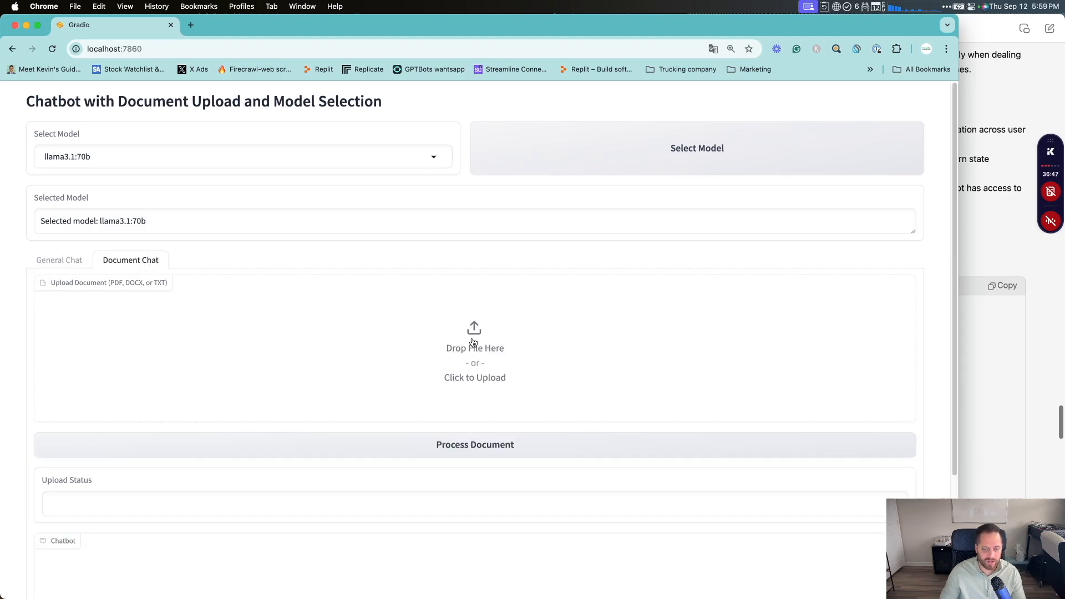
left_click(475, 362)
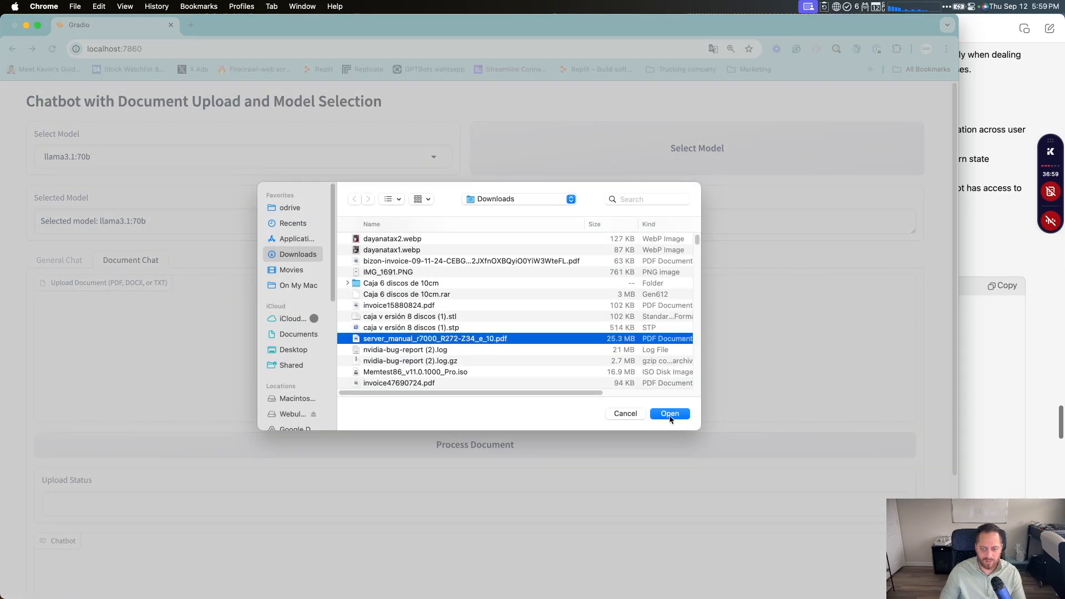
left_click(670, 414)
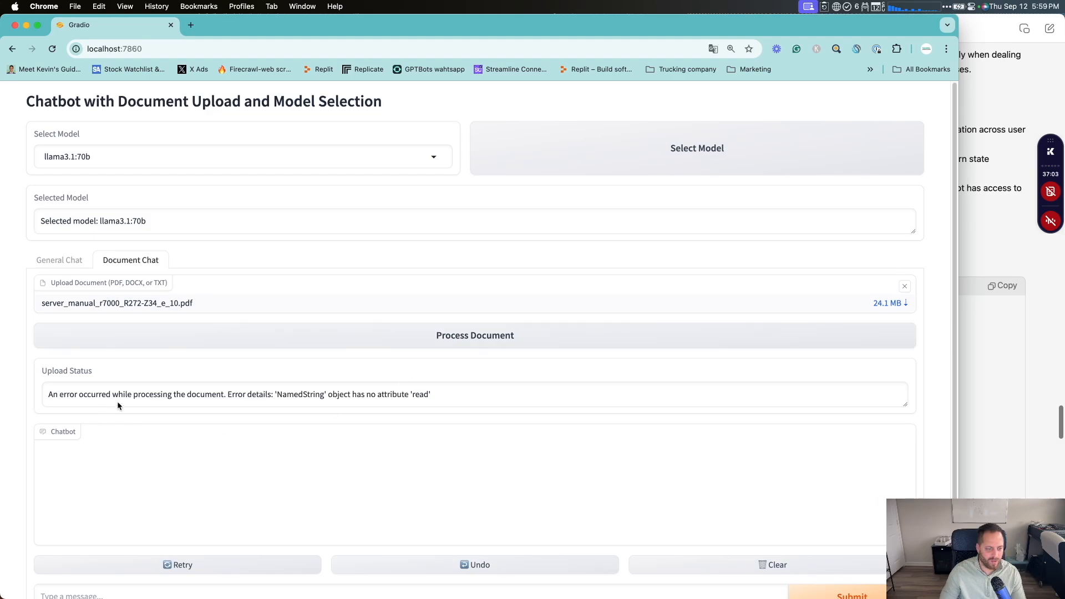
mouse_move(348, 402)
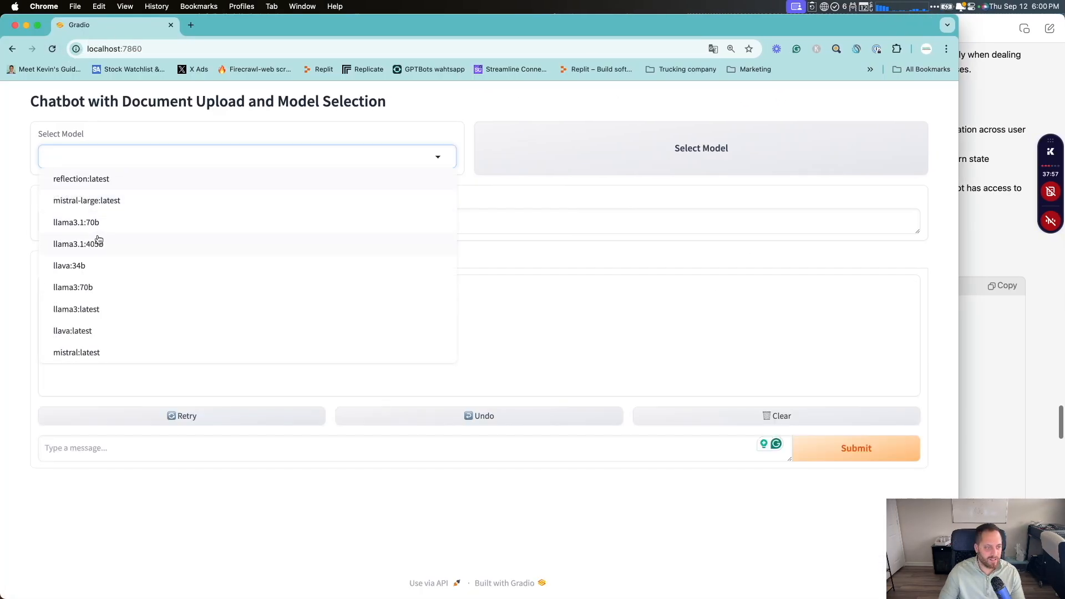
Step: Choose llama3.1:70b again and send hello to the chatbot
left_click(77, 222)
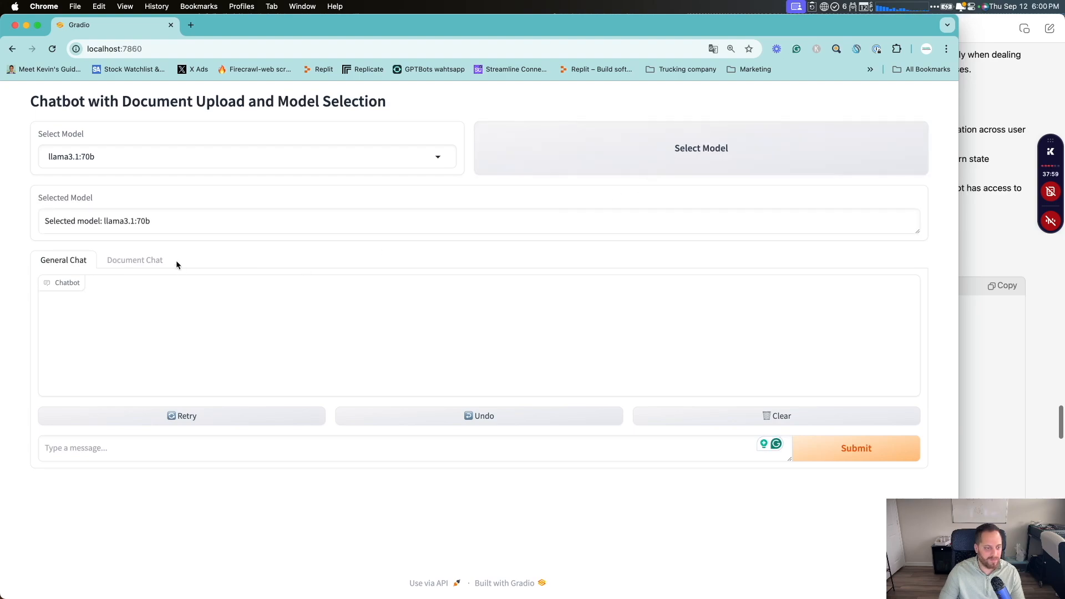
type("hel")
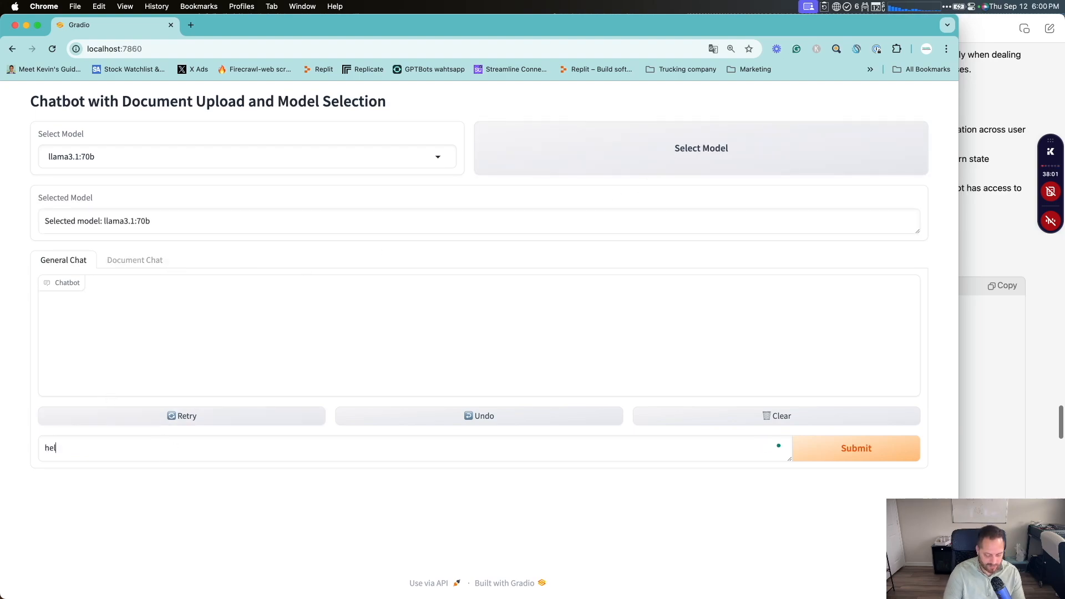
left_click(857, 448)
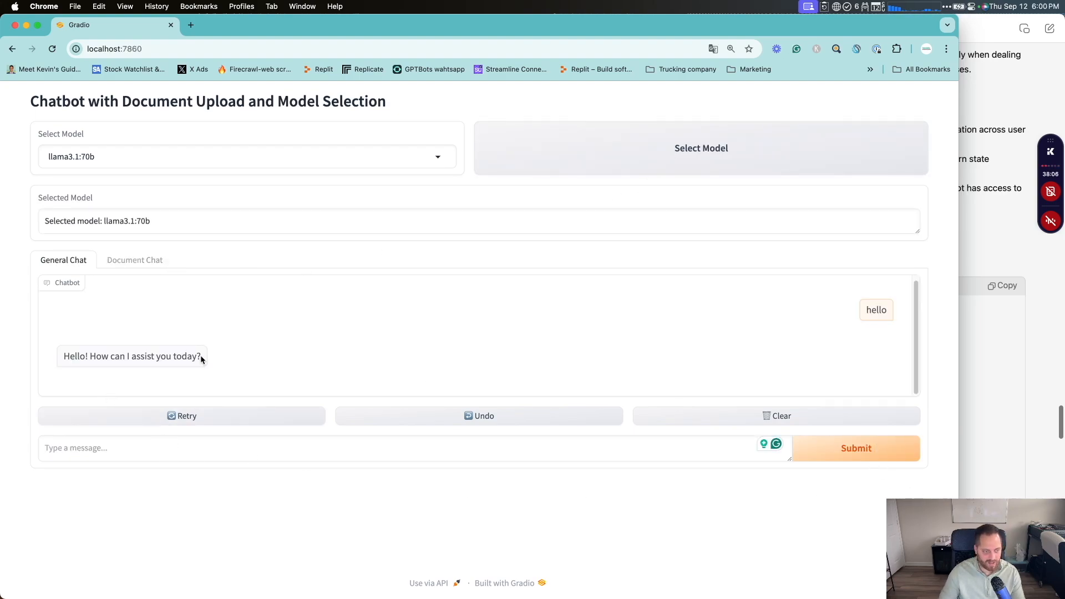
Step: Pick a file to upload in the Document Chat section
left_click(135, 260)
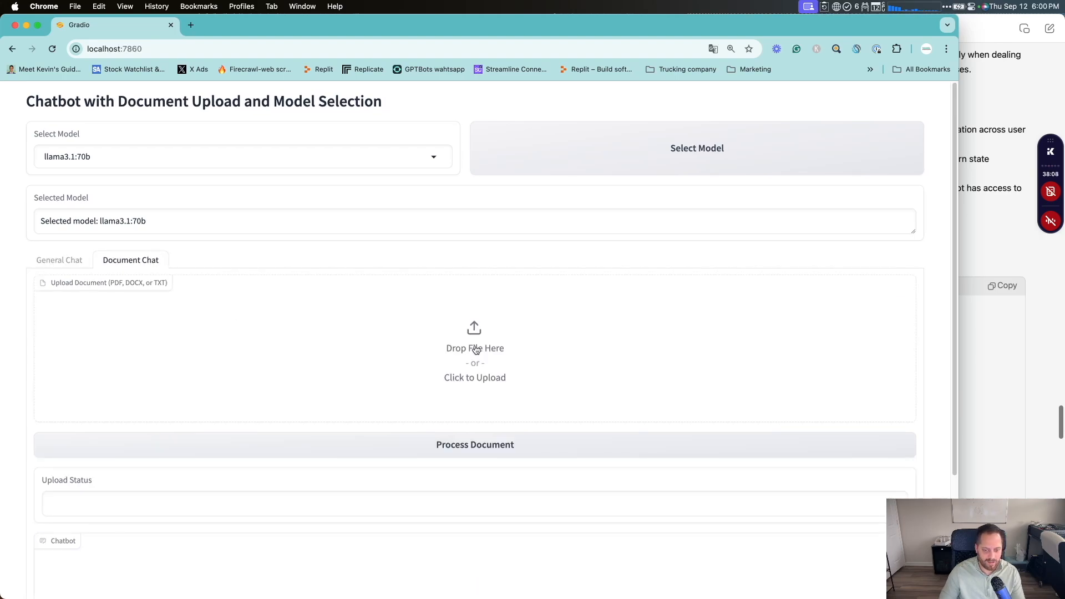
left_click(474, 349)
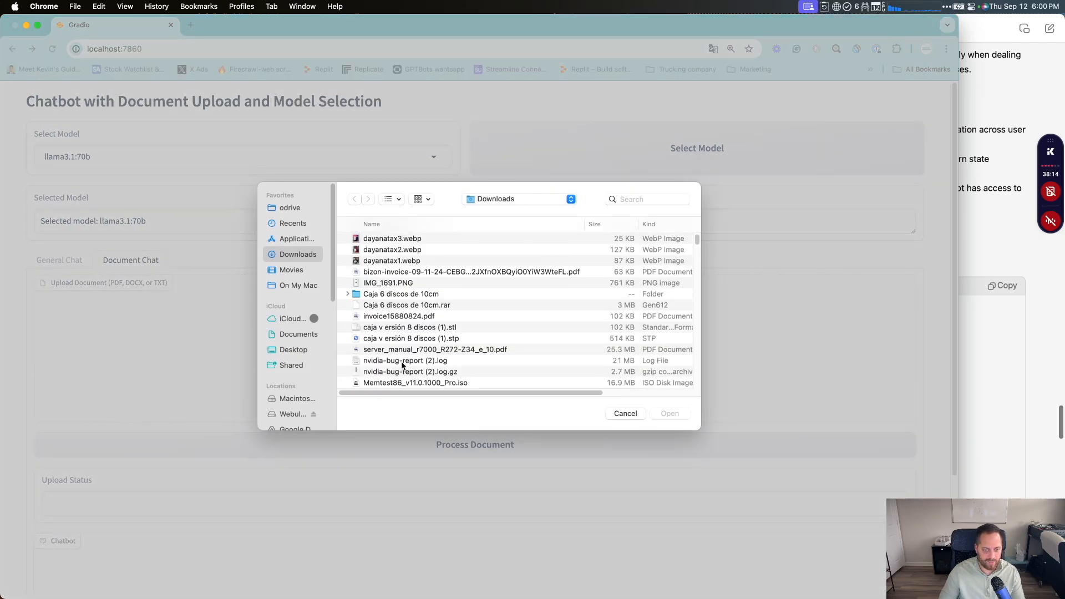
double_click(436, 349)
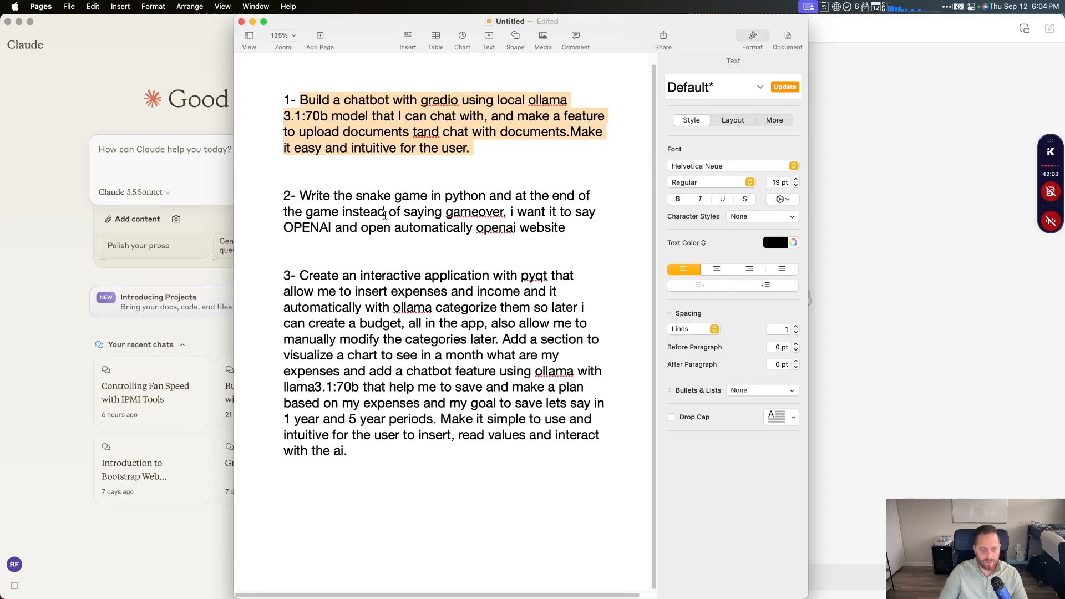
Step: Select the snake game prompt in Pages and send it to Claude
left_click(436, 228)
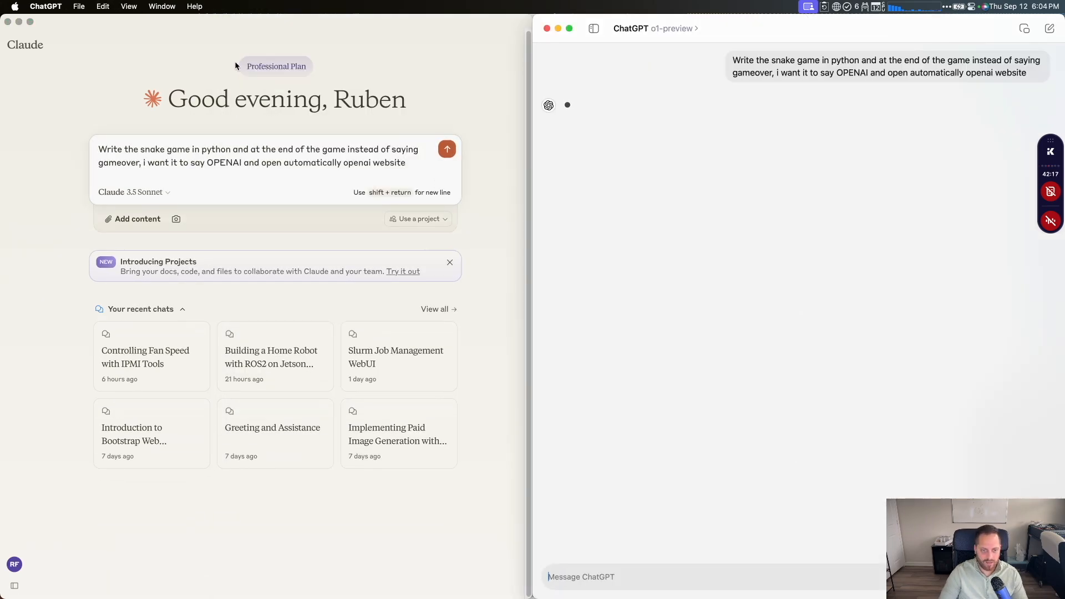
left_click(447, 149)
type("snake.p")
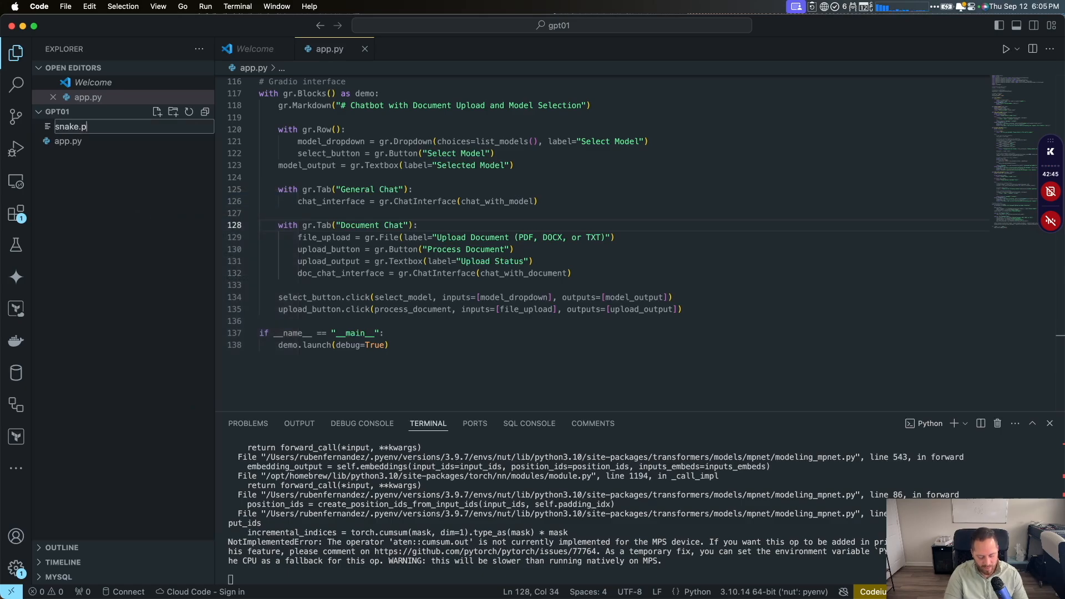
Step: Create snake.py with ChatGPT's snake game and run it
key("Enter")
type("python3 snake.py")
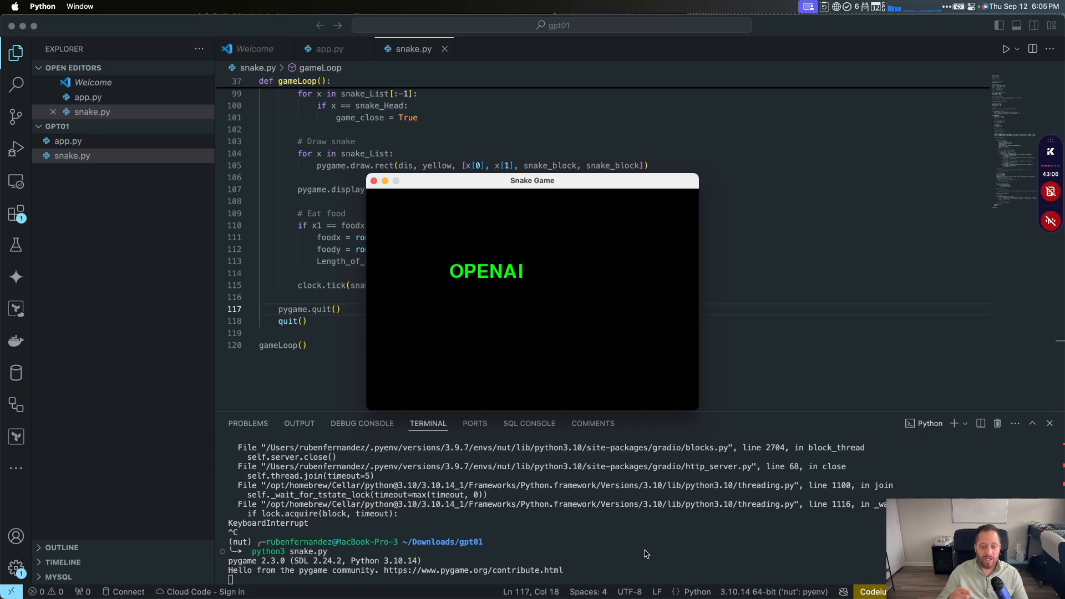
left_click(374, 180)
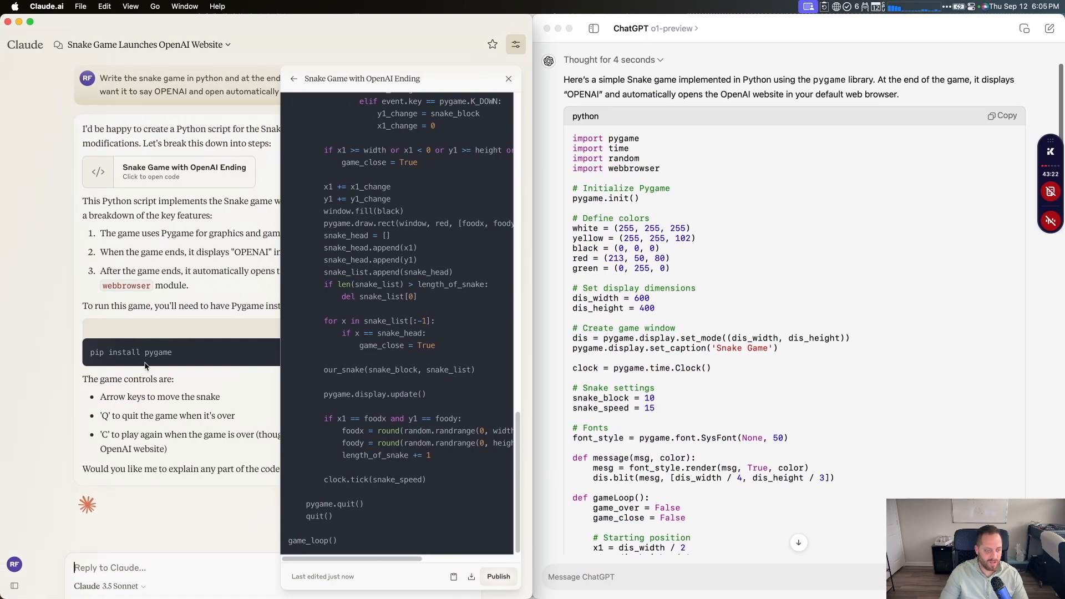
mouse_move(468, 396)
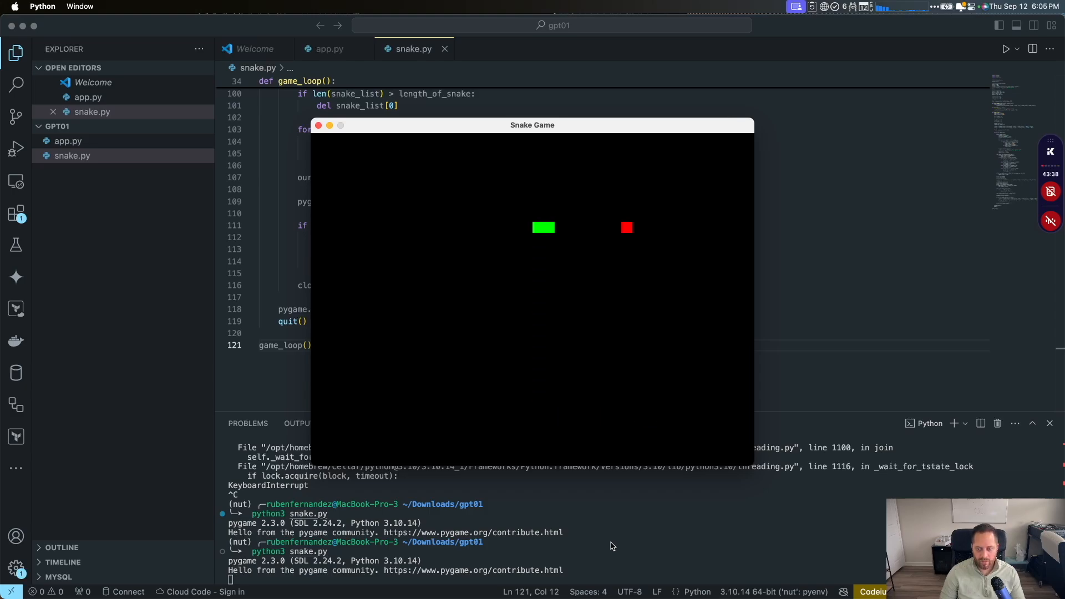
Step: Focus Claude's snake game board to play it
left_click(319, 125)
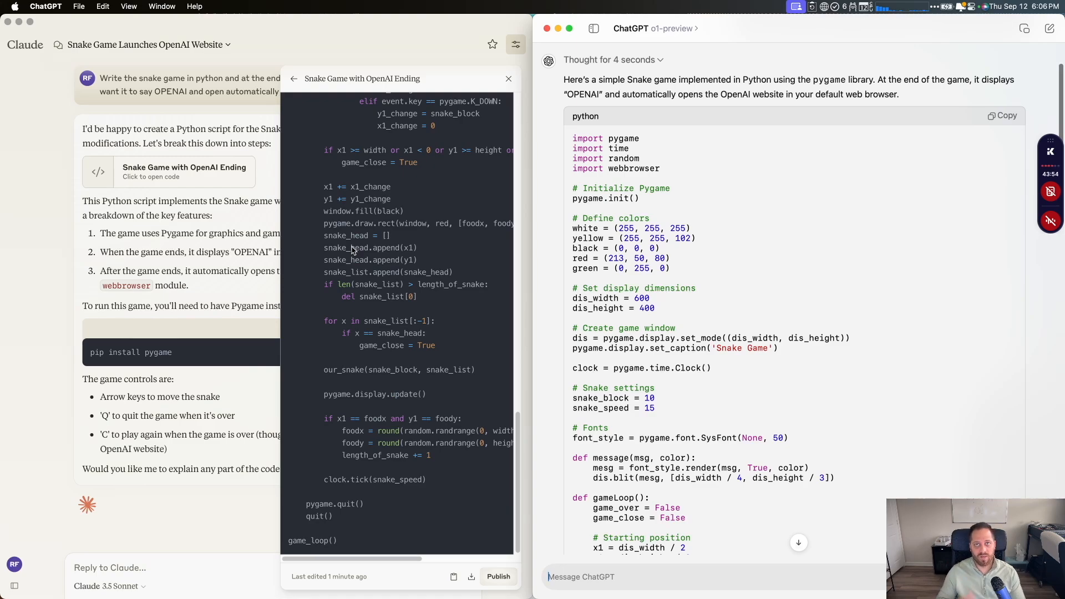
Step: Switch back to the Pages prompts document
key("Cmd+Space")
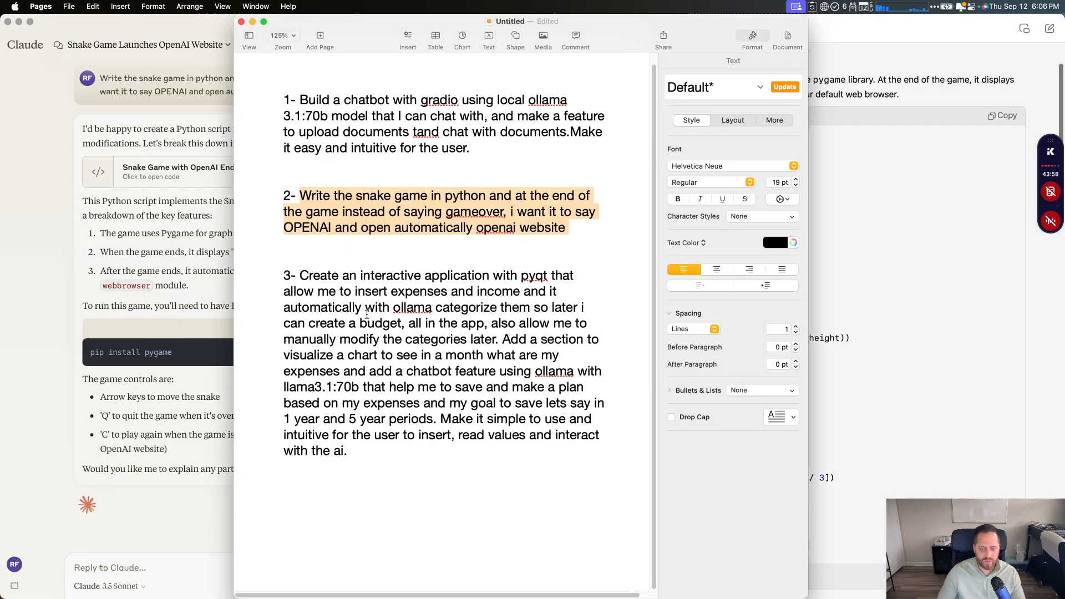
mouse_move(387, 350)
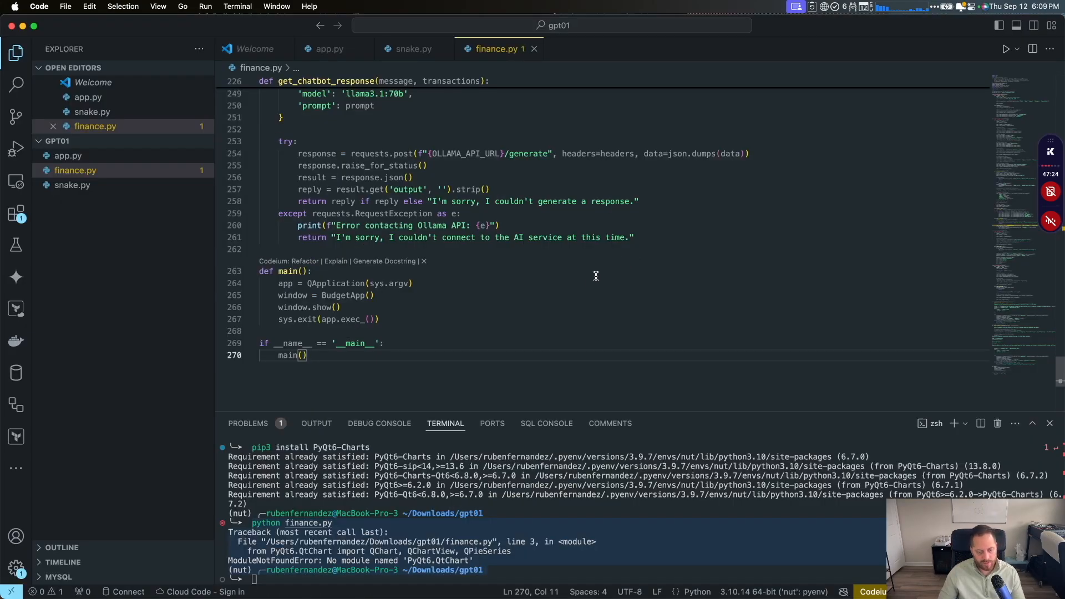
mouse_move(647, 560)
type("python finance.py")
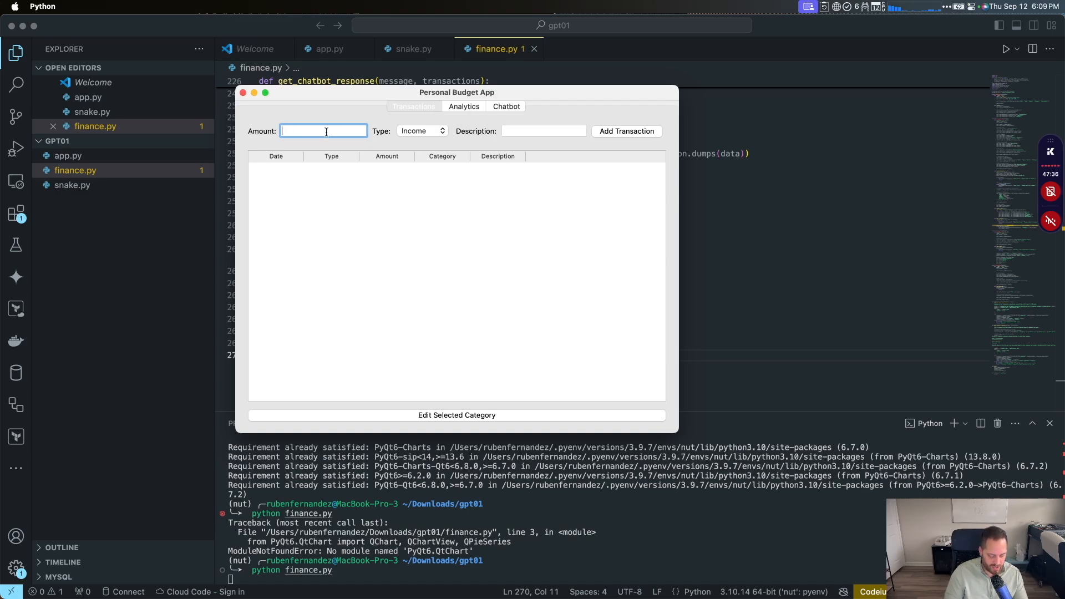
Step: Add a 400 car payment expense to the budget app
type("400")
left_click(544, 131)
type("c")
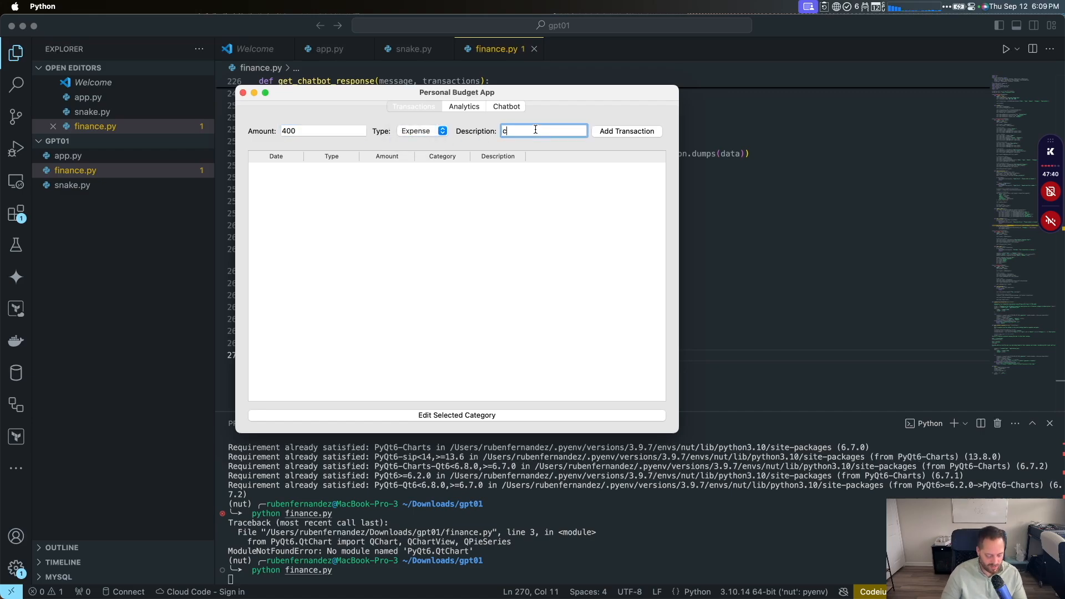
type("ar payment")
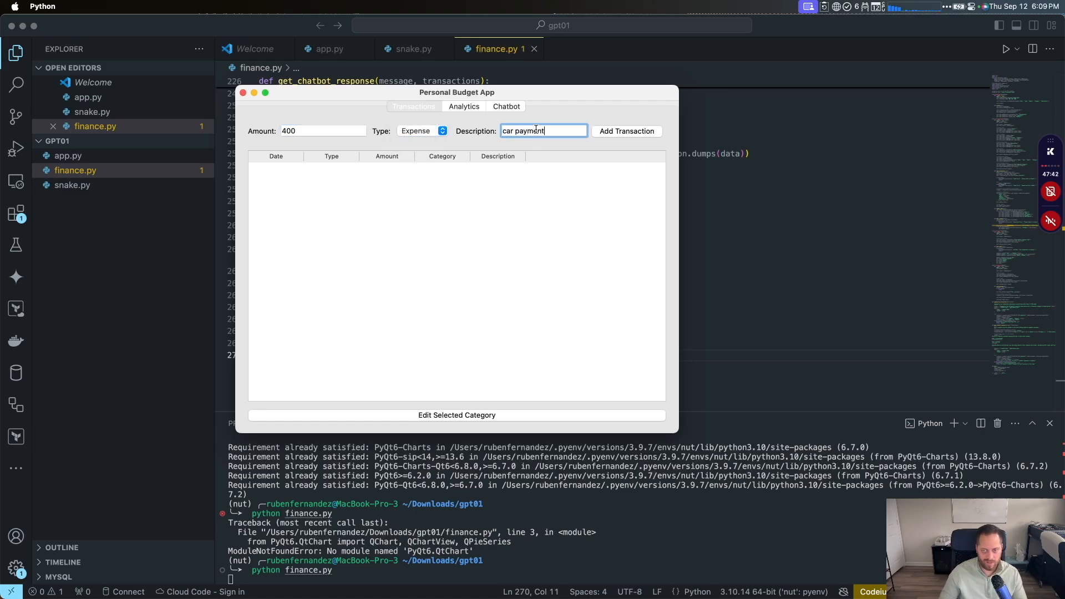
left_click(626, 131)
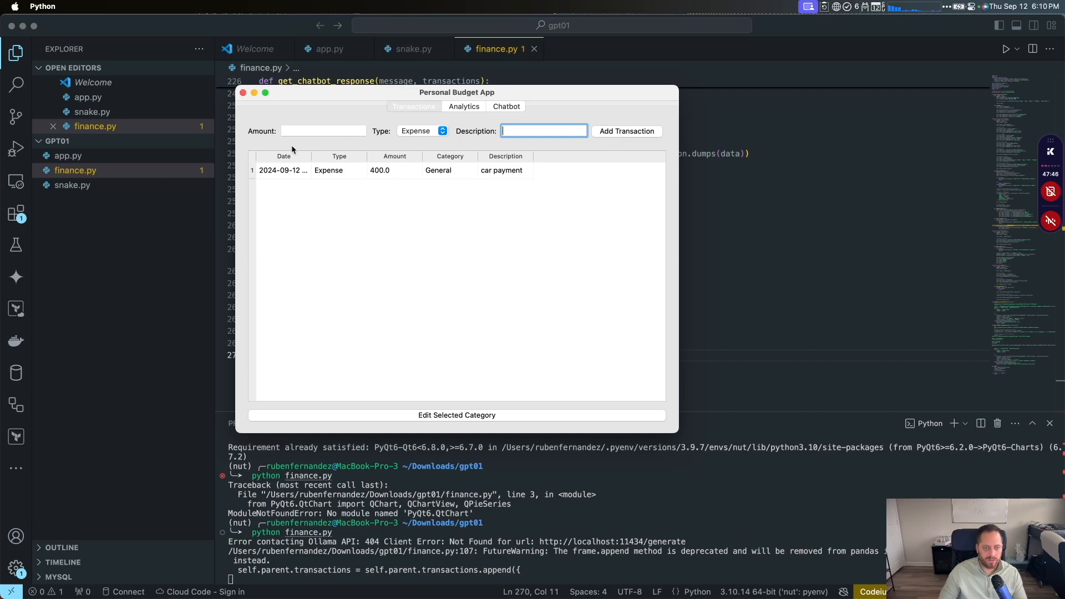
Step: Add a 1200 salary income transaction, then try editing the car payment's category
type("incom")
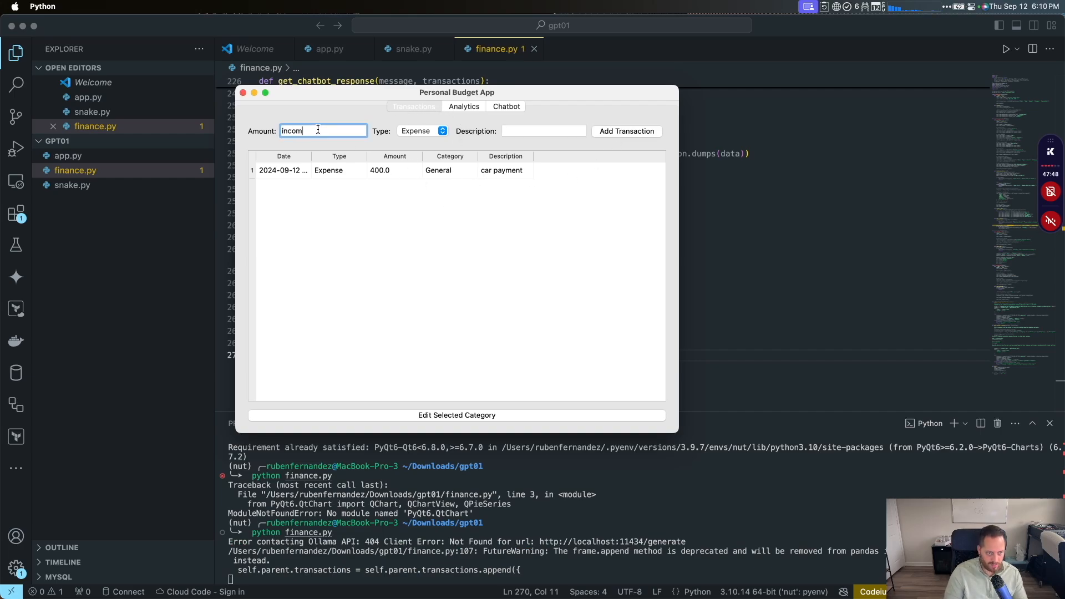
type("120")
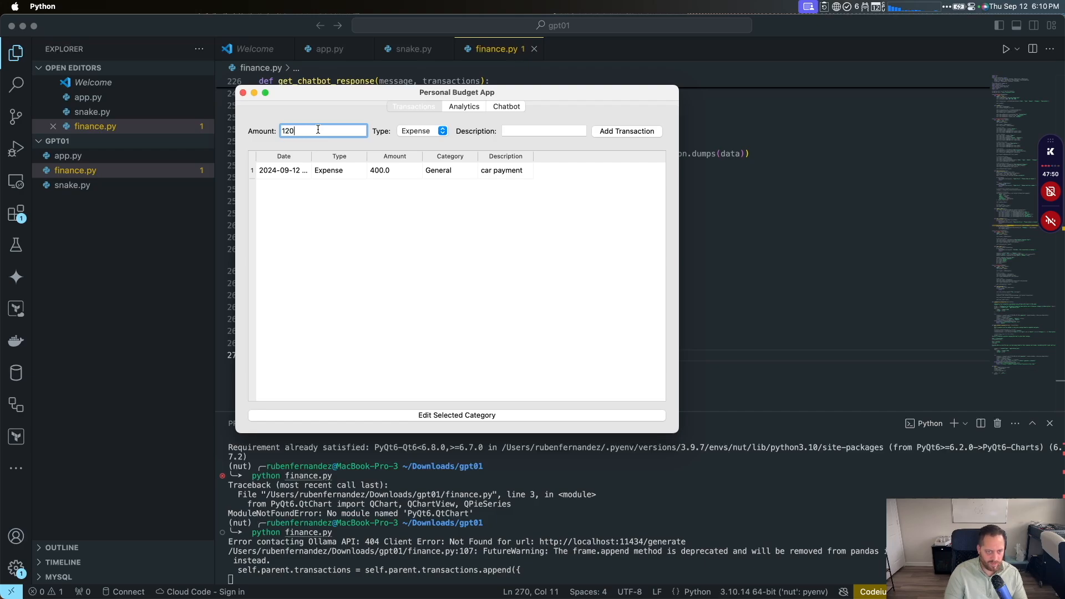
left_click(419, 131)
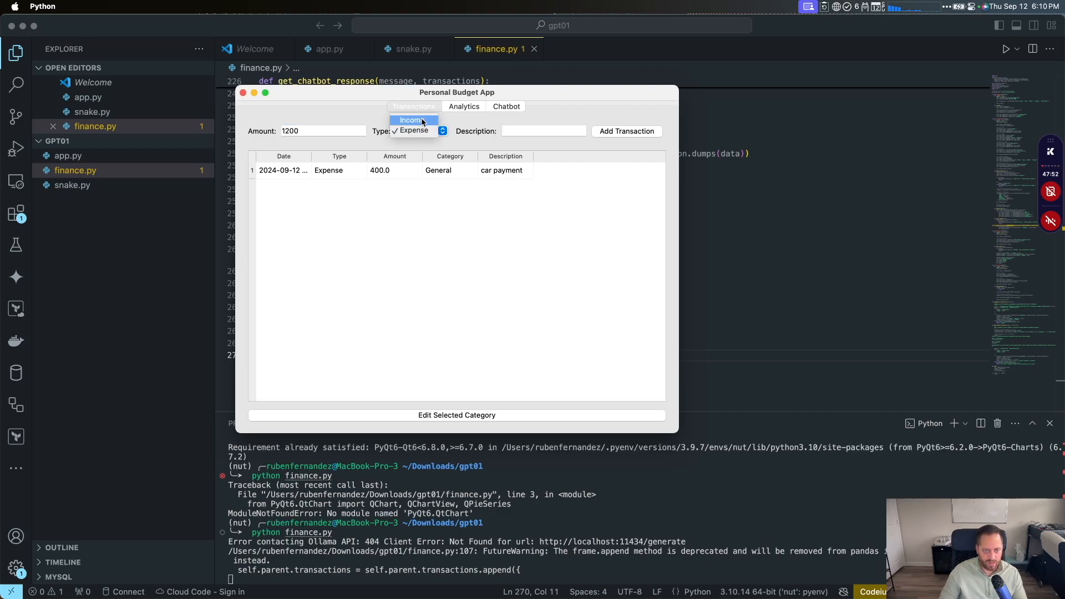
left_click(412, 120)
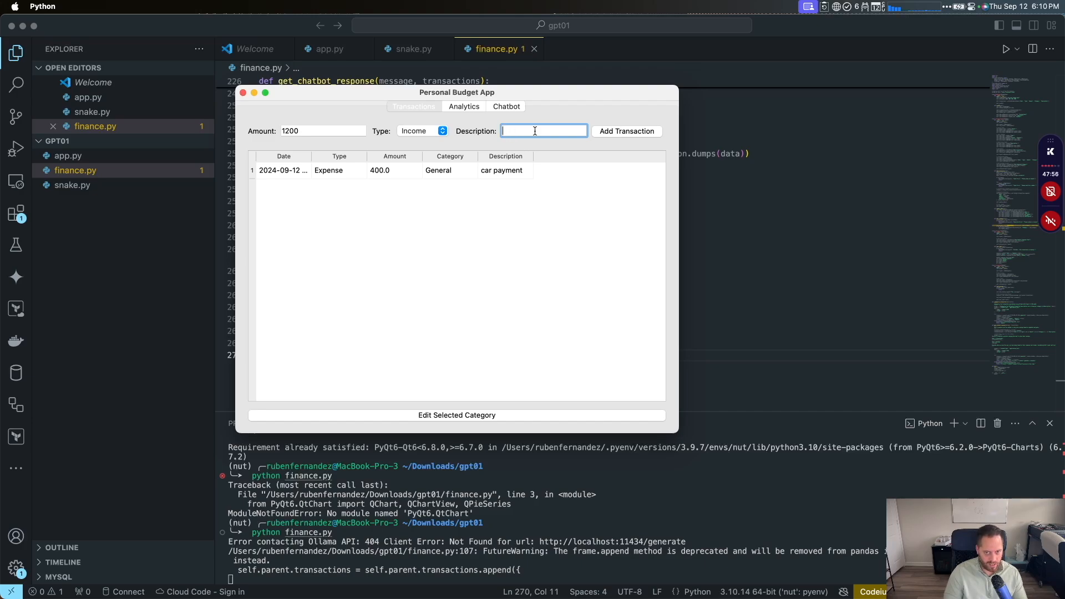
type("salary")
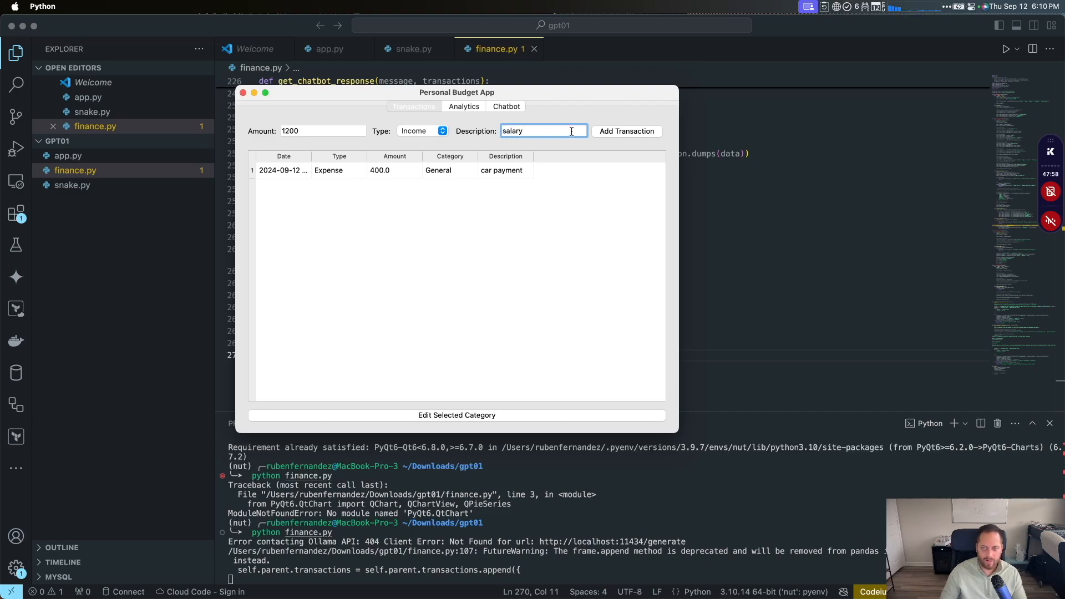
left_click(626, 131)
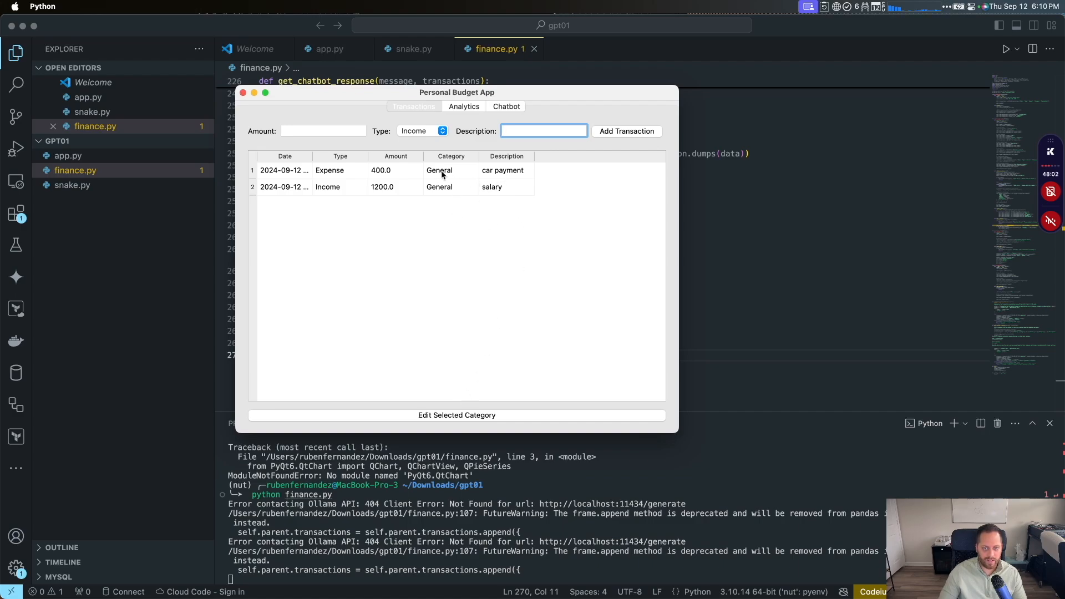
left_click(447, 170)
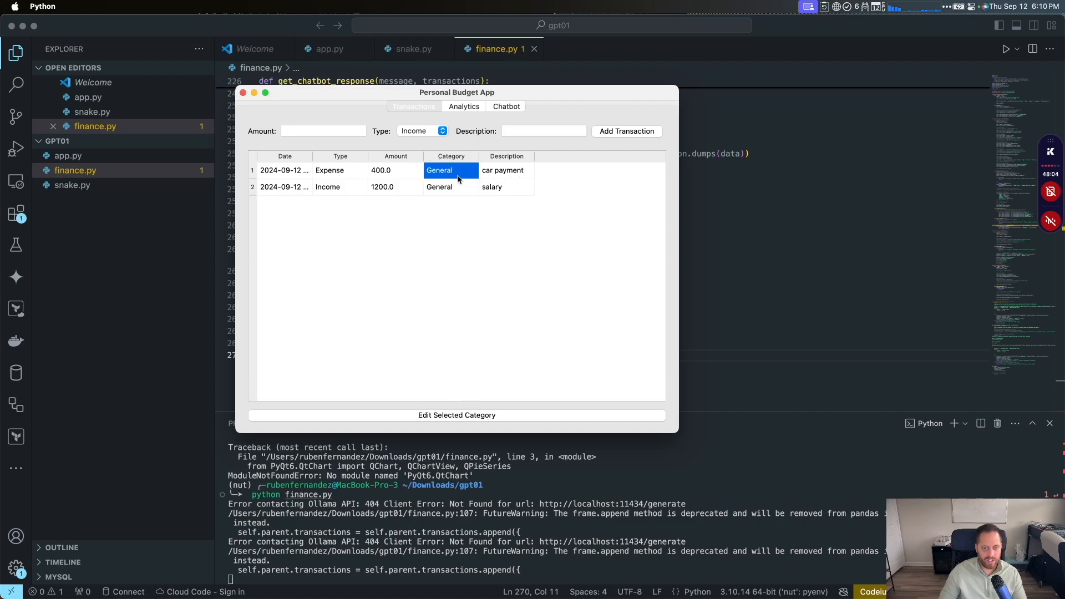
double_click(451, 170)
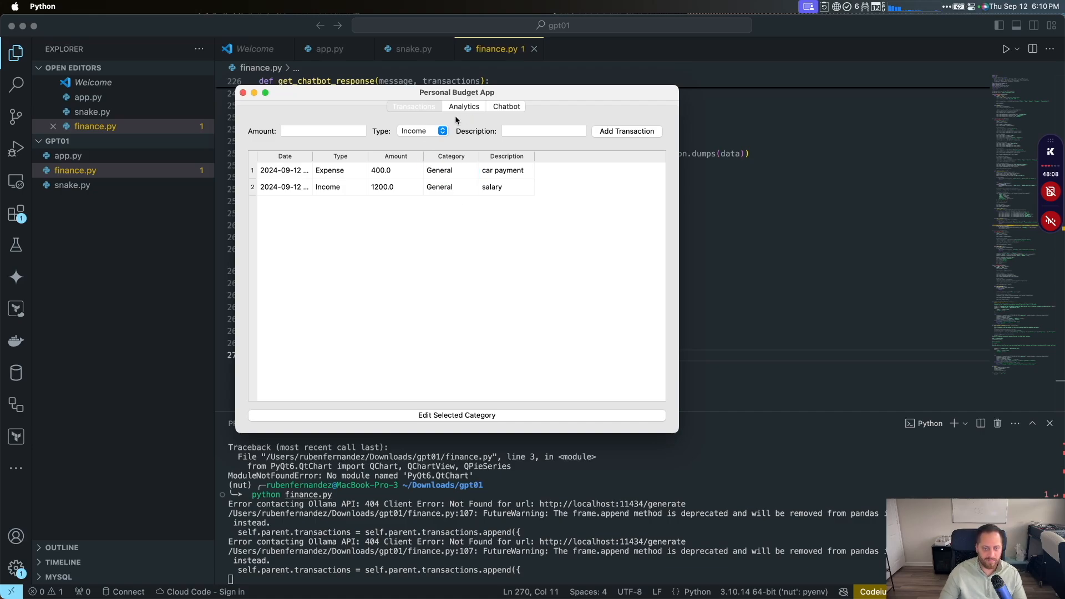
Step: View the Analytics monthly expenses chart showing 400 for 2024-09, then close it
left_click(464, 107)
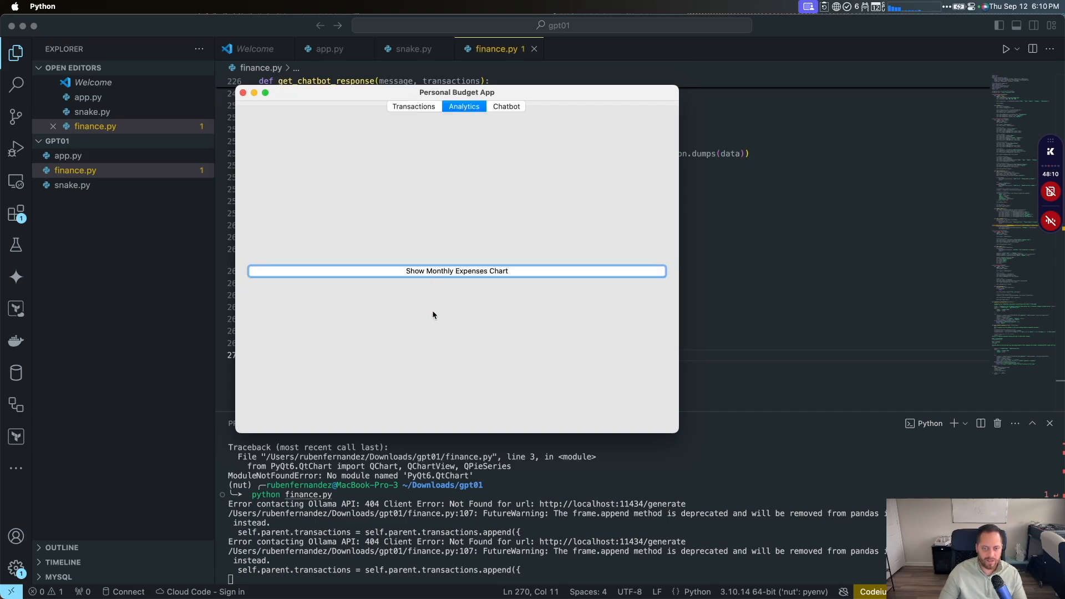
left_click(457, 271)
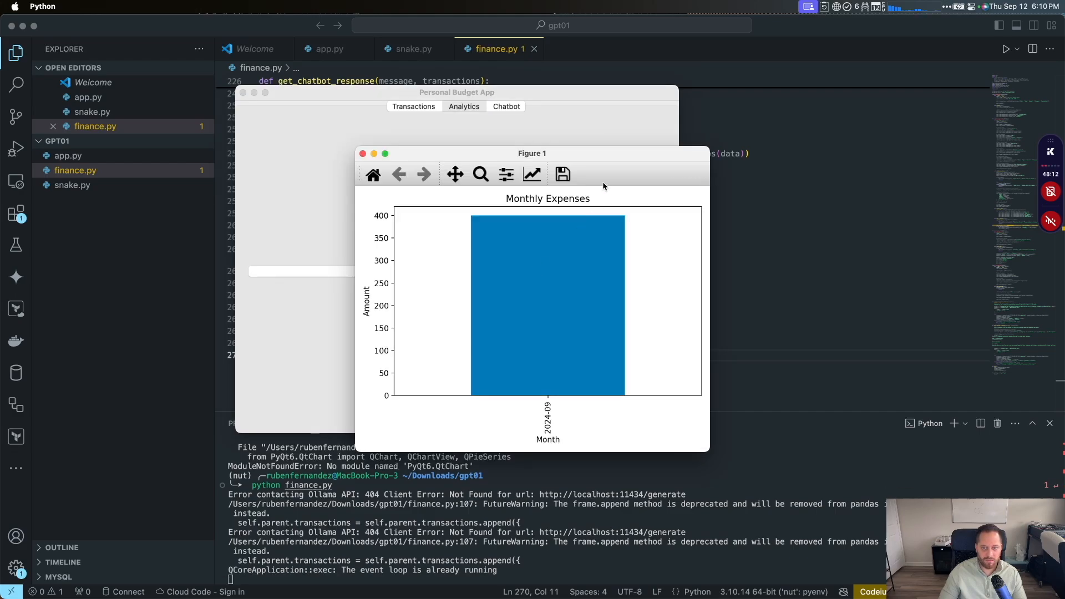
left_click_drag(532, 153, 737, 130)
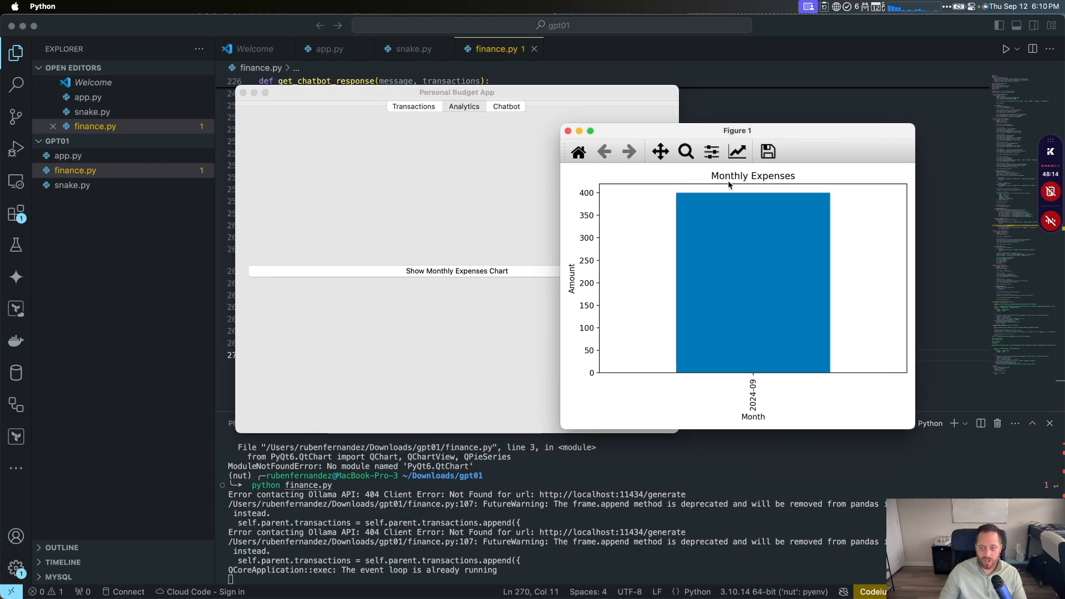
mouse_move(773, 289)
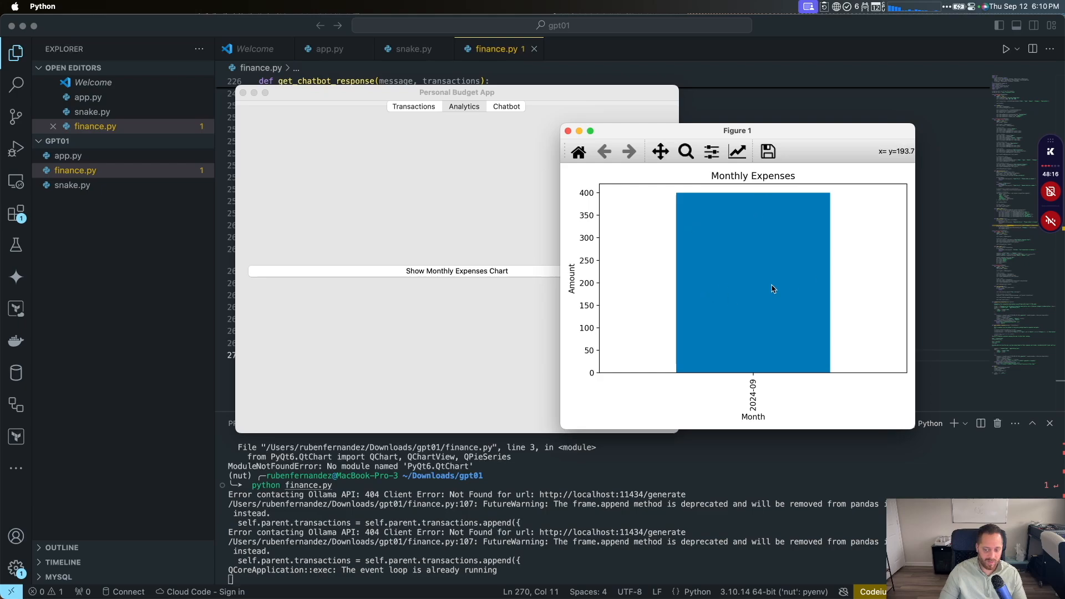
mouse_move(568, 131)
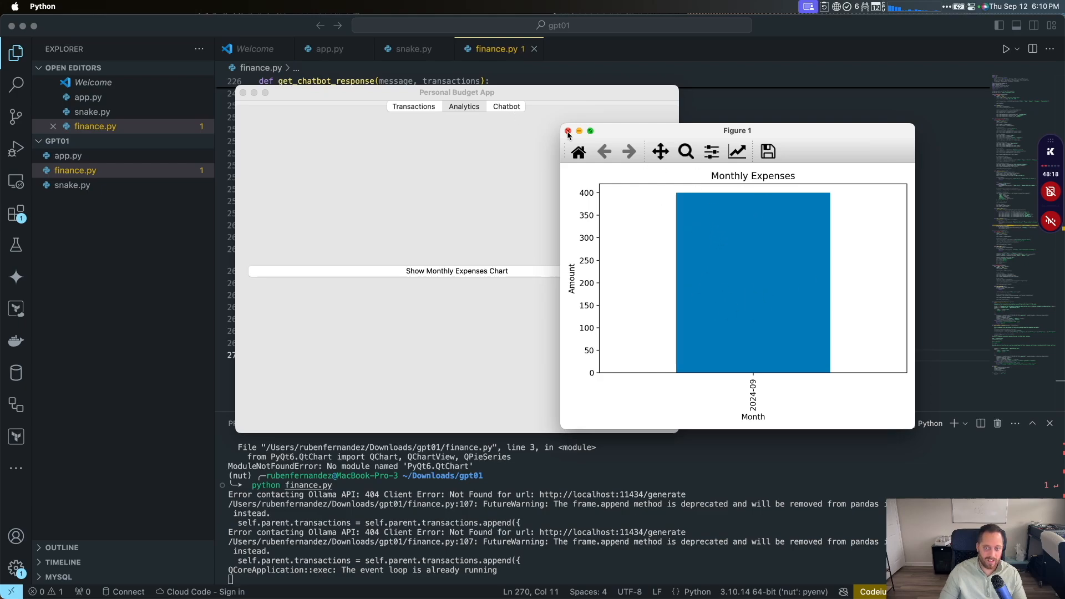
left_click(568, 131)
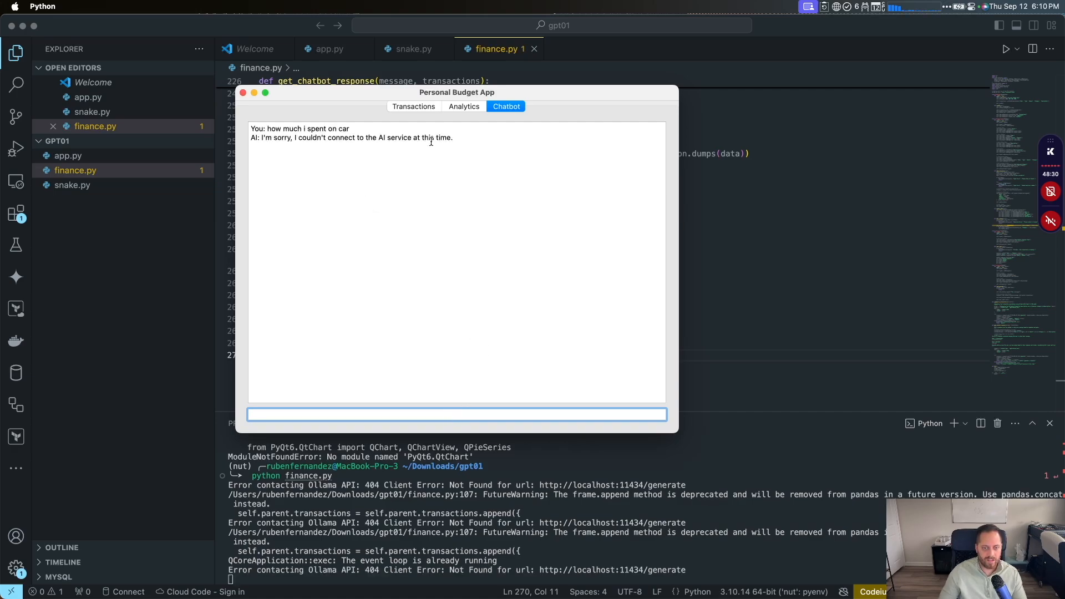
Step: Send a message in the budget app's Chatbot tab, then return to Transactions and close the window
left_click(534, 108)
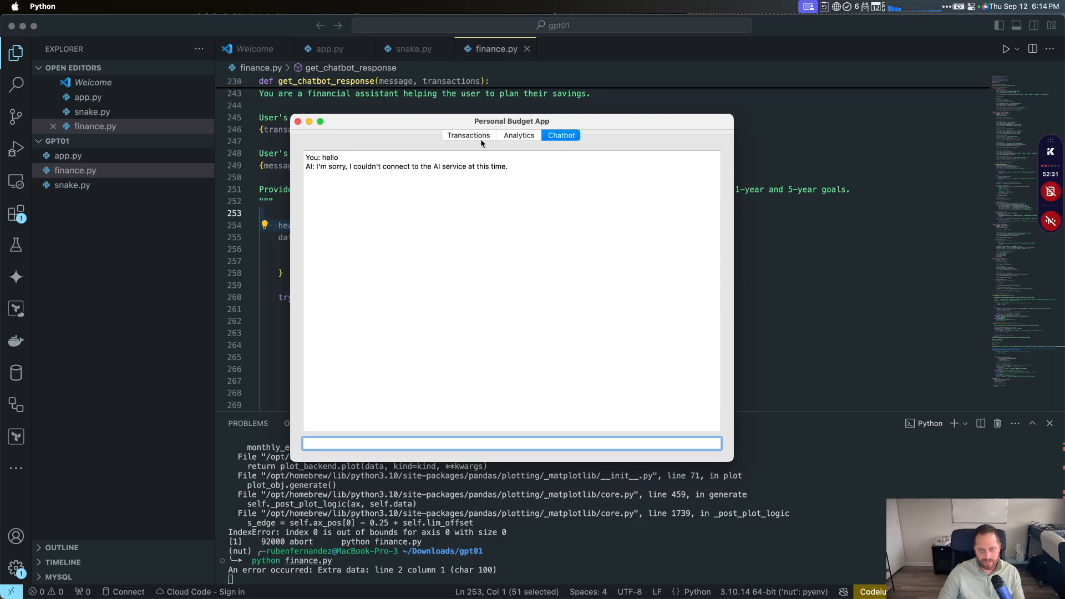
left_click(469, 135)
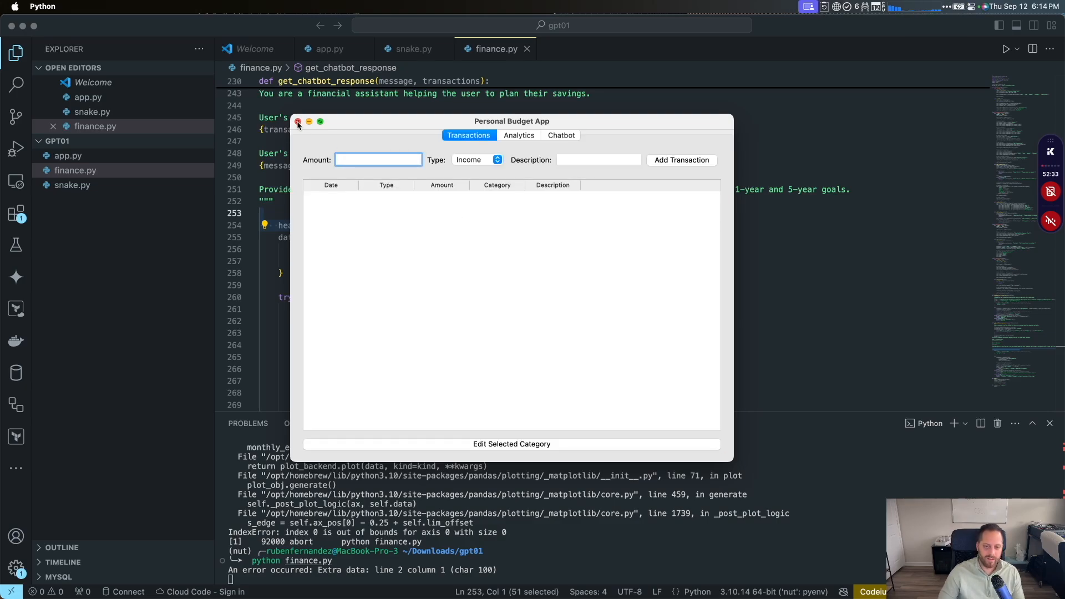
mouse_move(514, 139)
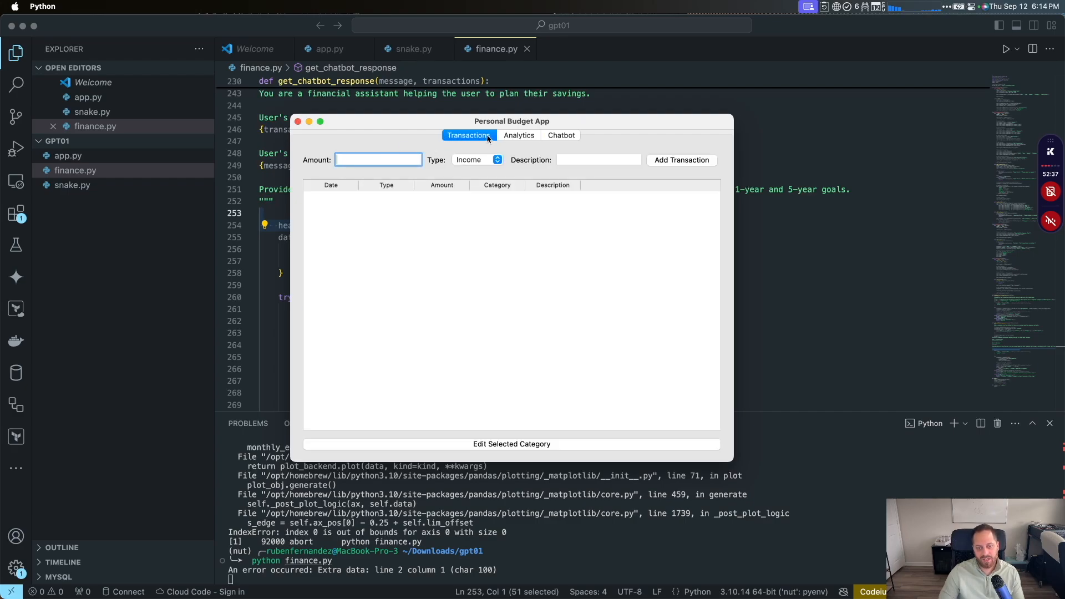
mouse_move(323, 122)
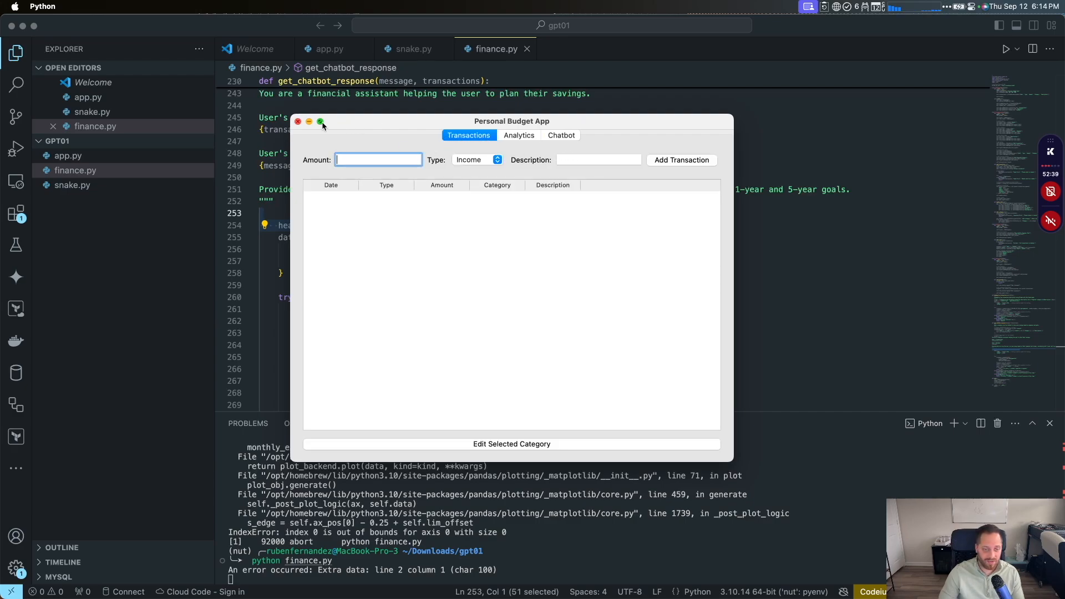
left_click(298, 121)
type("python finance.py")
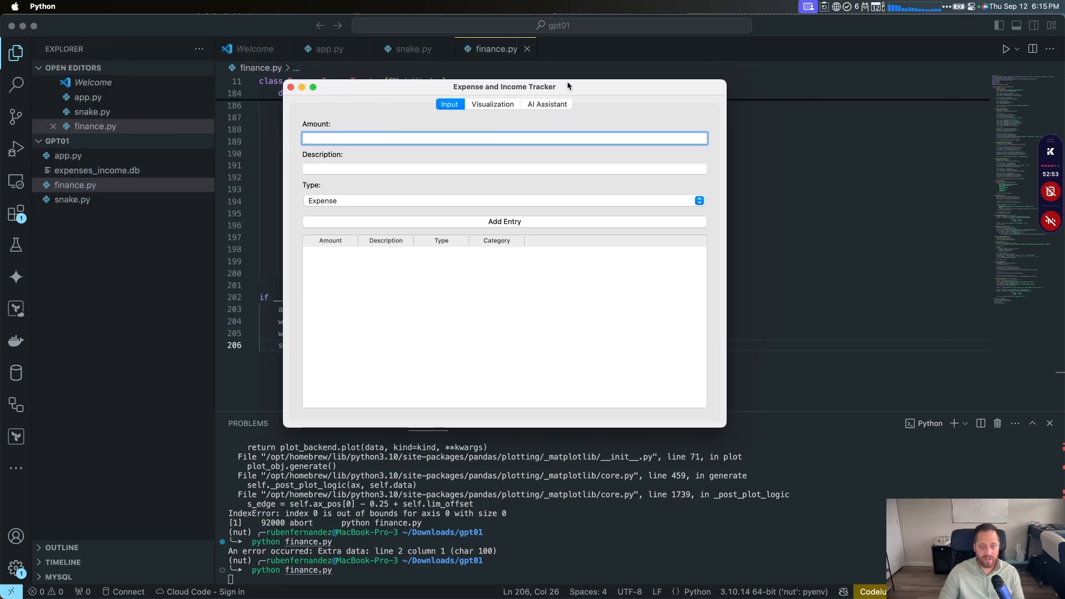
Step: Enter a 400 'car payment' expense in the tracker's Amount and Description fields
type("40")
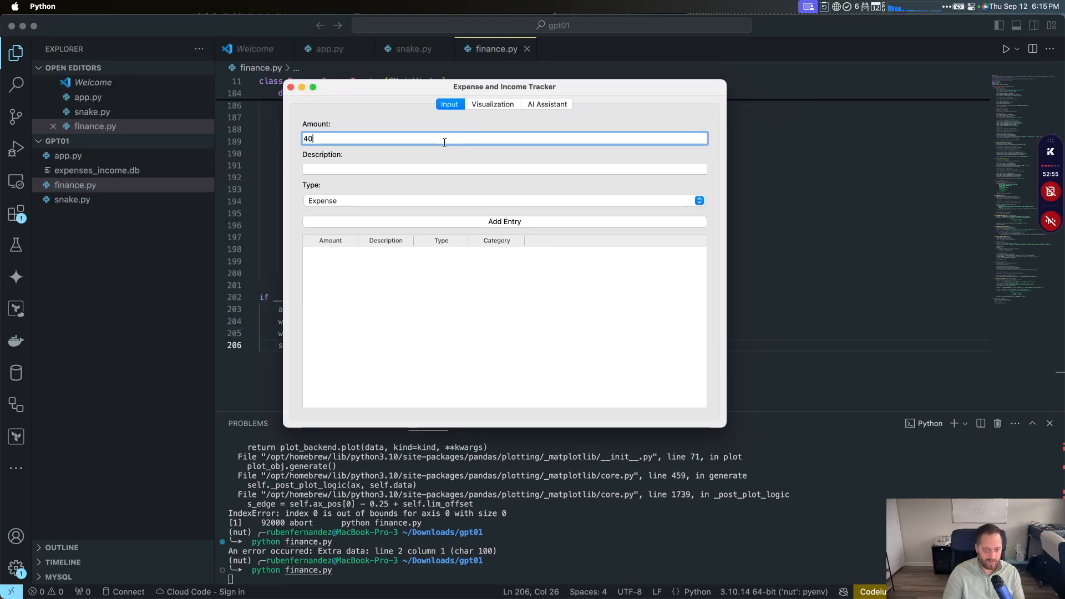
type("car pa")
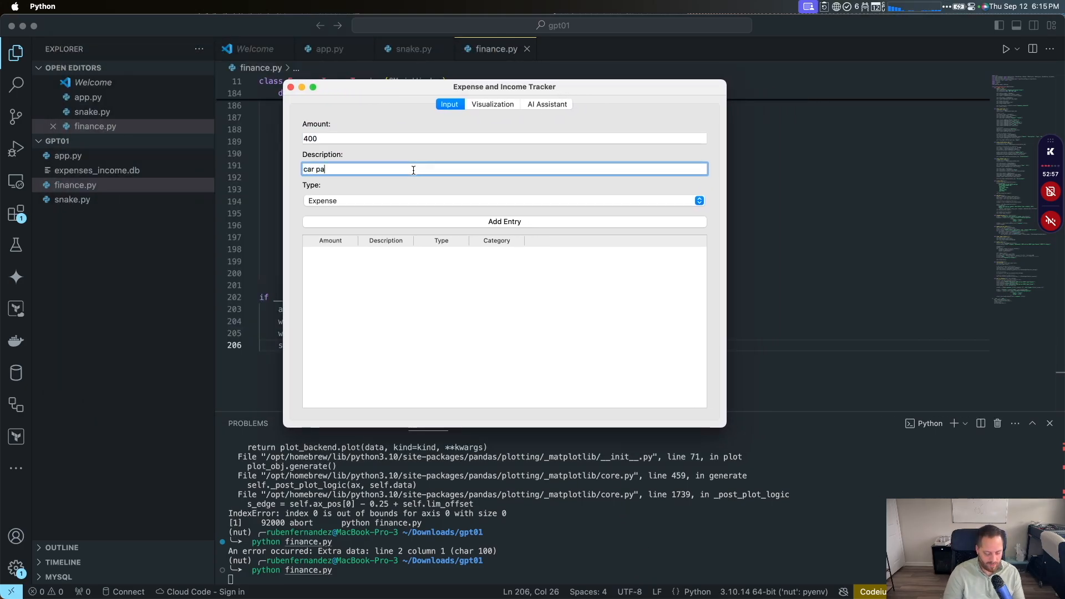
type("yment")
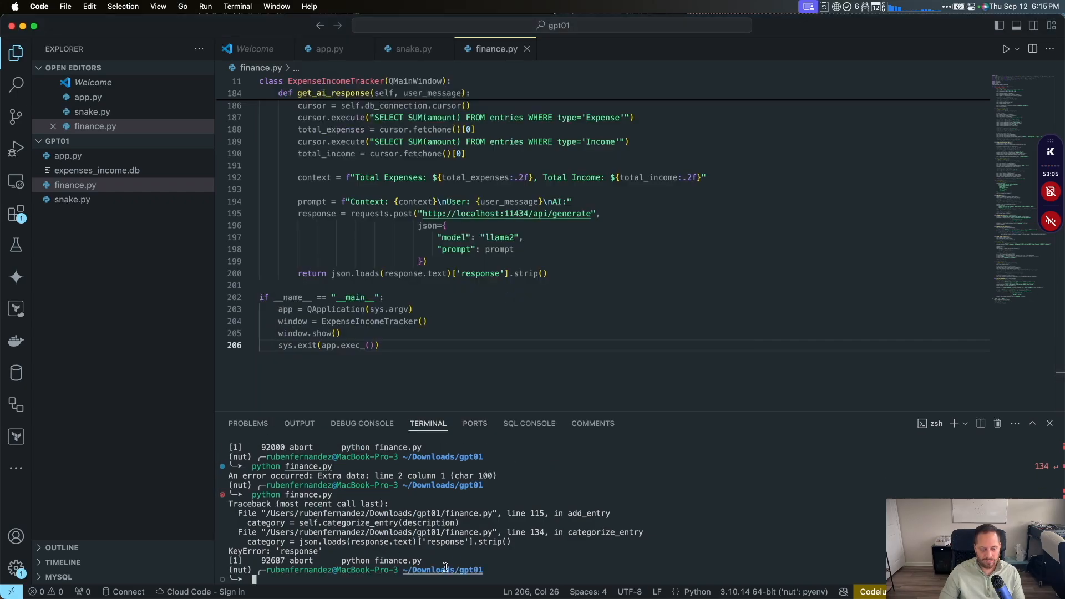
mouse_move(447, 570)
type("python finance.py")
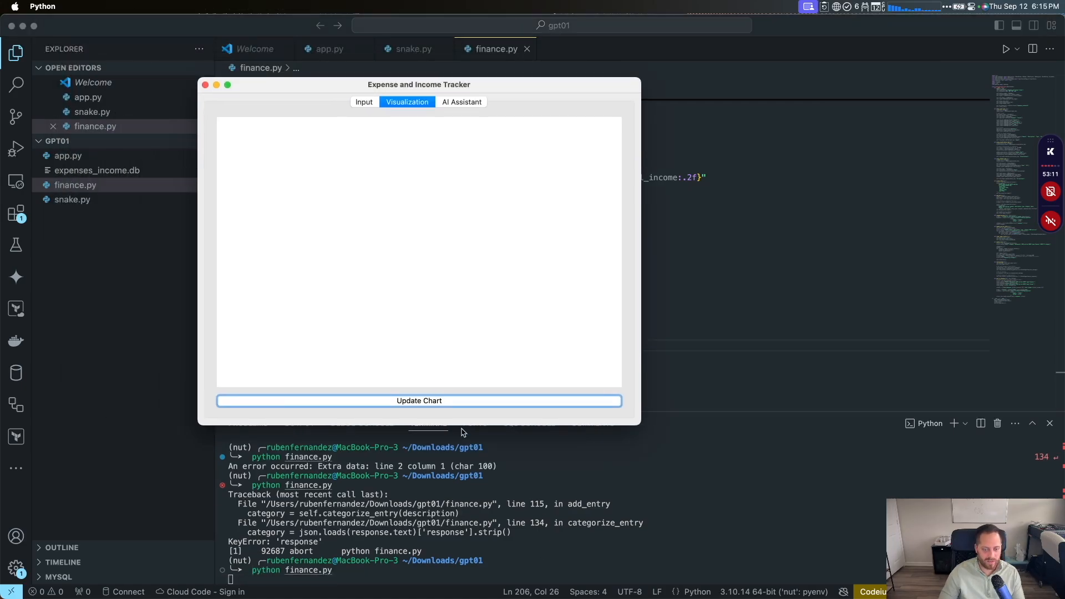
Step: Draw the empty Expenses by Category chart, return to Input, and type 'hello' in the AI Assistant
left_click(419, 401)
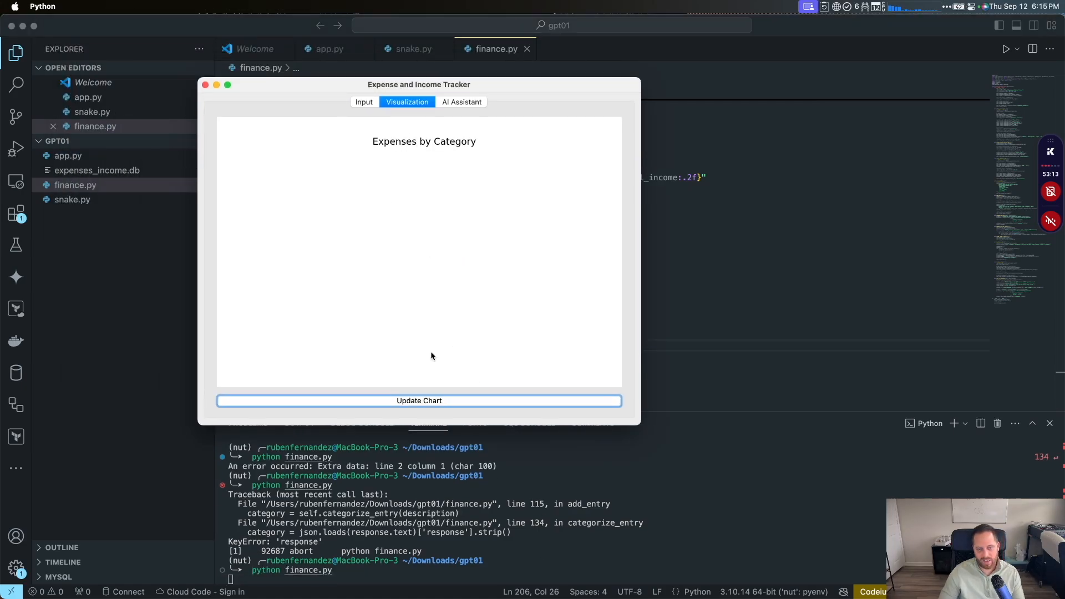
left_click(365, 101)
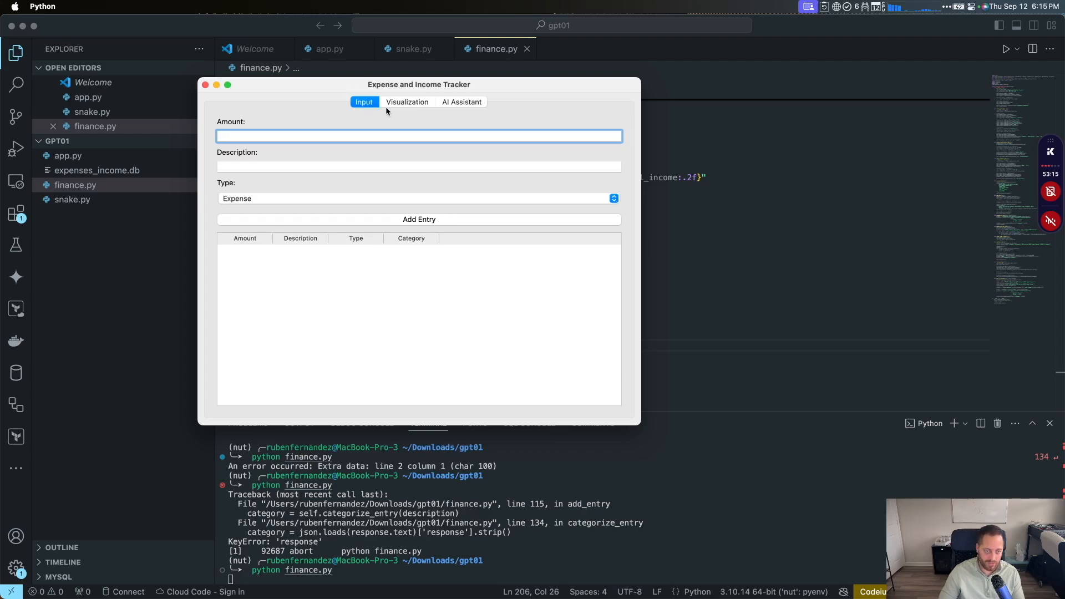
left_click(462, 101)
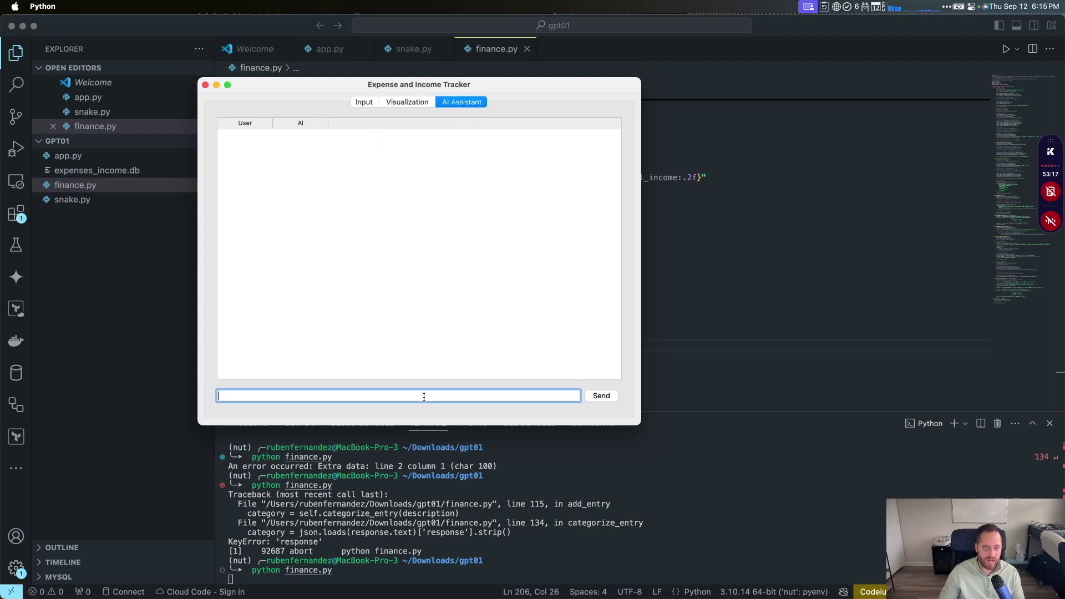
type("hello")
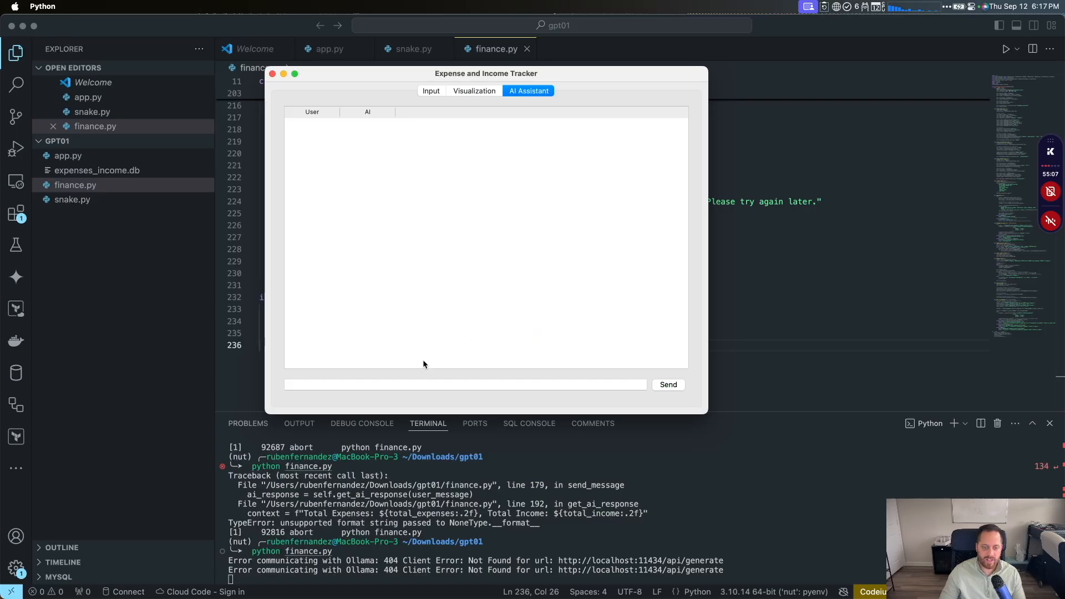
Step: Send 'Hello' to the tracker's AI assistant and bring the code editor back in front
type("Hello")
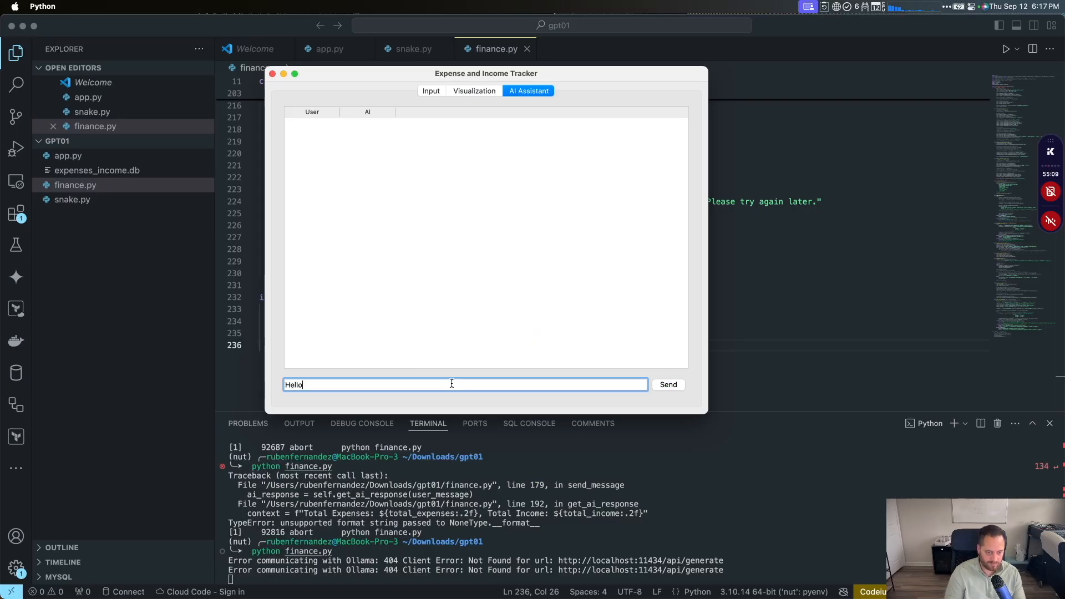
left_click(669, 385)
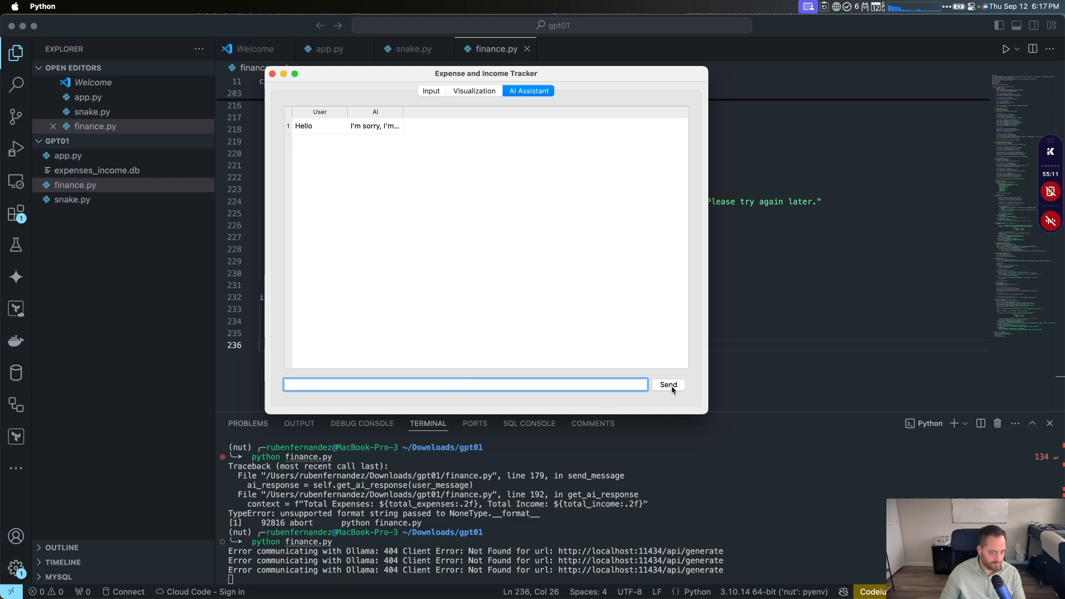
mouse_move(374, 135)
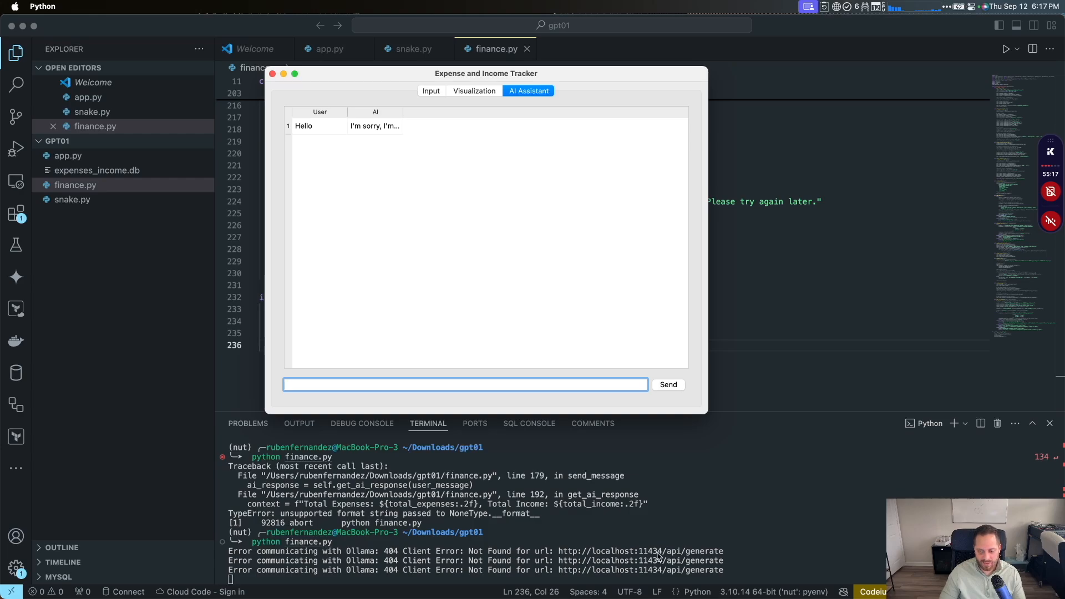
left_click(275, 73)
type("it")
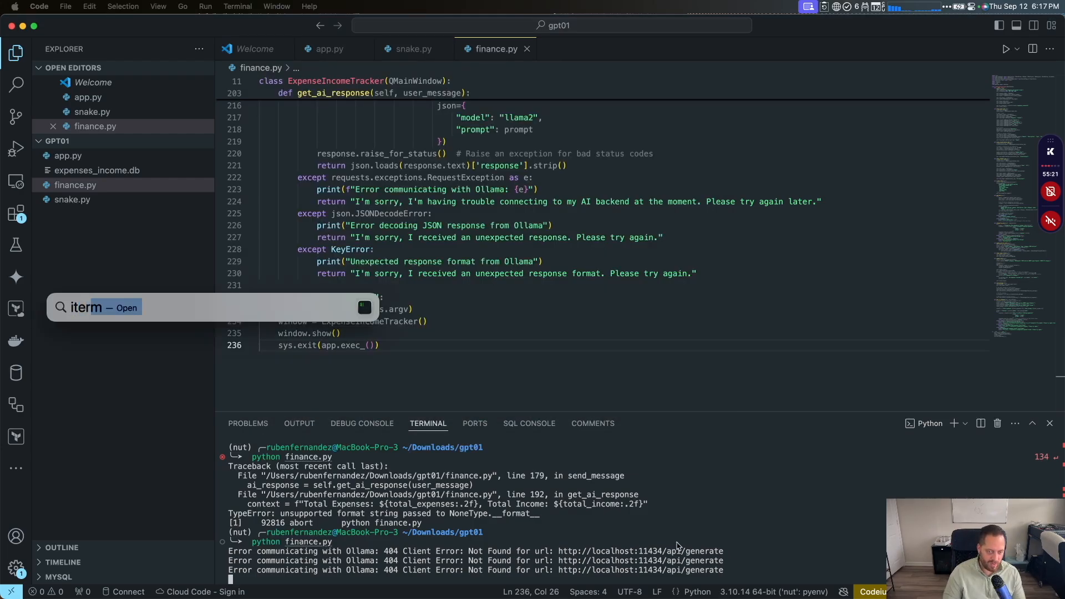
Step: Run ollama serve in iTerm2 with OLLAMA_HOST=0.0.0.0, then stop the running tracker app
key("Escape")
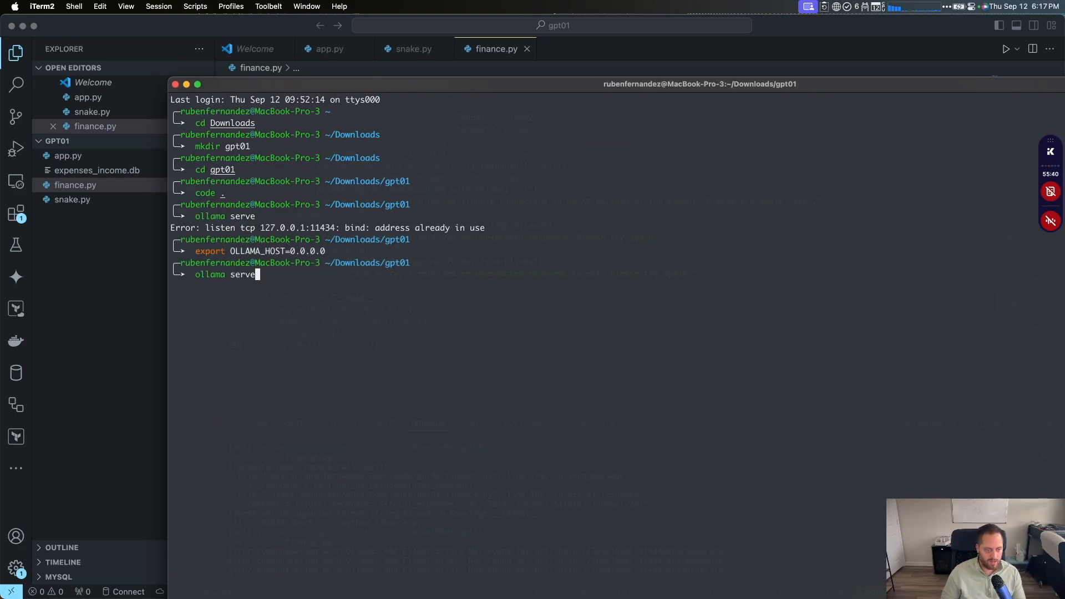
key("Enter")
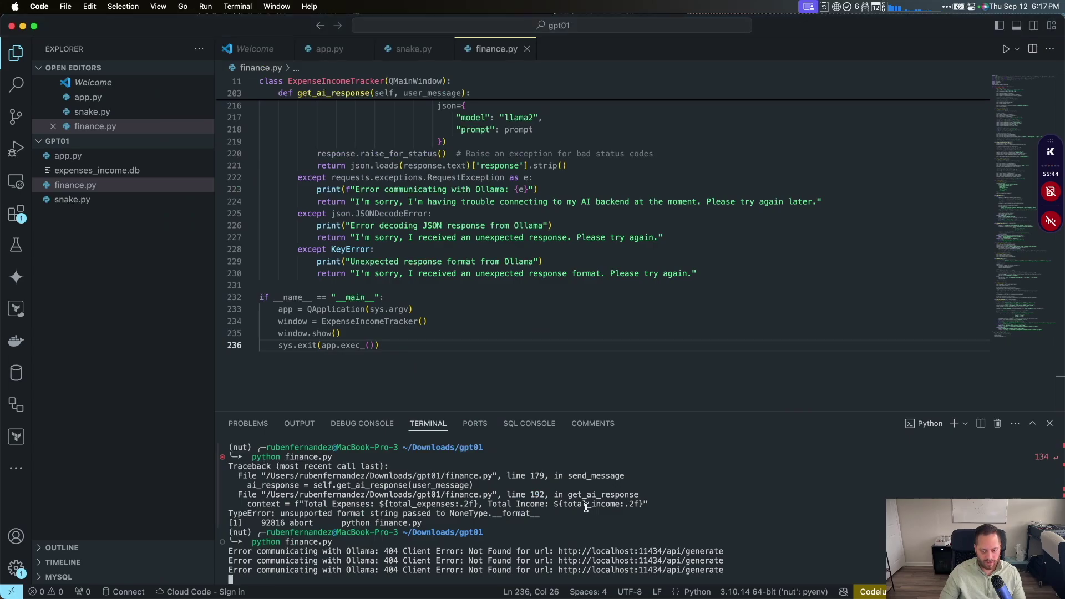
key("ctrl+c")
type("python finance.py")
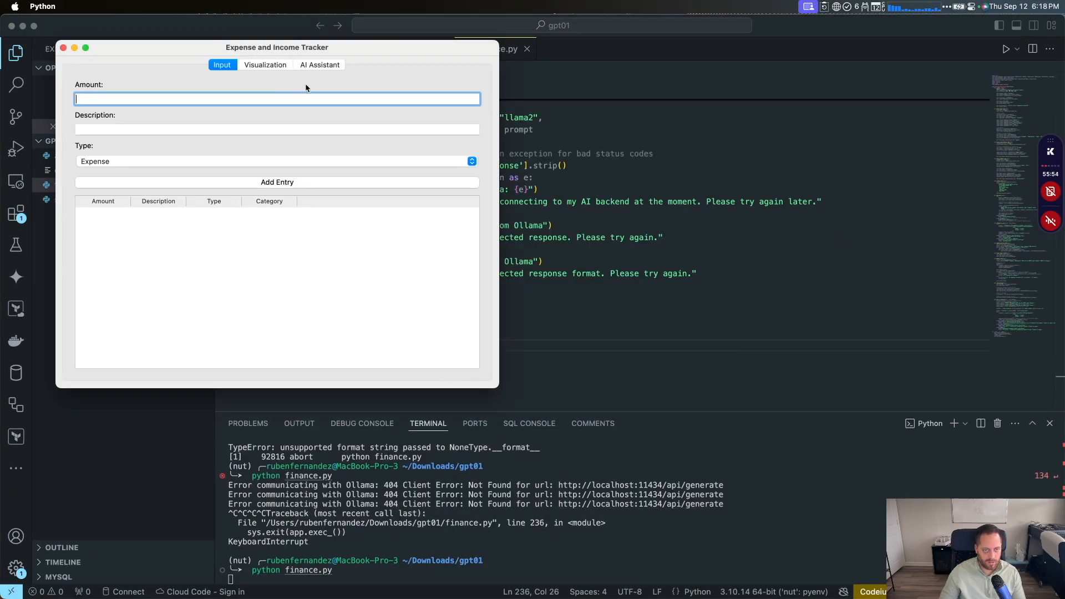
Step: Open the AI Assistant tab in the freshly relaunched tracker
left_click(320, 65)
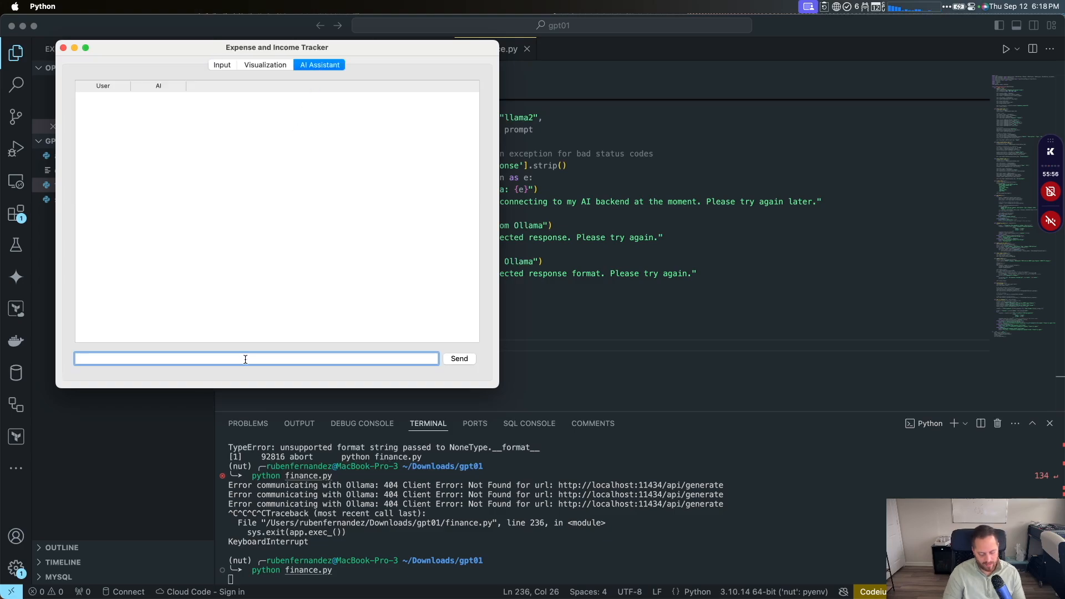